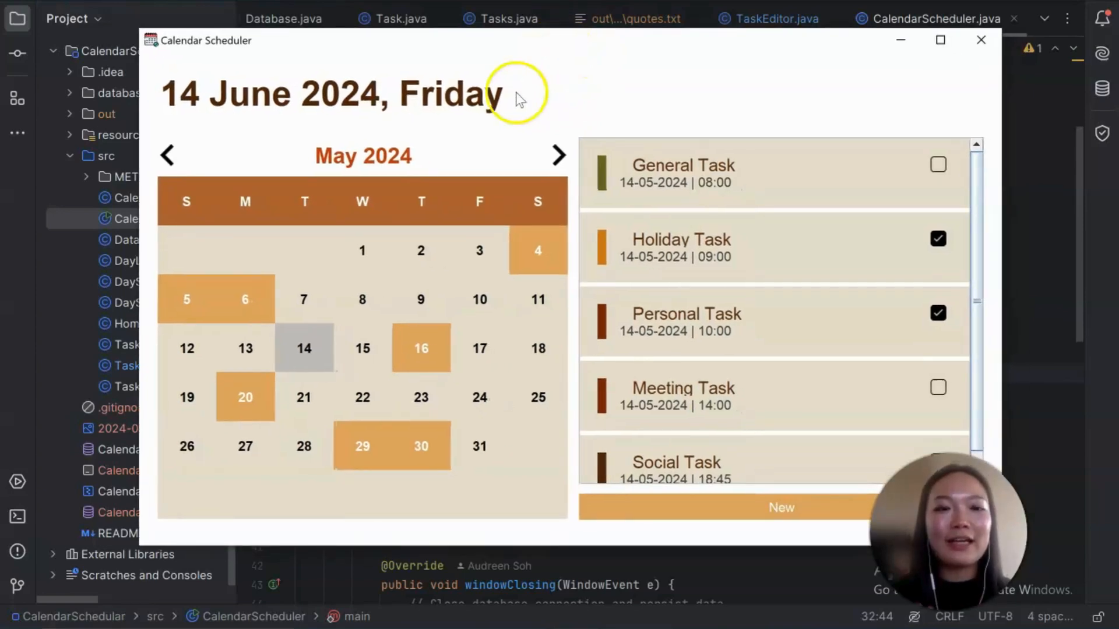
mouse_move(265, 114)
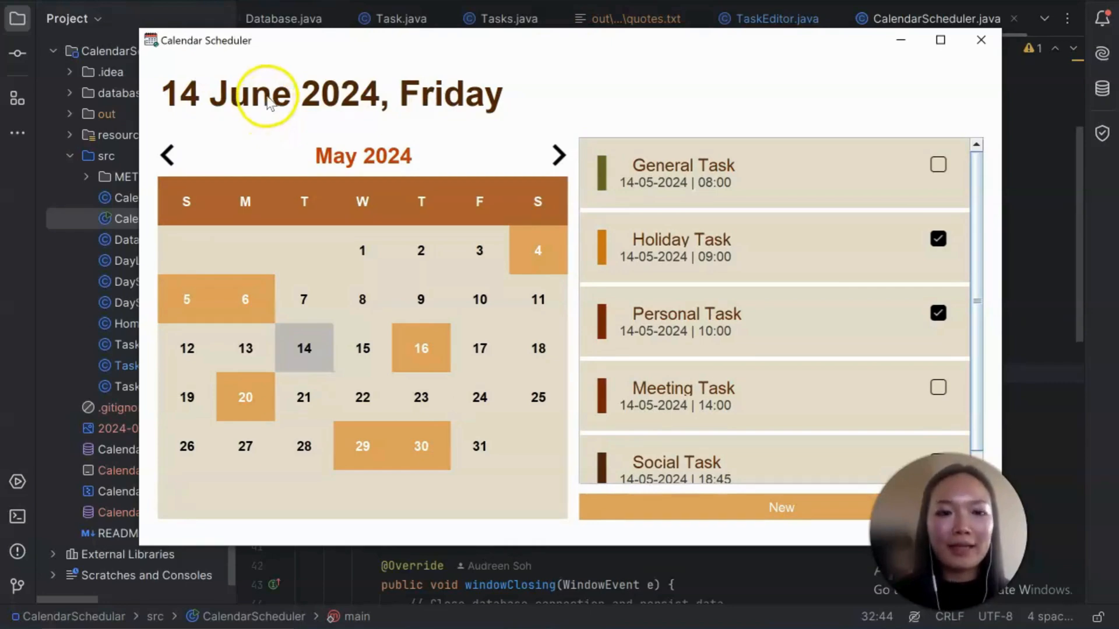
mouse_move(386, 299)
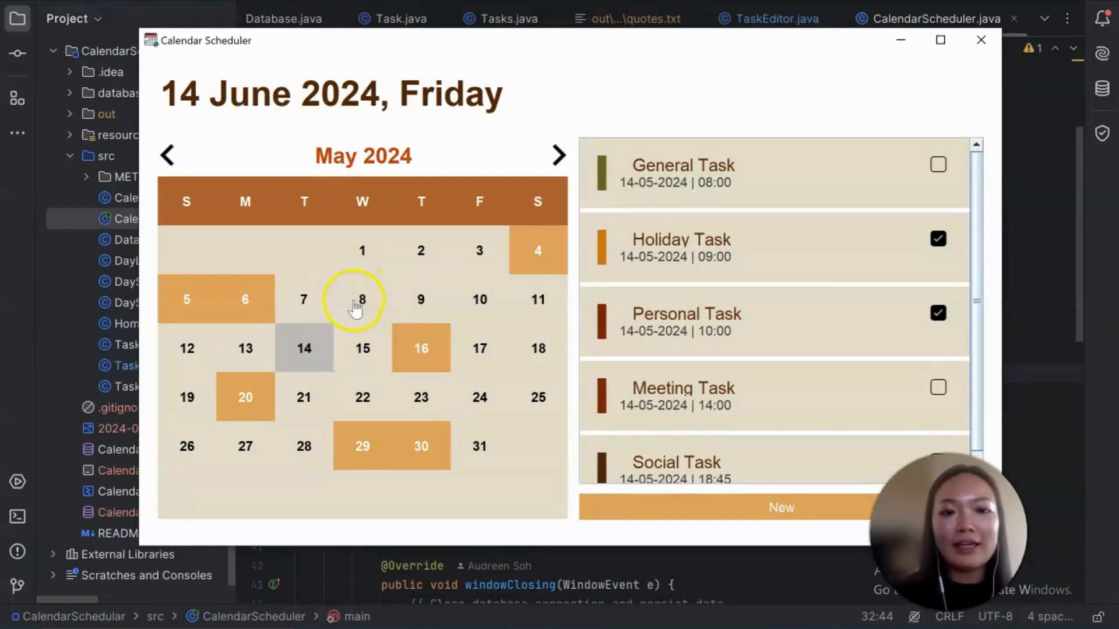
mouse_move(451, 151)
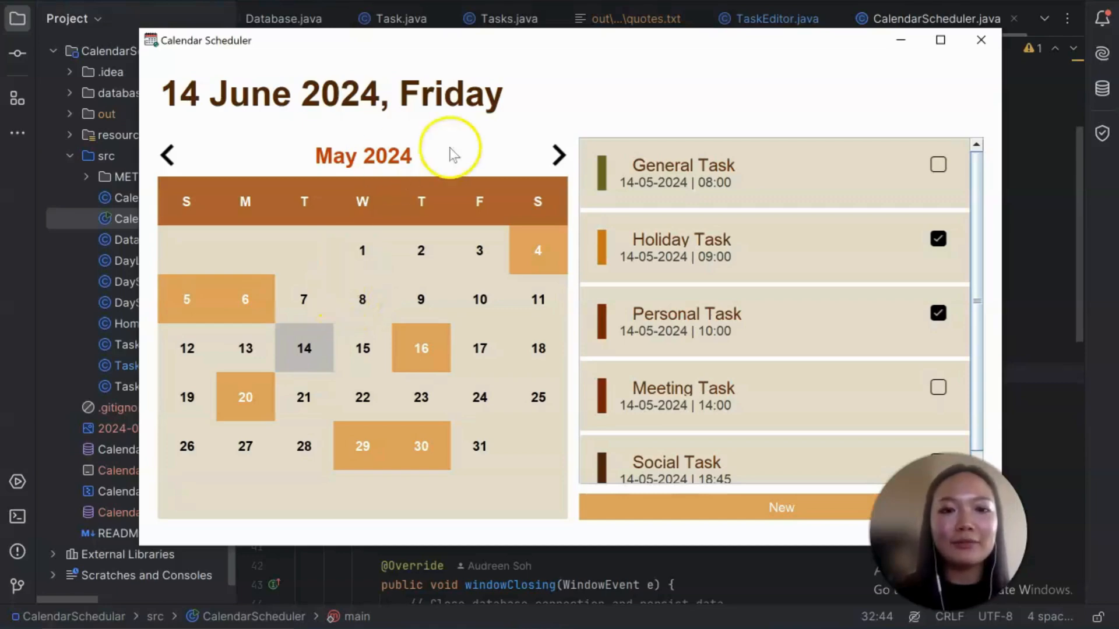
Browse forward past June 2024 and back to May 2024 with the month arrows.
click(558, 155)
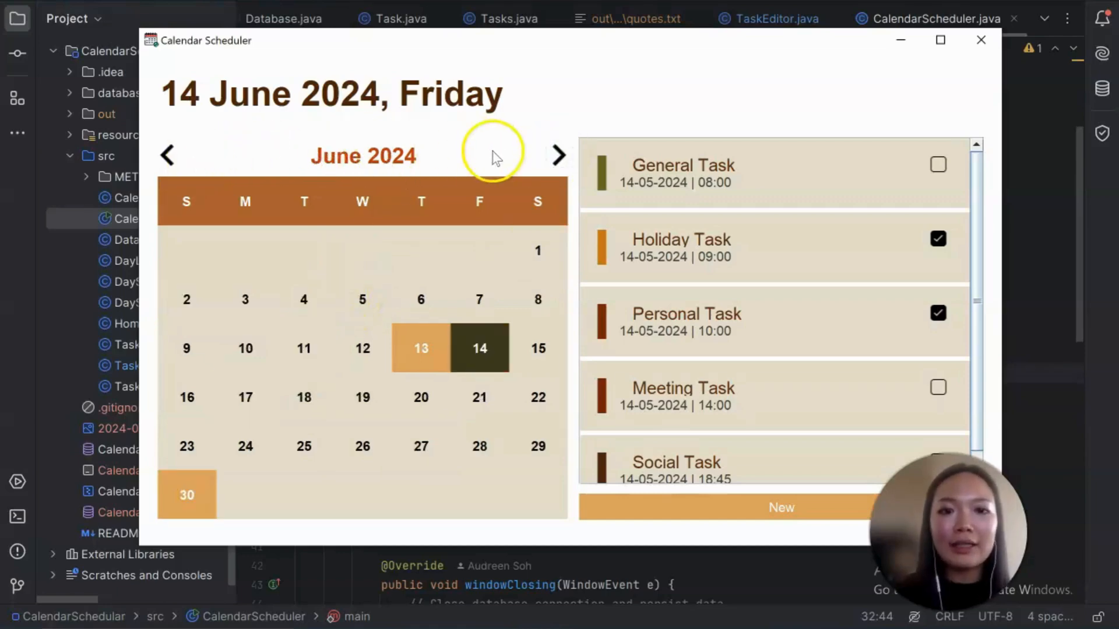
click(558, 155)
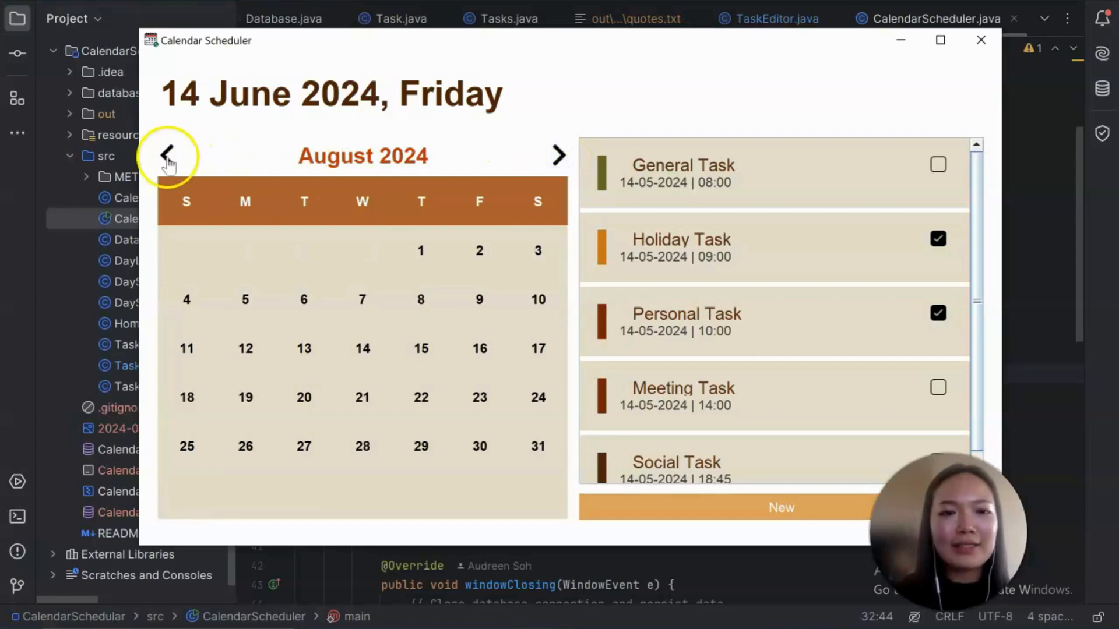
click(166, 155)
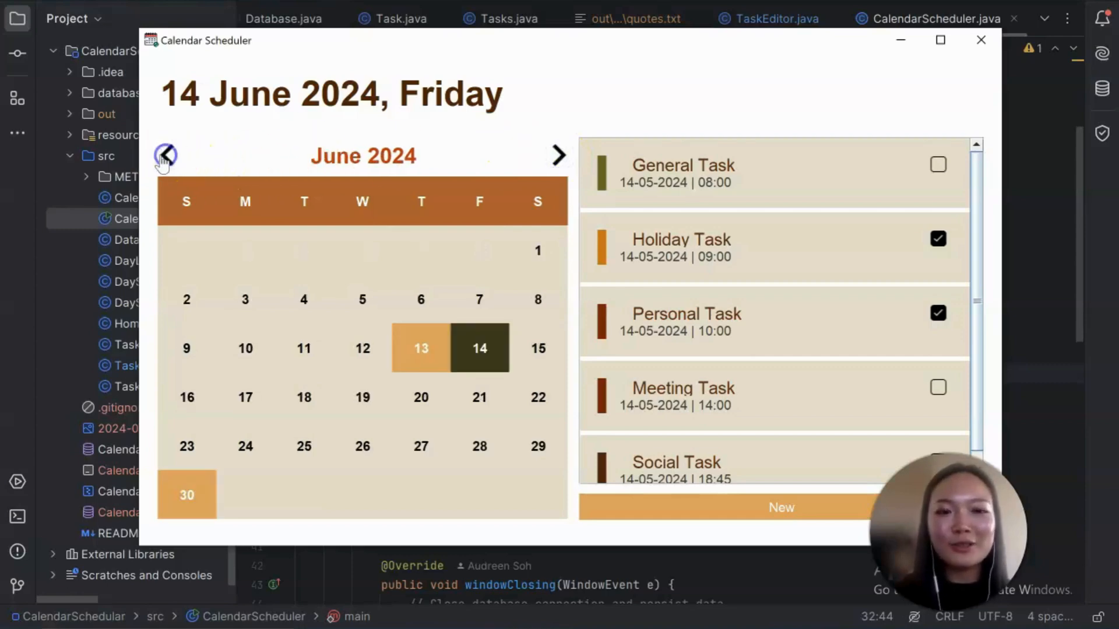
click(166, 155)
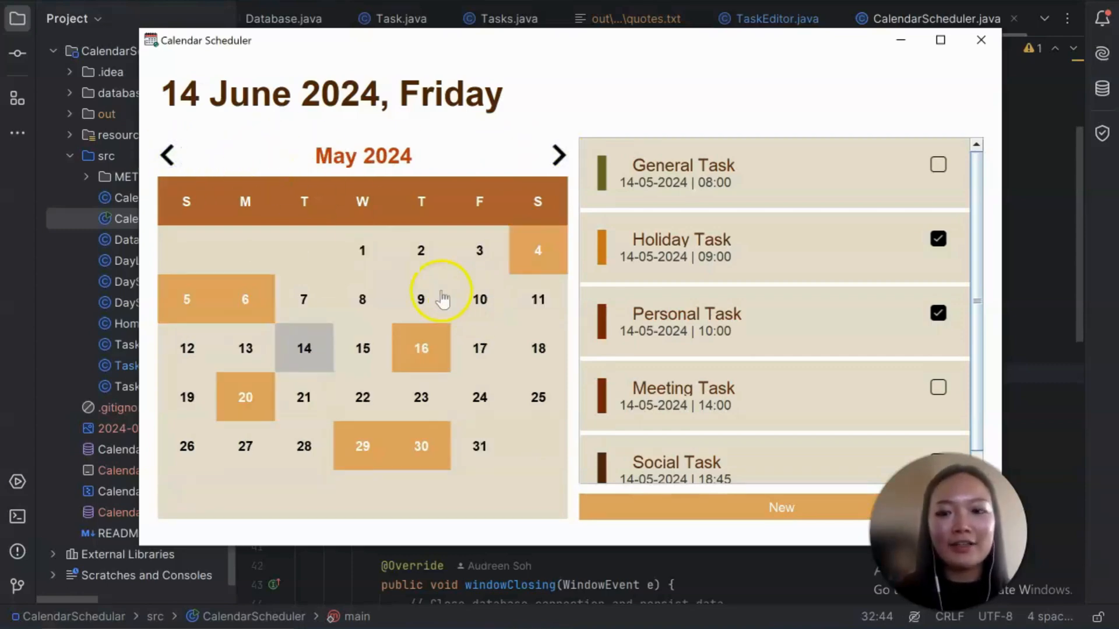
mouse_move(246, 299)
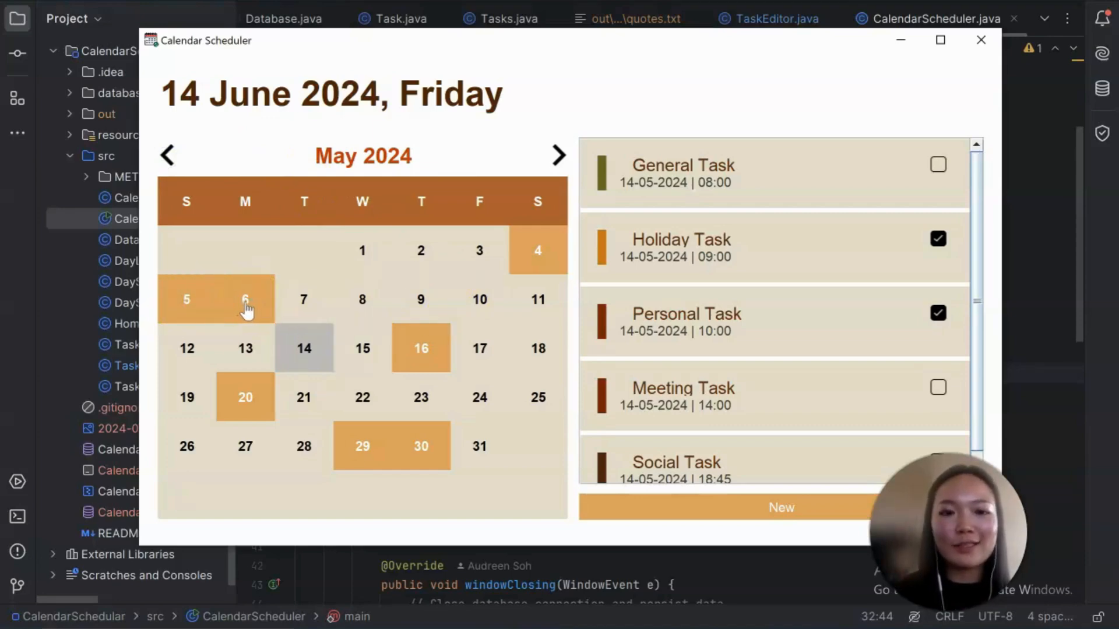
mouse_move(253, 306)
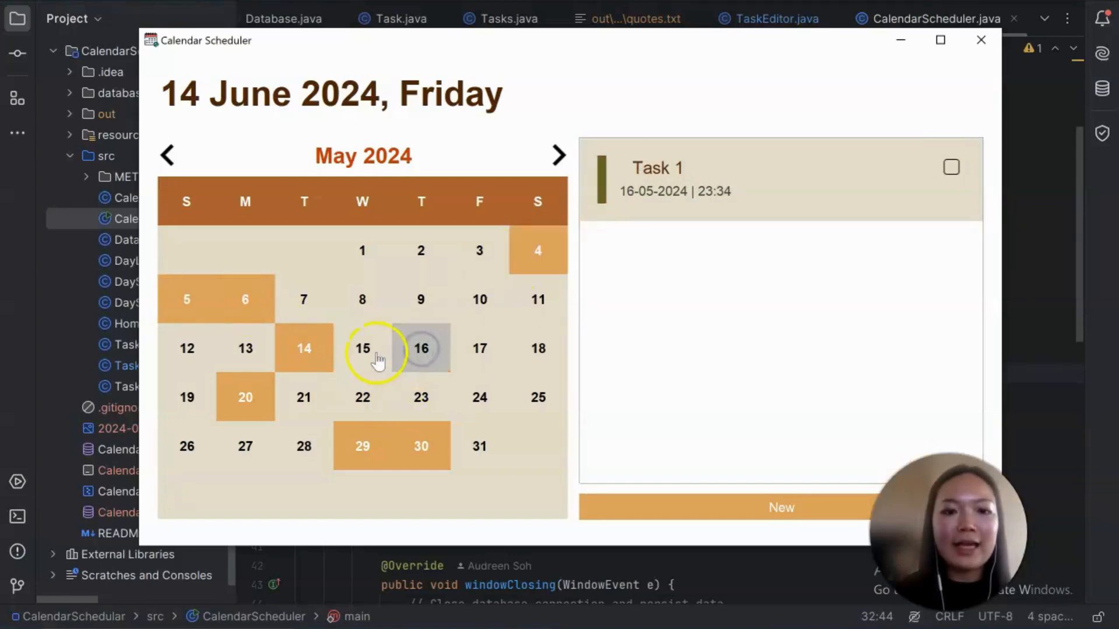
View the tasks for 15 May and 14 May, then switch the calendar to June 2024.
click(361, 397)
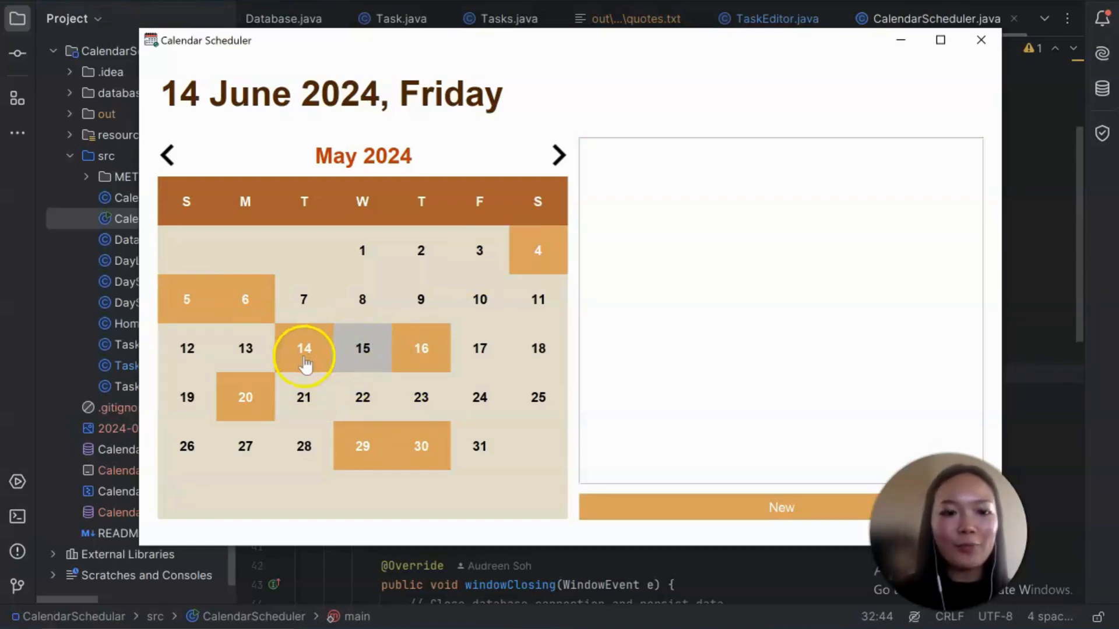
click(304, 348)
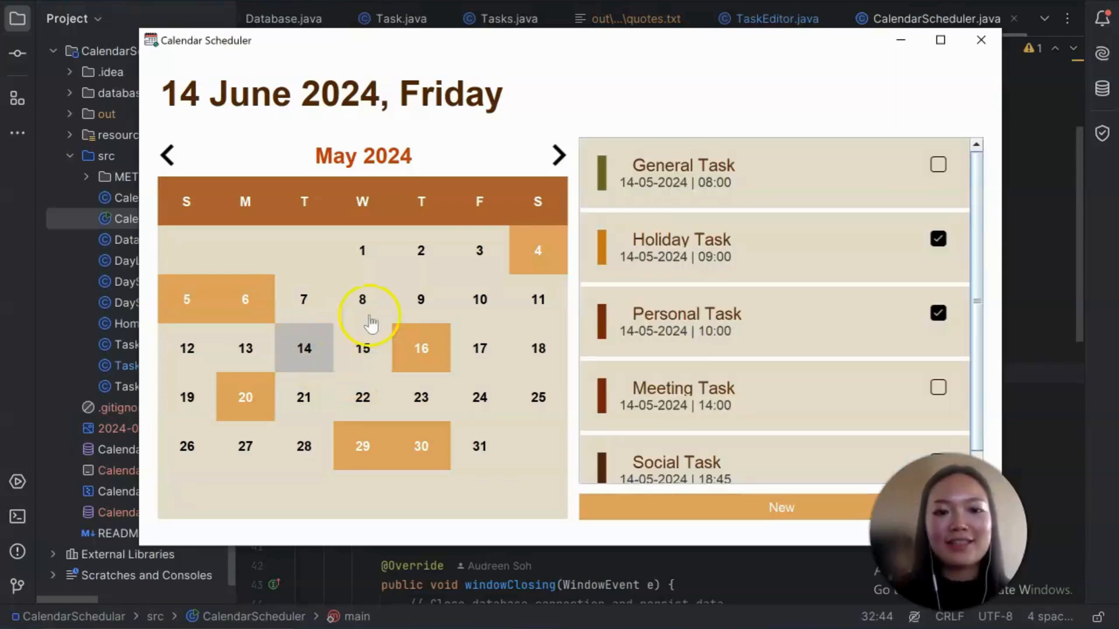
click(558, 155)
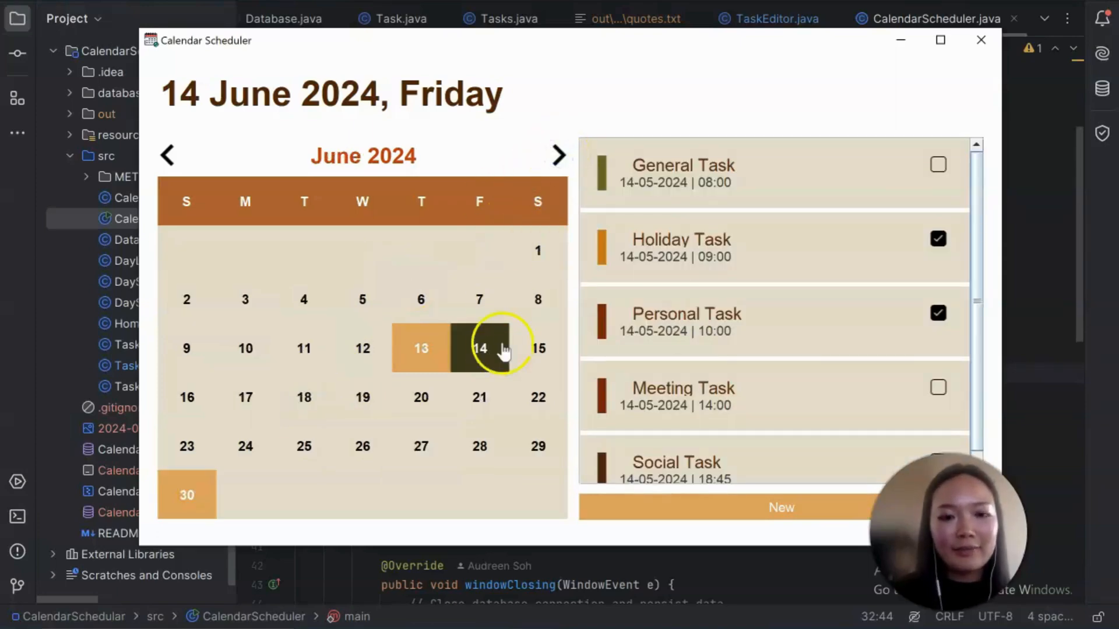
mouse_move(479, 364)
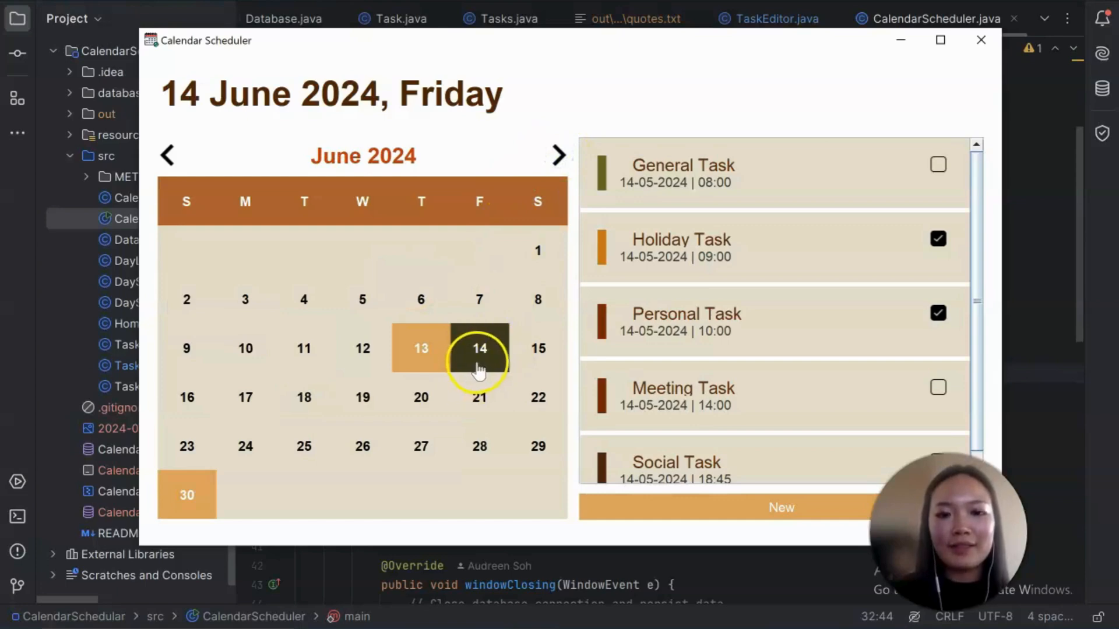
mouse_move(467, 351)
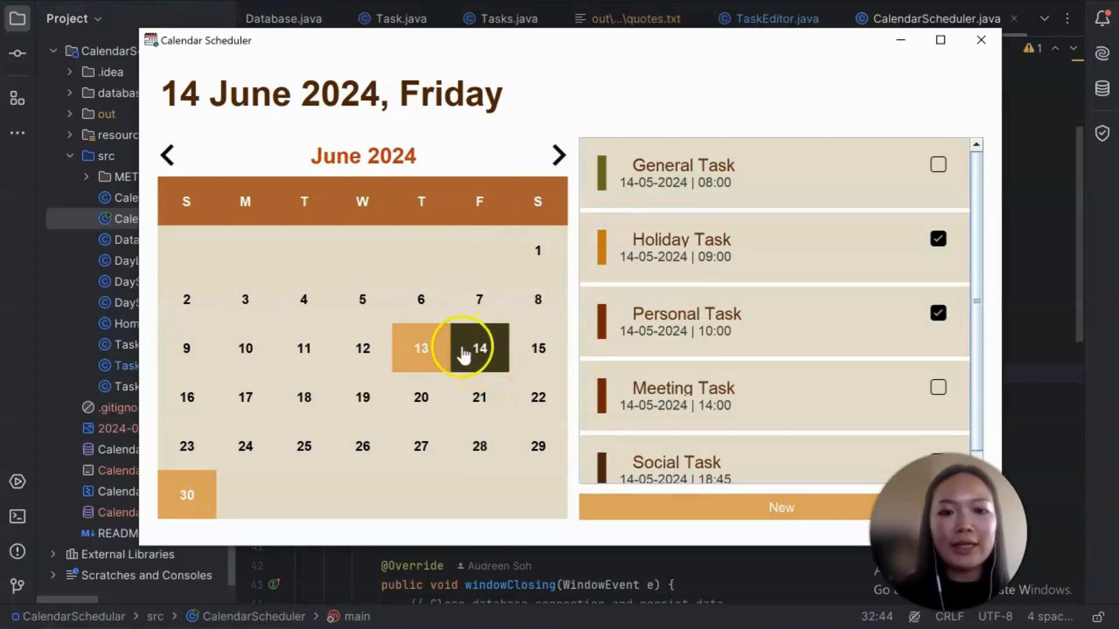
mouse_move(498, 365)
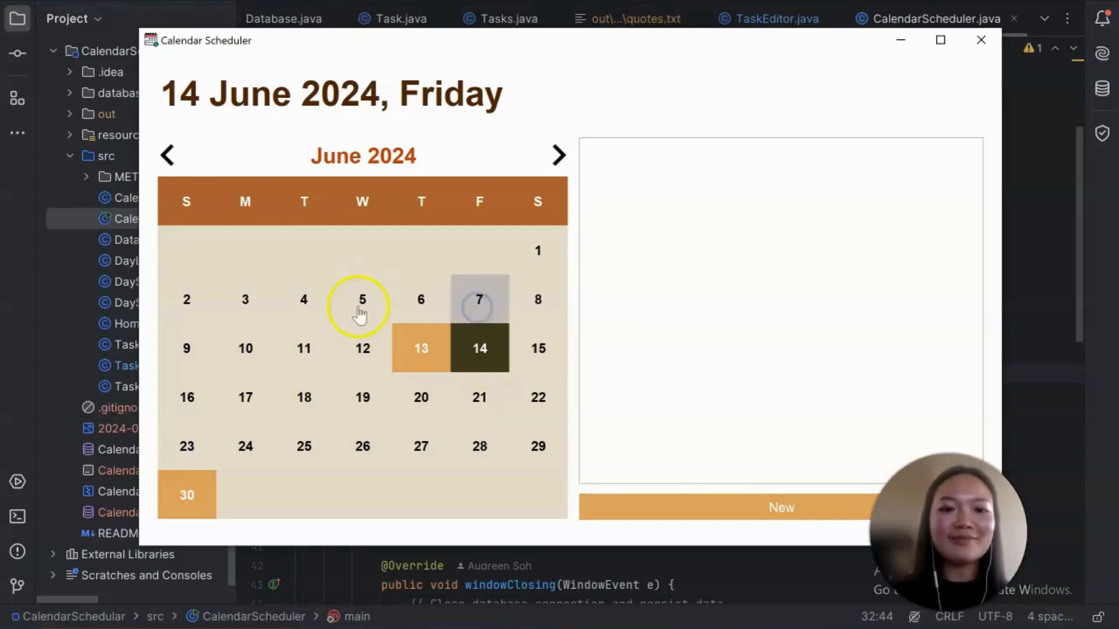
Go back to May 2024 and show the five tasks scheduled for 14 May.
click(168, 155)
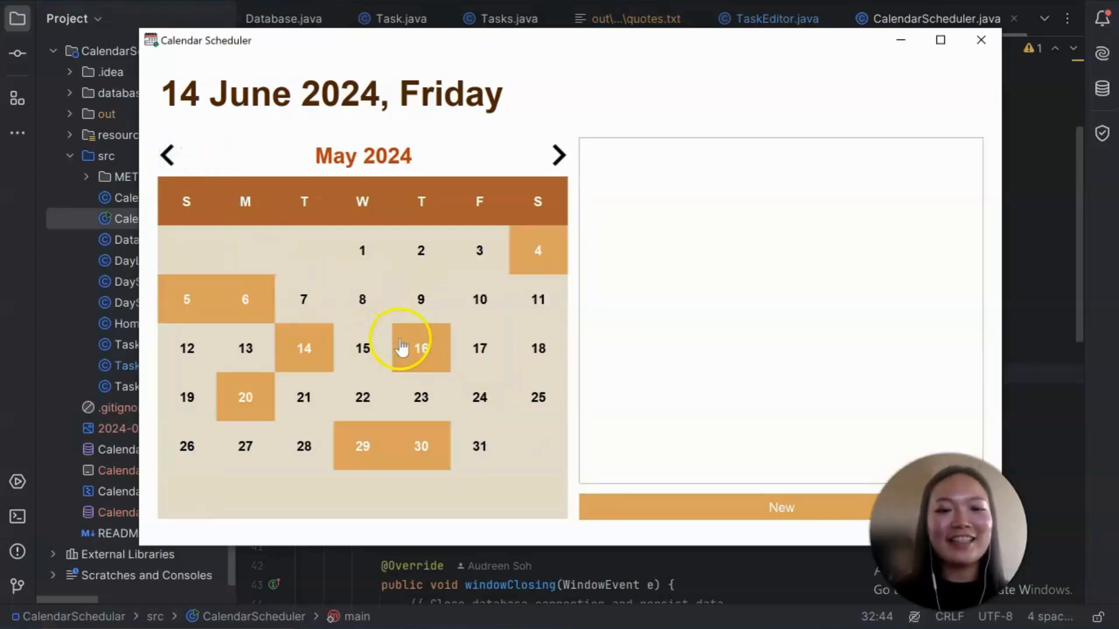
click(303, 349)
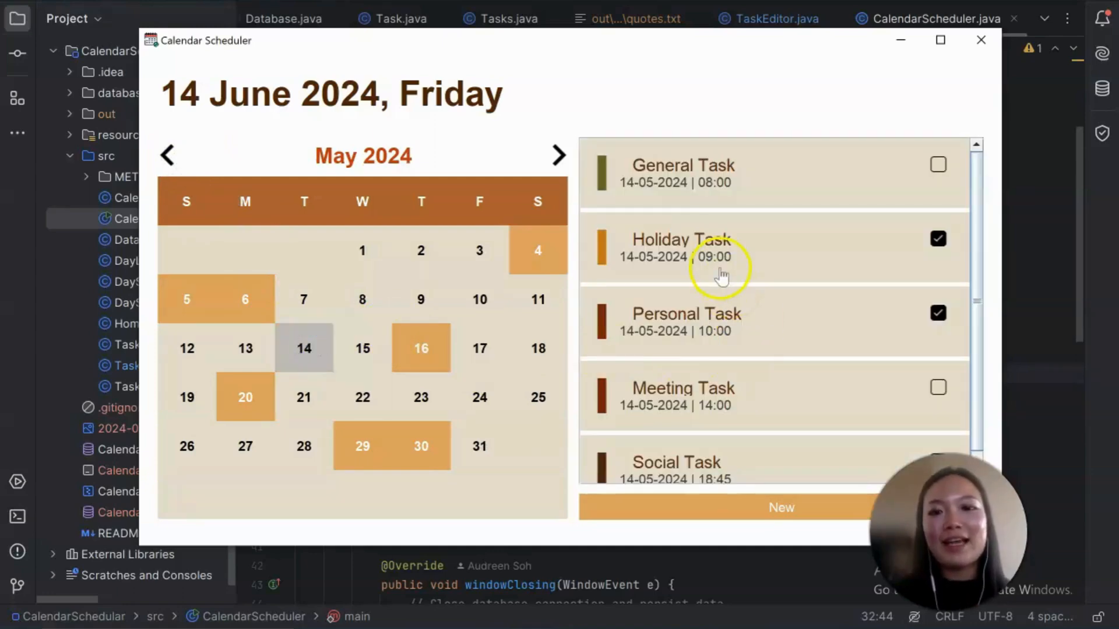
mouse_move(799, 289)
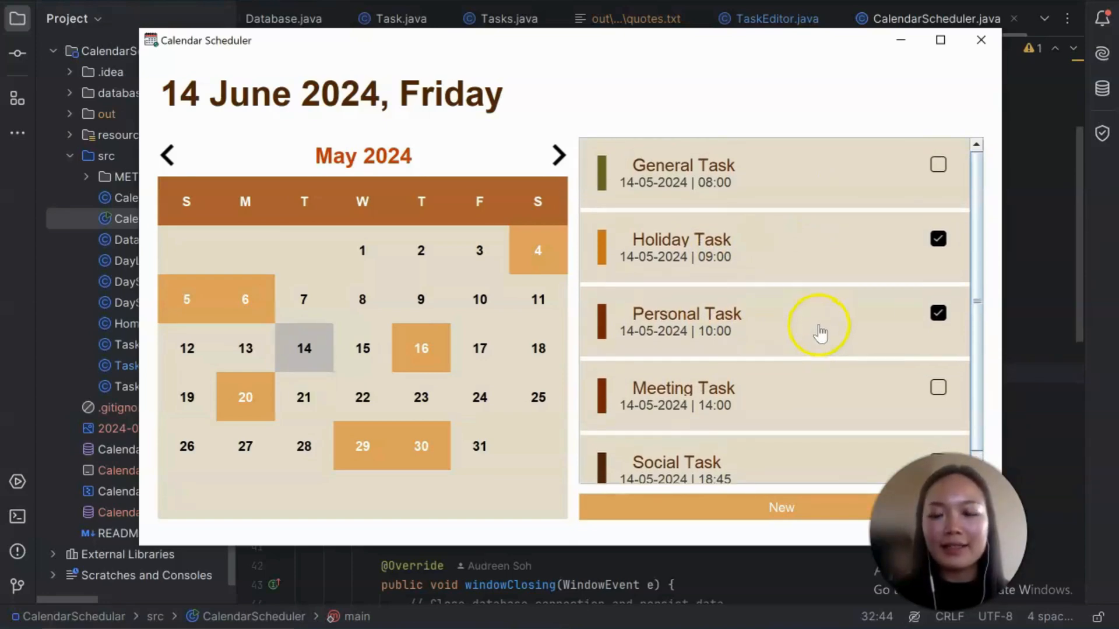
mouse_move(981, 186)
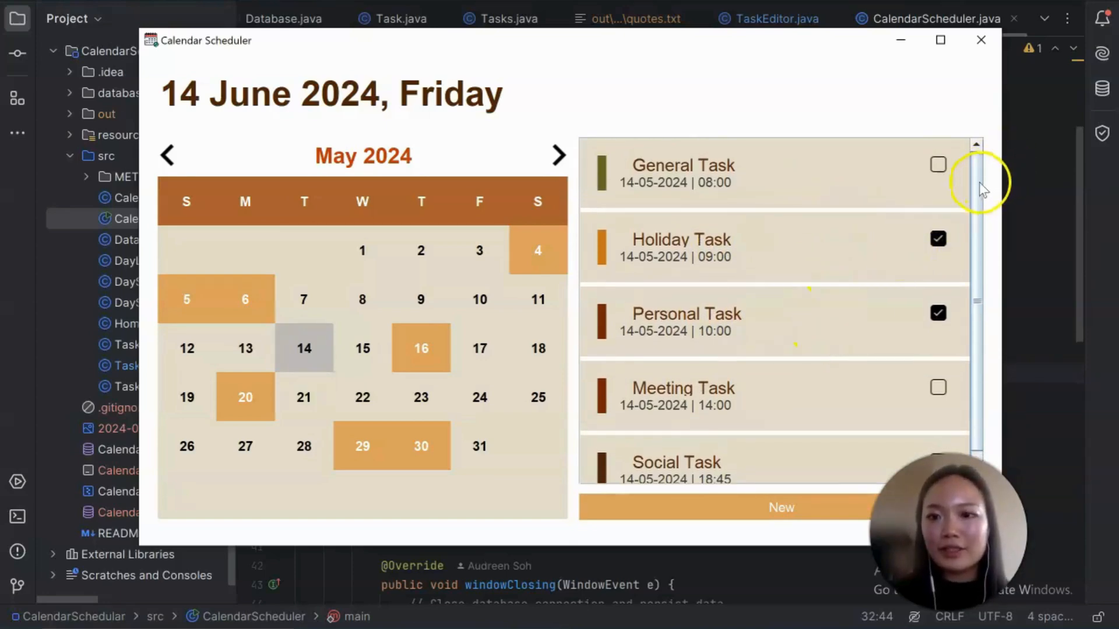
mouse_move(825, 184)
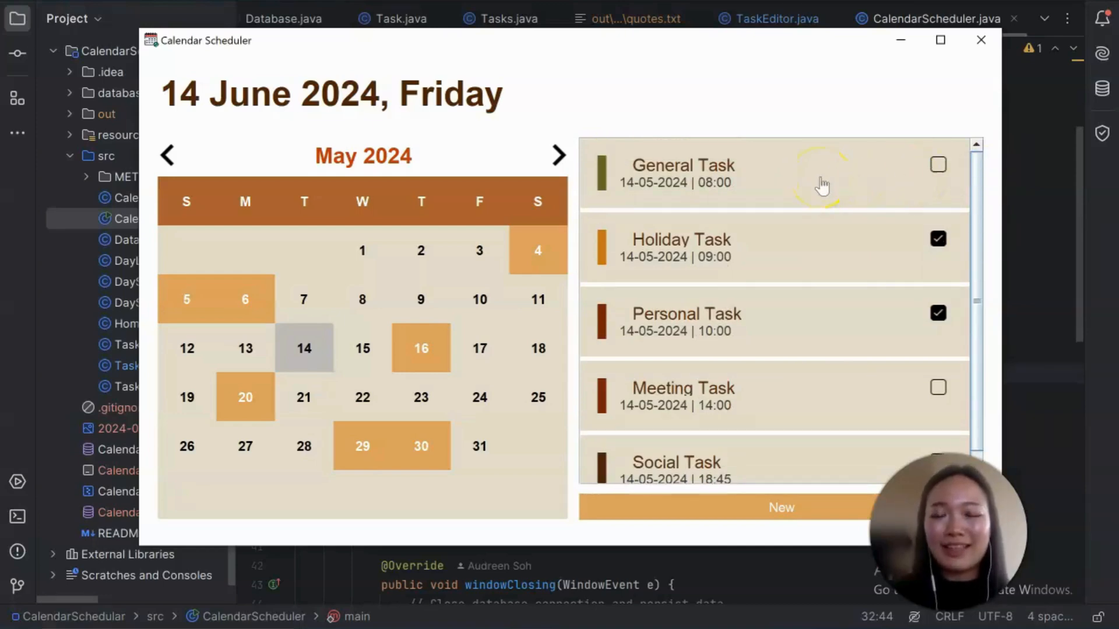
click(683, 174)
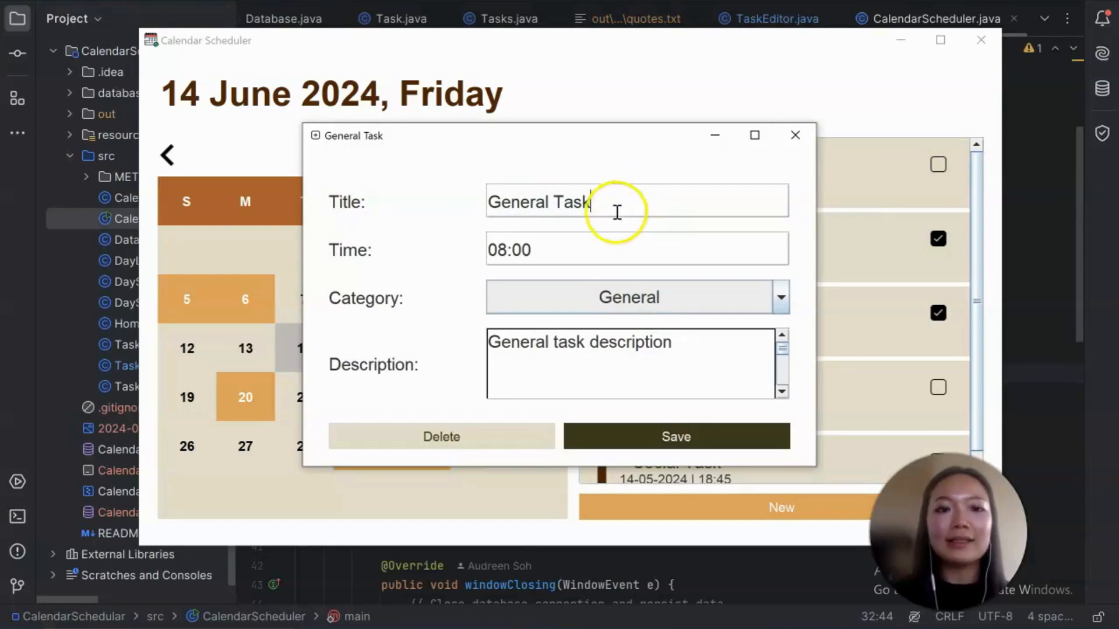
click(781, 297)
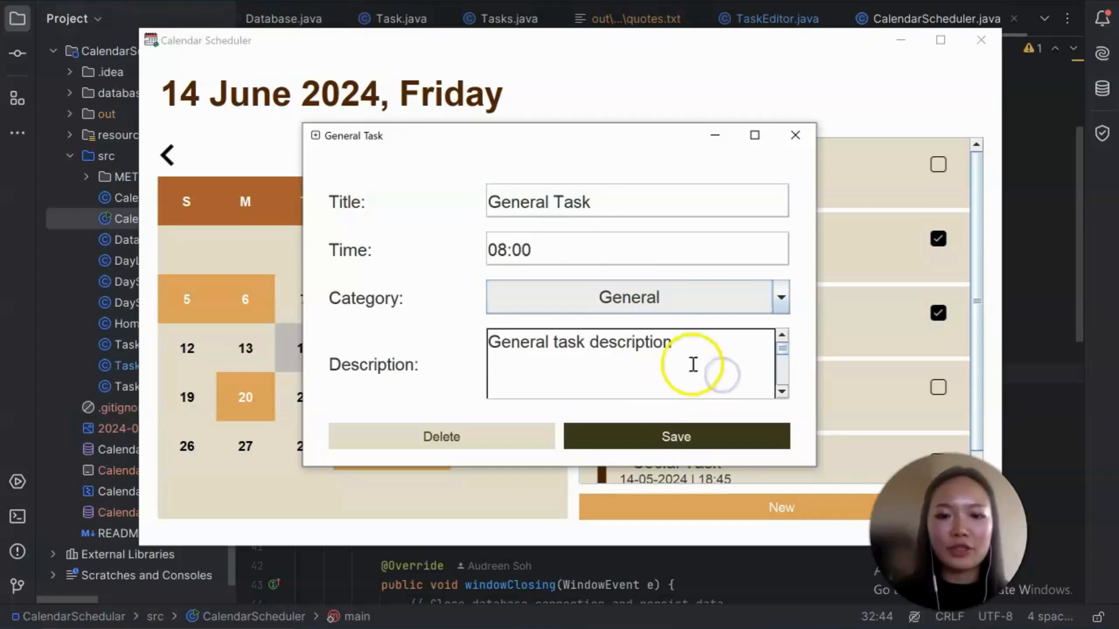
click(795, 135)
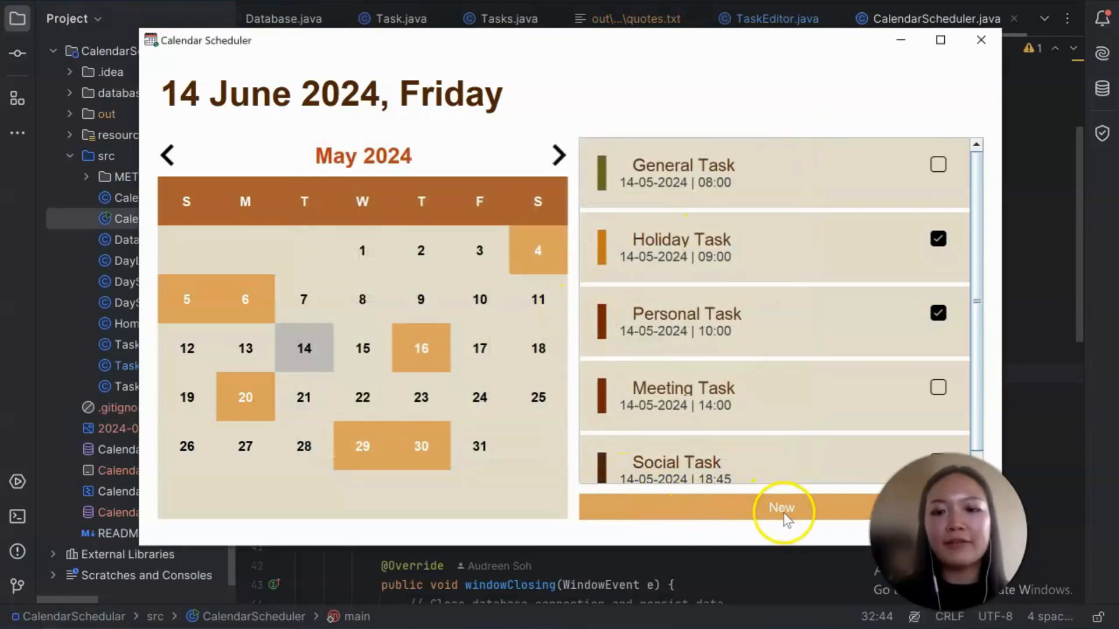
click(782, 507)
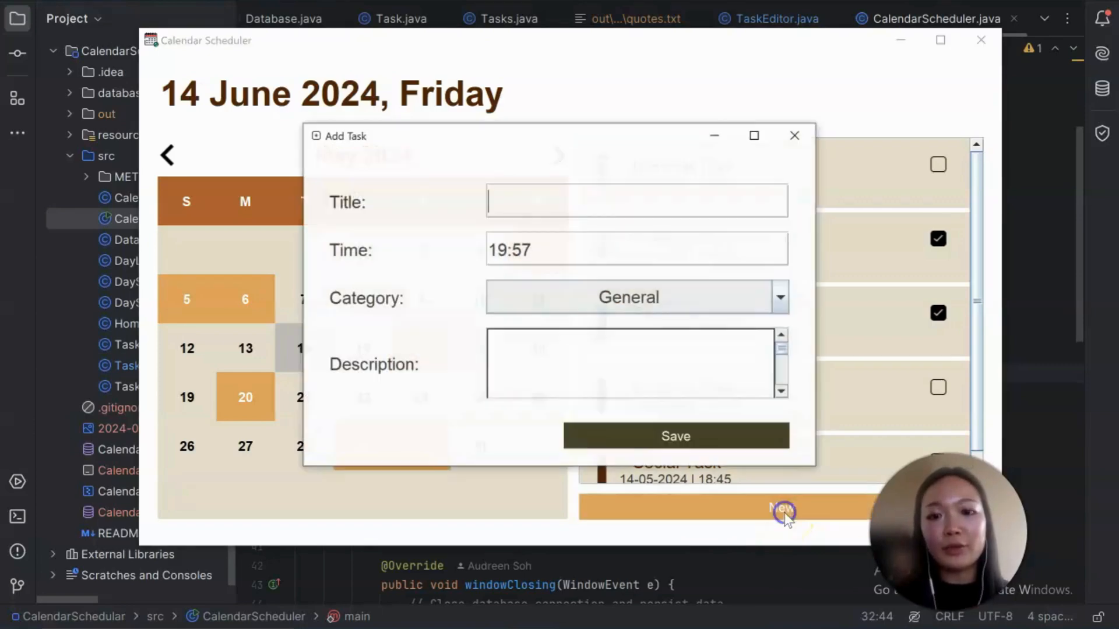
mouse_move(794, 135)
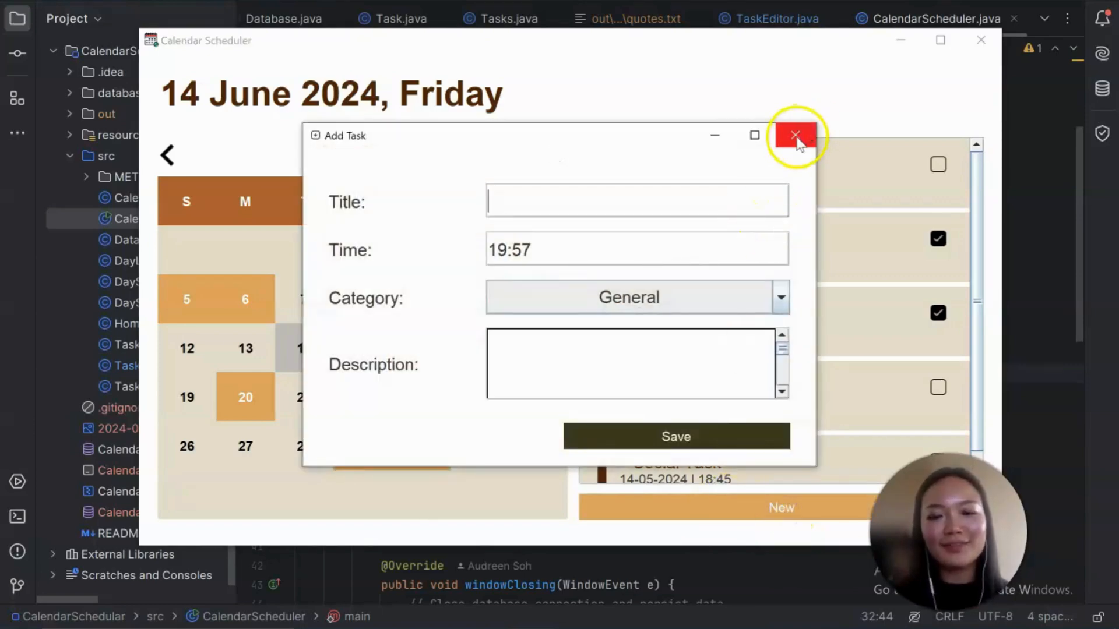
click(795, 135)
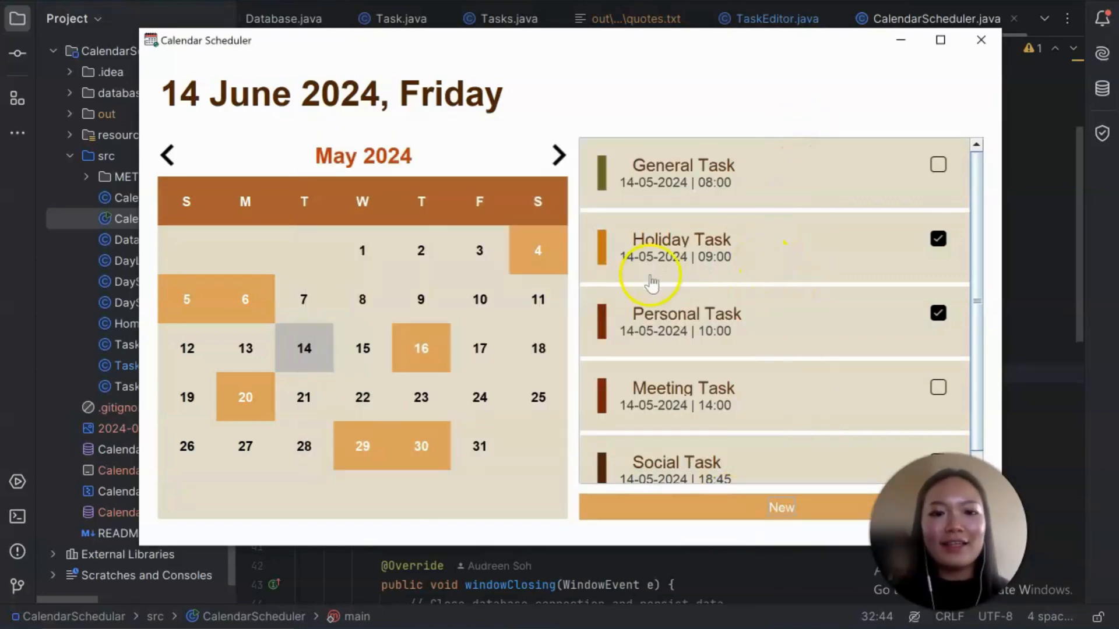
mouse_move(571, 296)
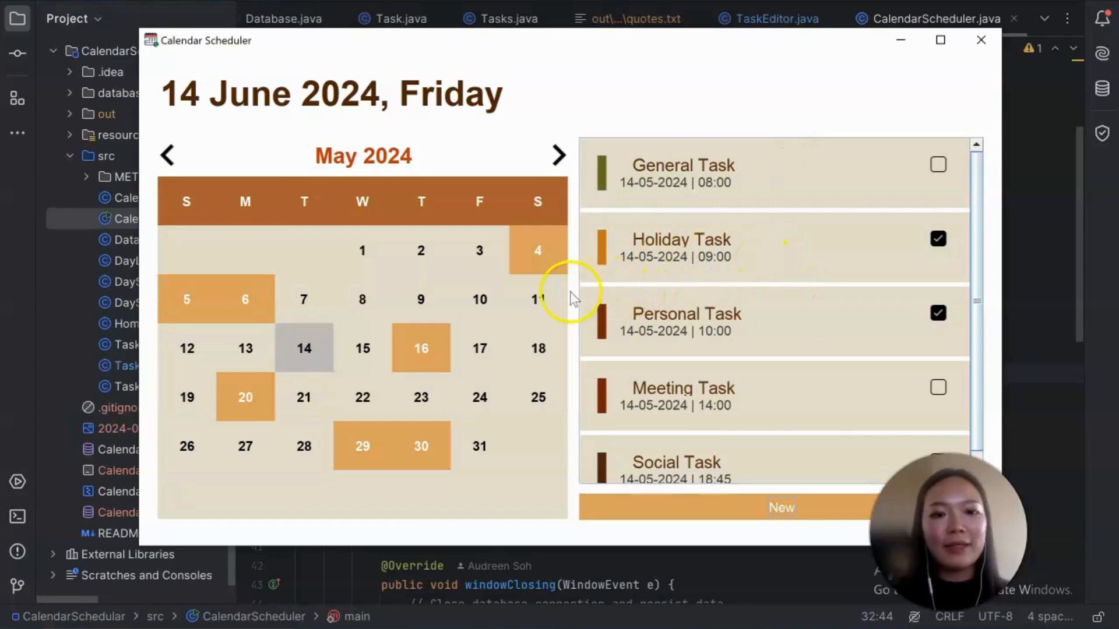
mouse_move(303, 377)
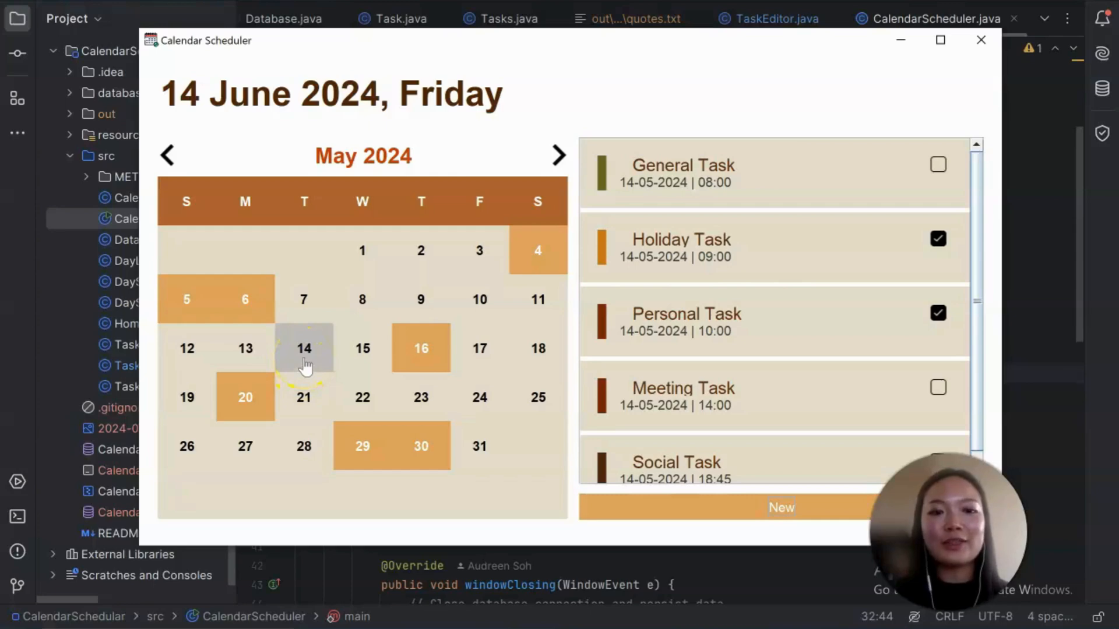
mouse_move(312, 356)
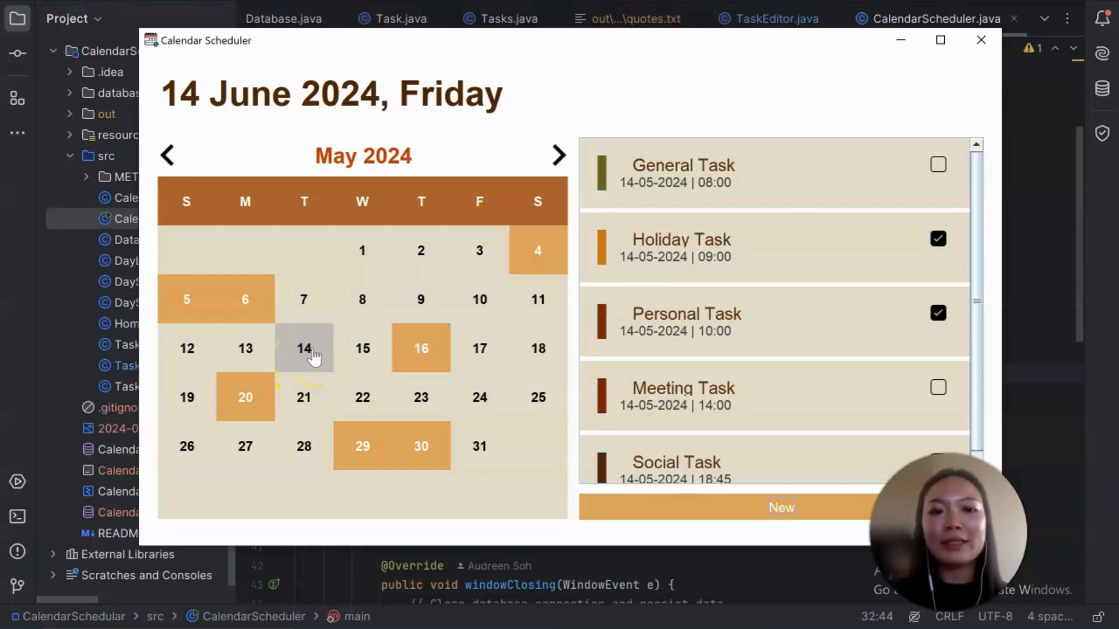
click(421, 348)
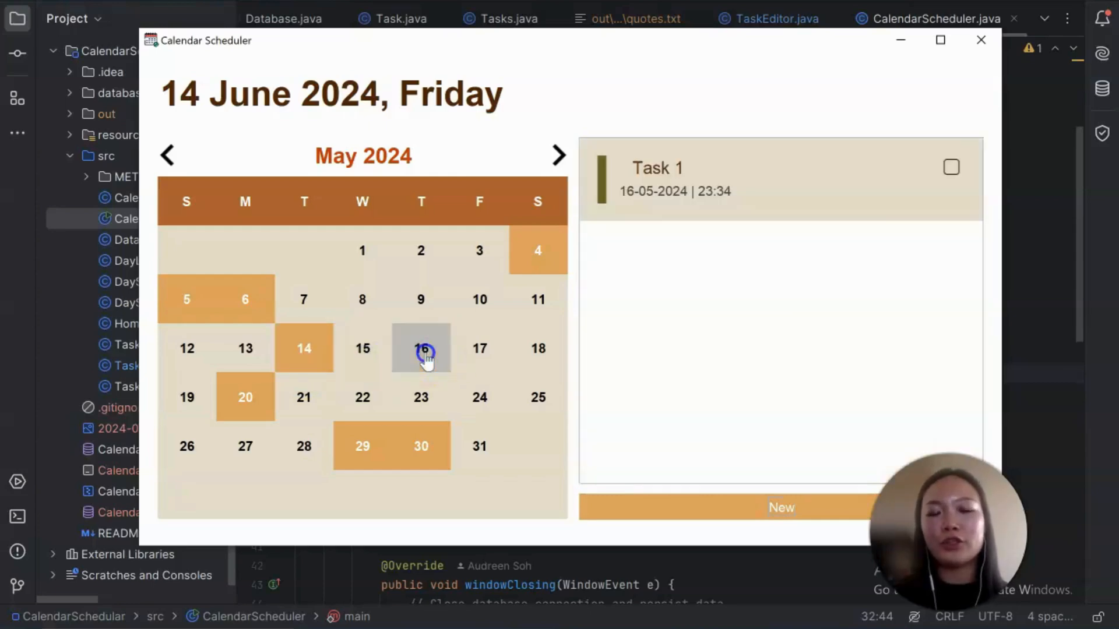
click(303, 348)
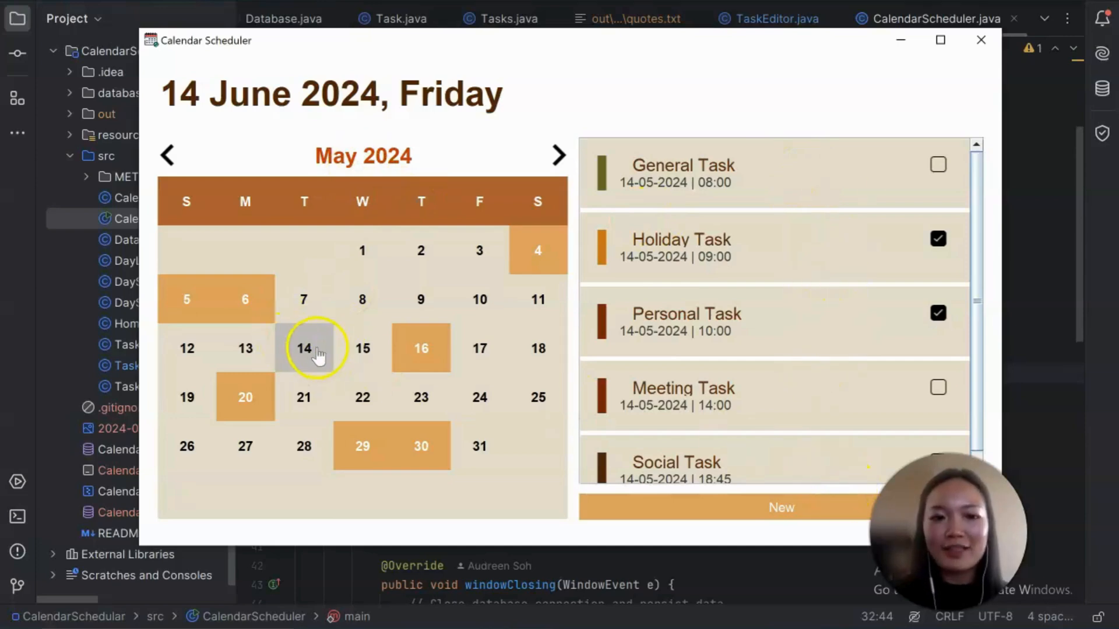
Open 14 May's day page, start a new task, and close the blank Add Task form unsaved.
click(303, 348)
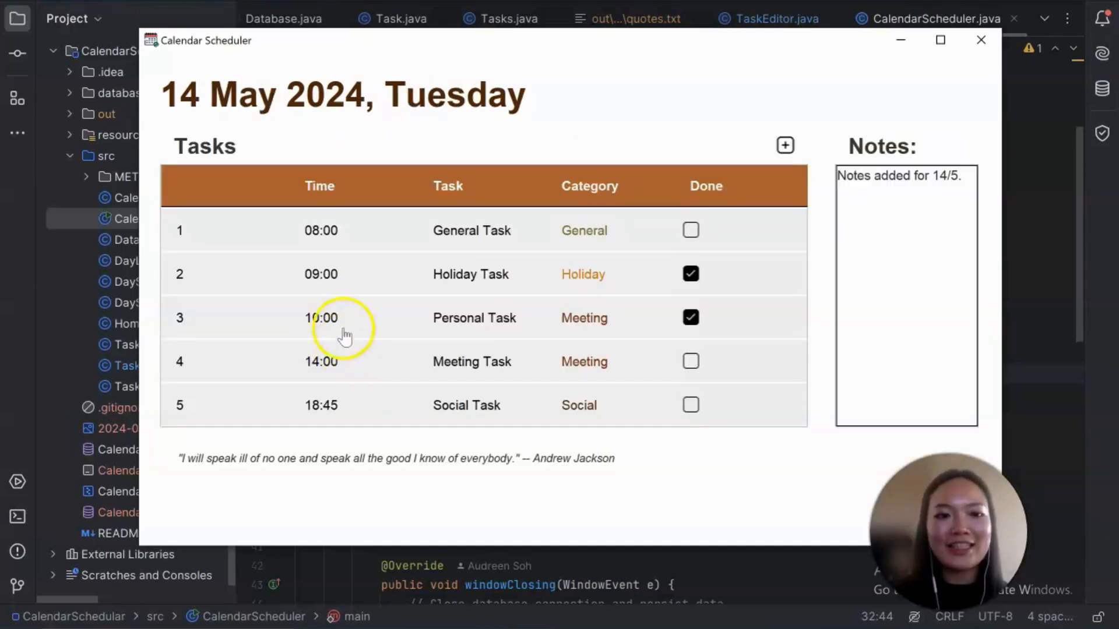
mouse_move(198, 104)
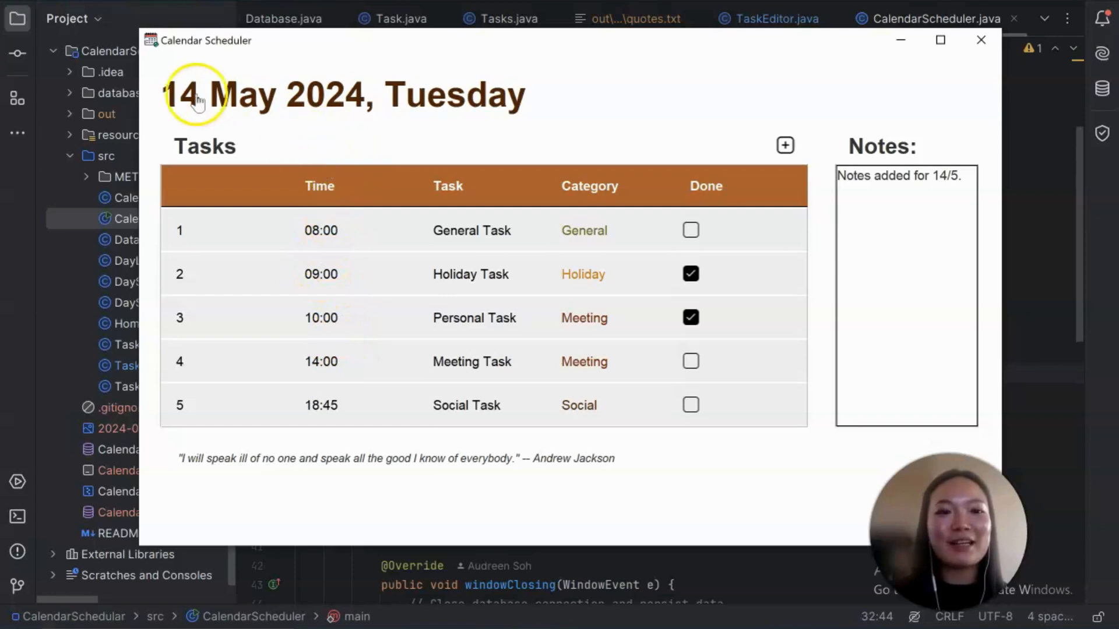
mouse_move(360, 108)
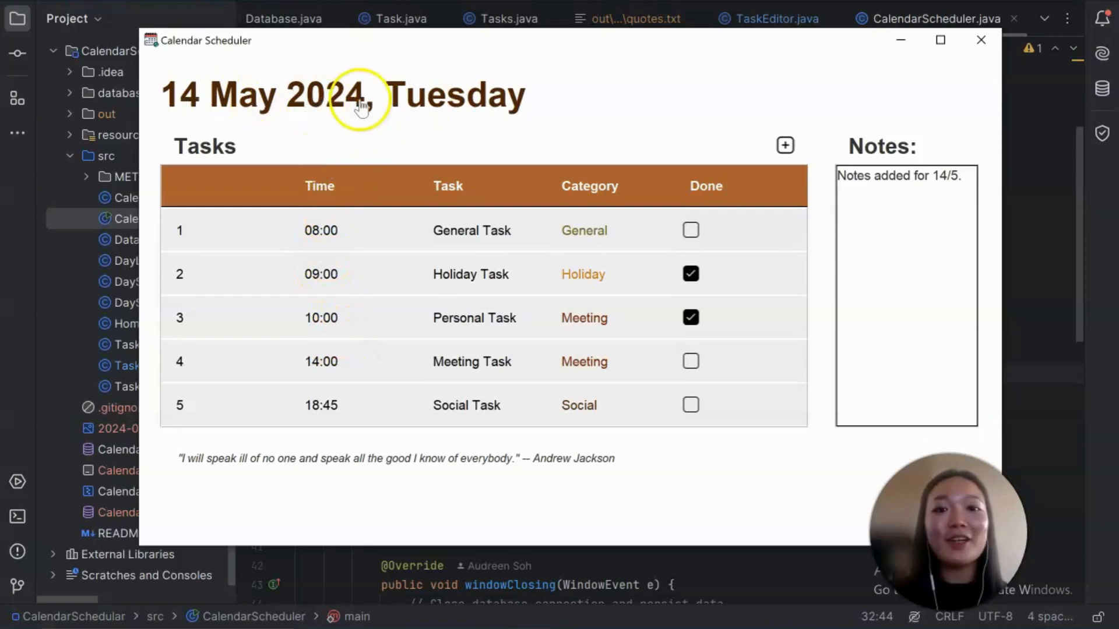
mouse_move(342, 111)
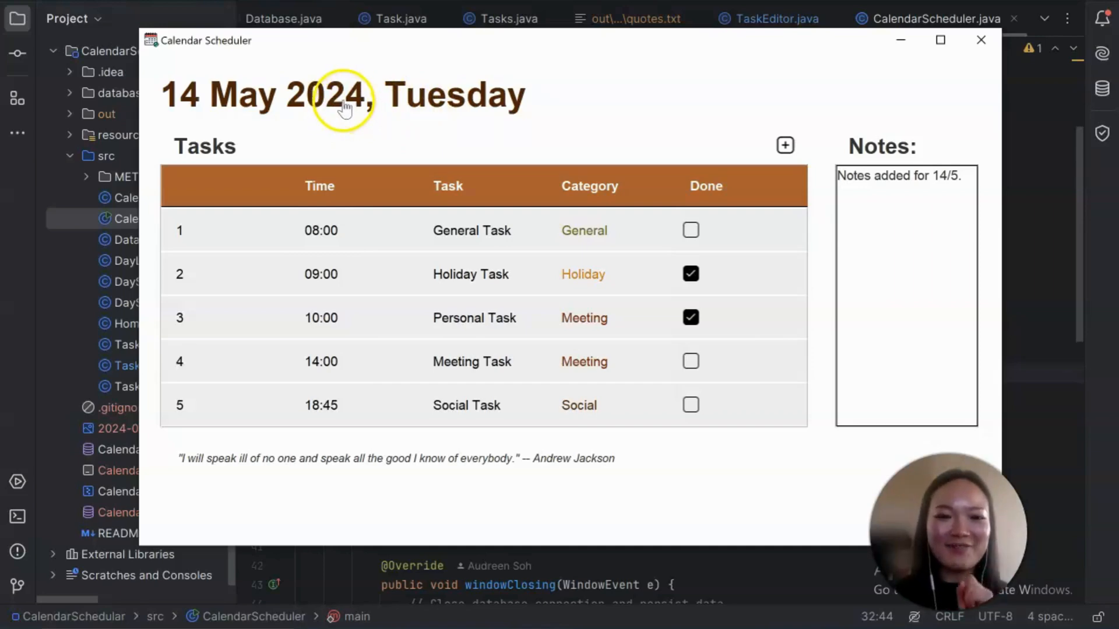
mouse_move(343, 111)
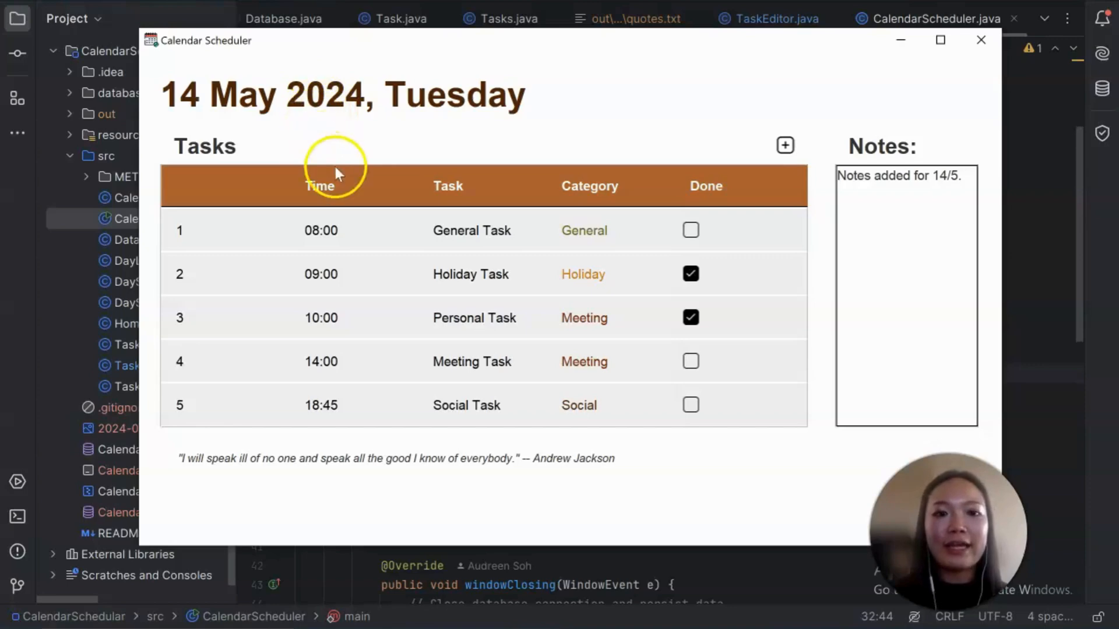
mouse_move(350, 239)
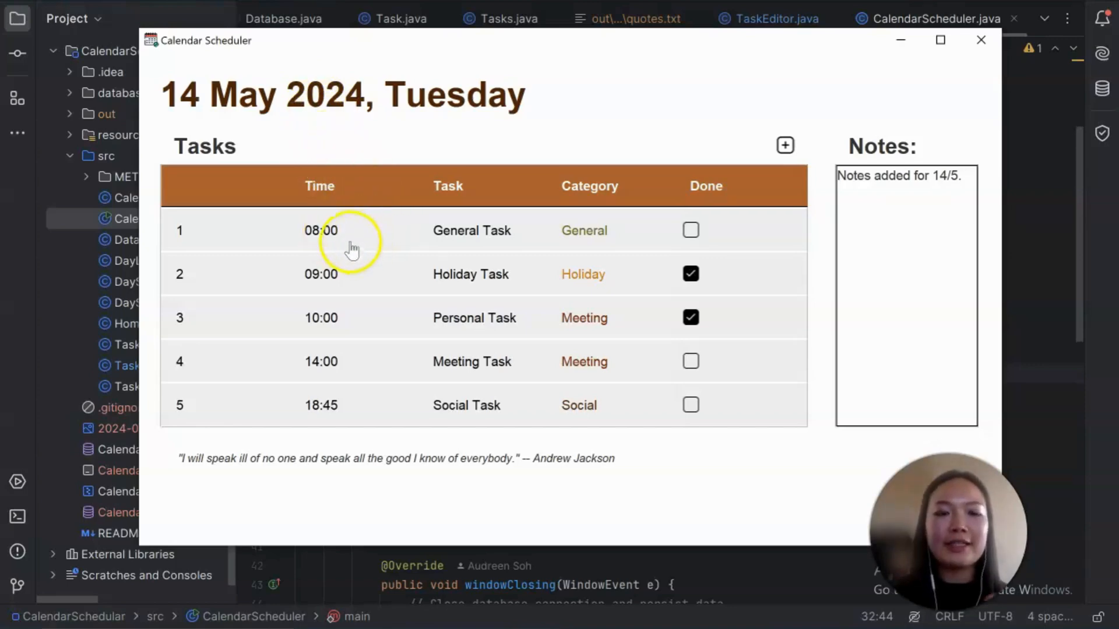
mouse_move(329, 274)
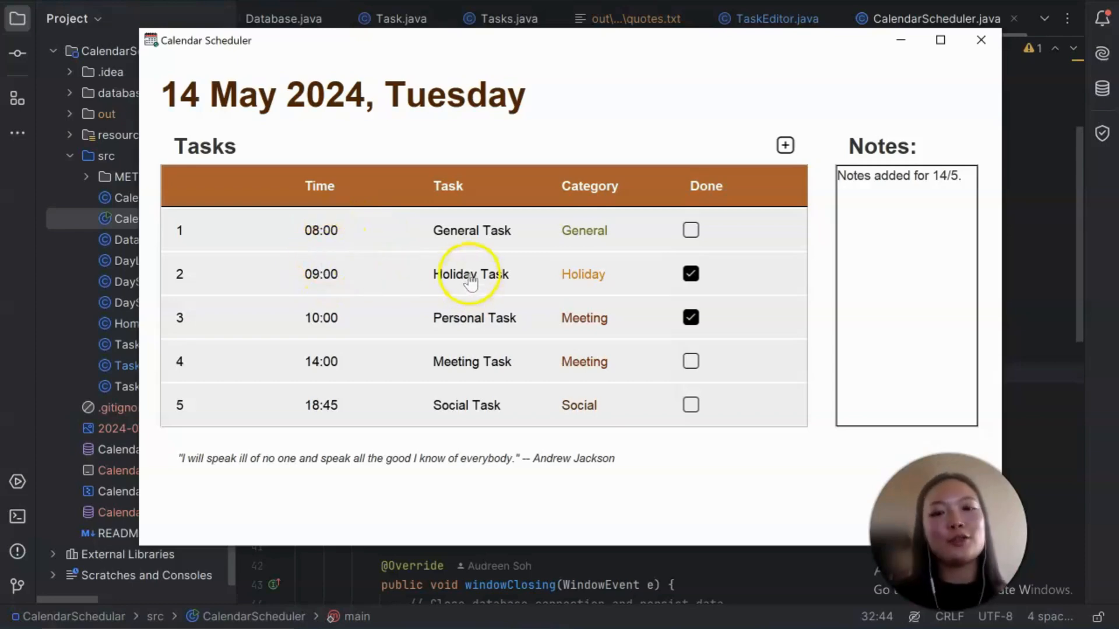
mouse_move(520, 413)
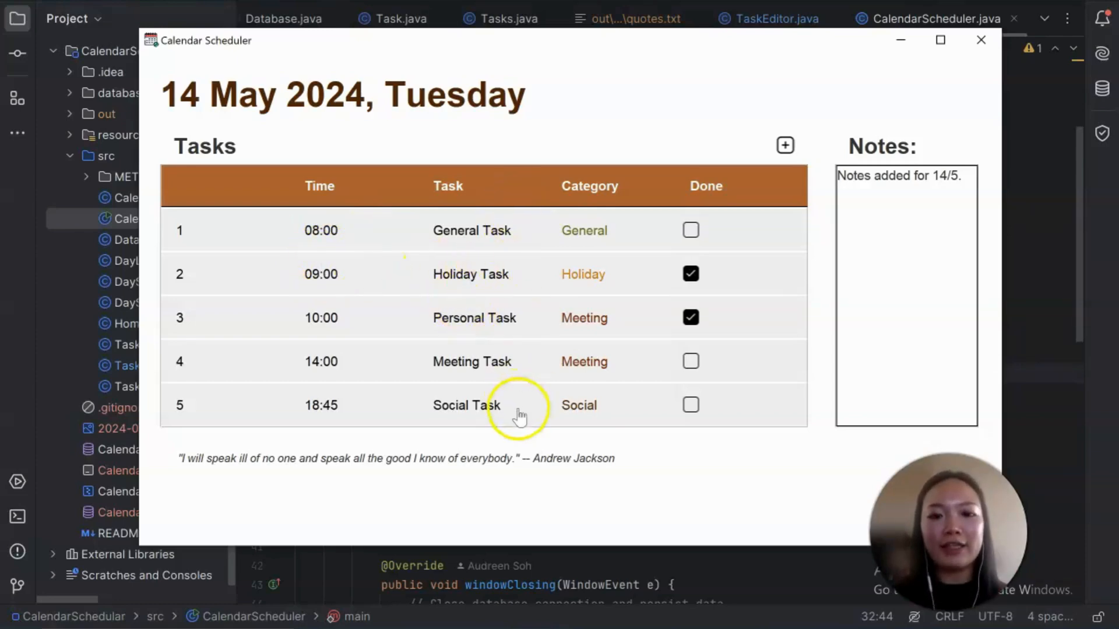
mouse_move(690, 317)
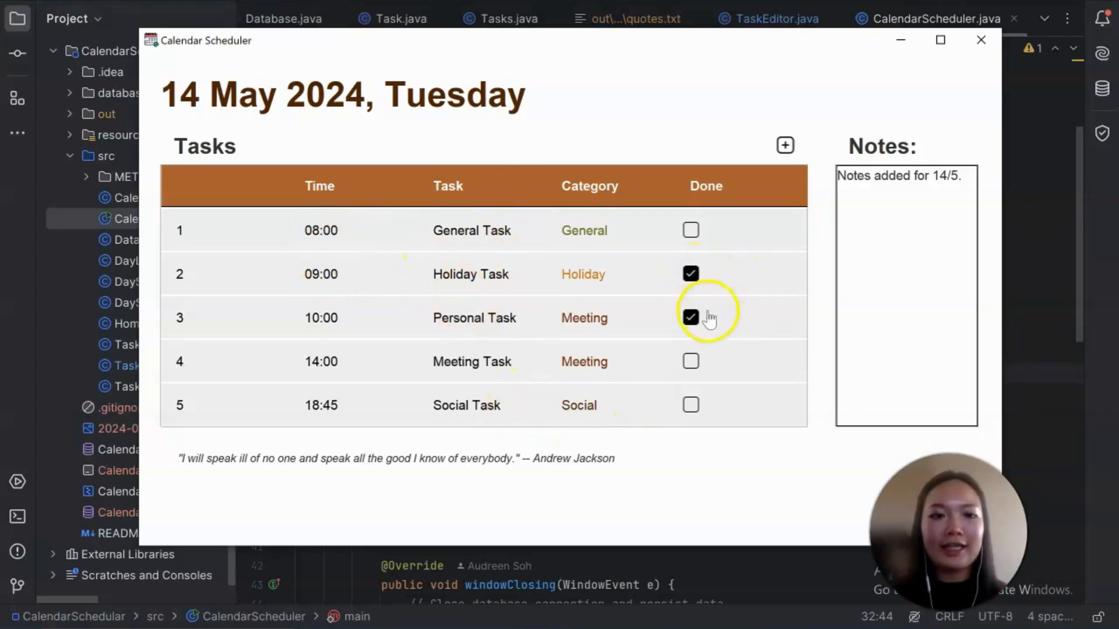
mouse_move(689, 292)
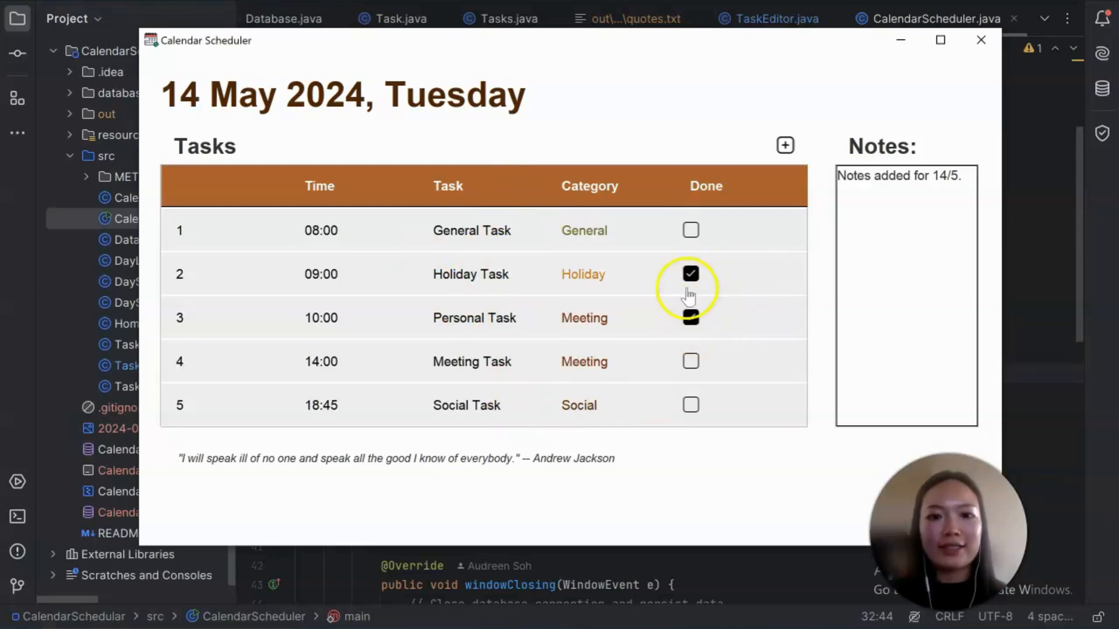
click(689, 317)
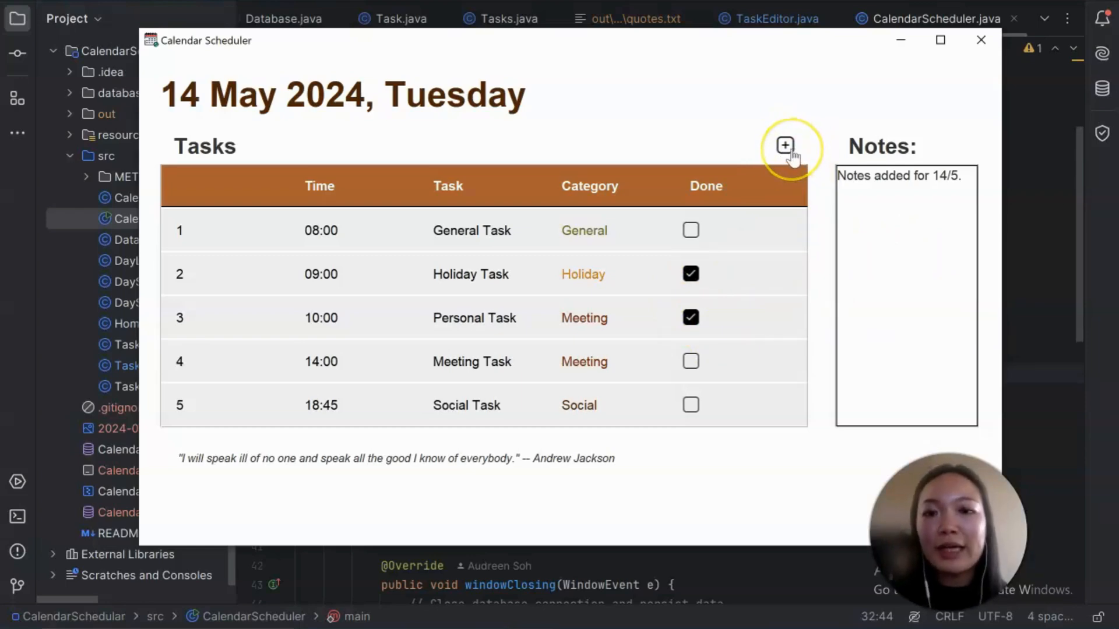
click(784, 146)
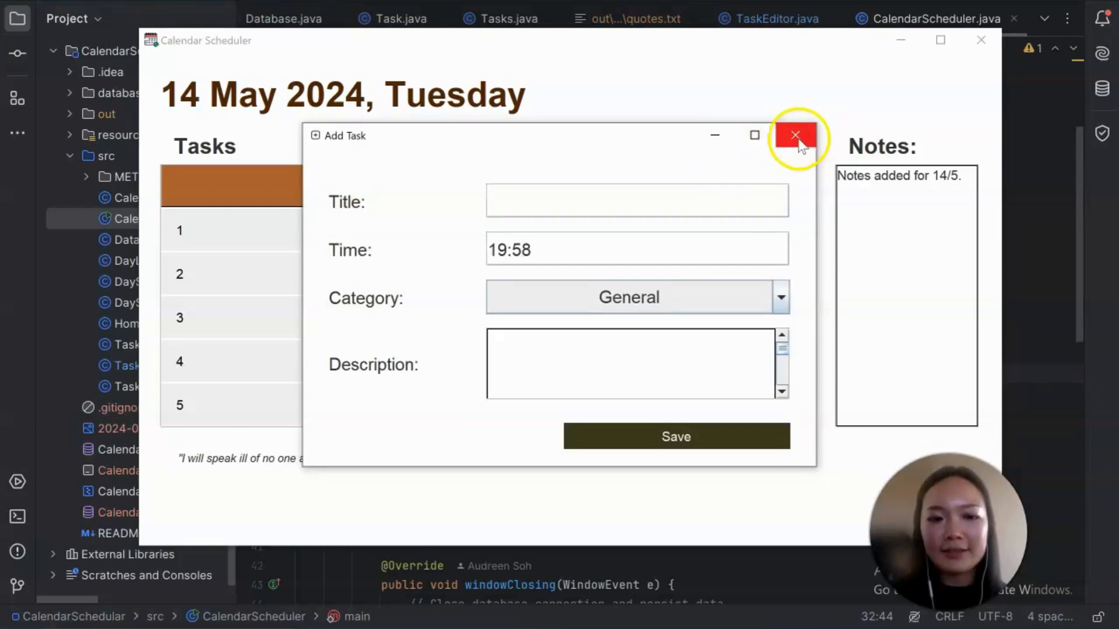
click(793, 135)
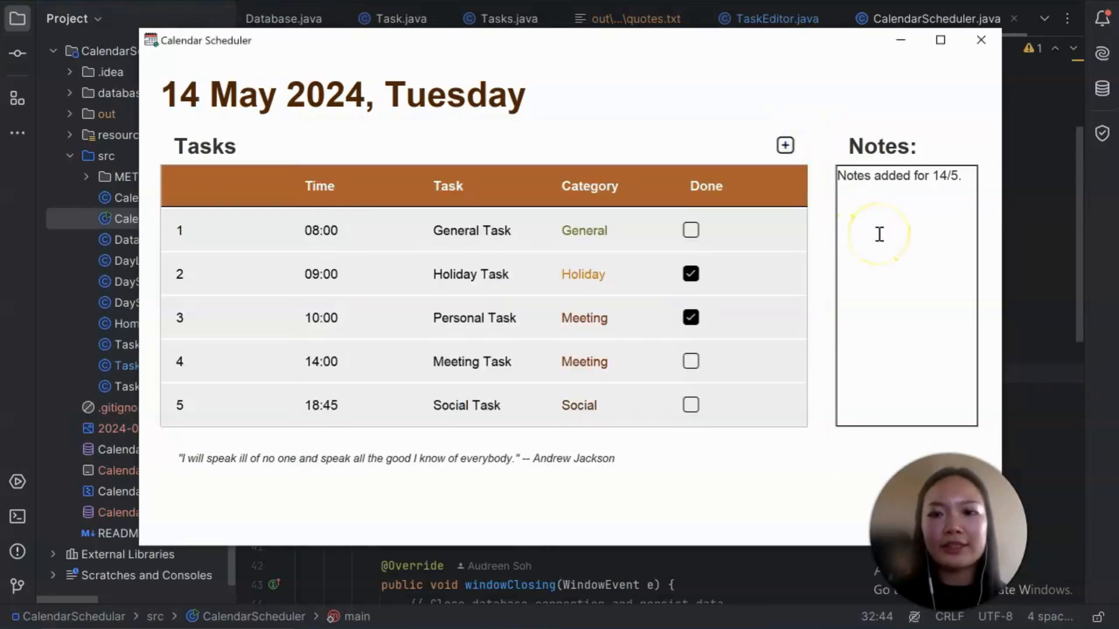
mouse_move(956, 259)
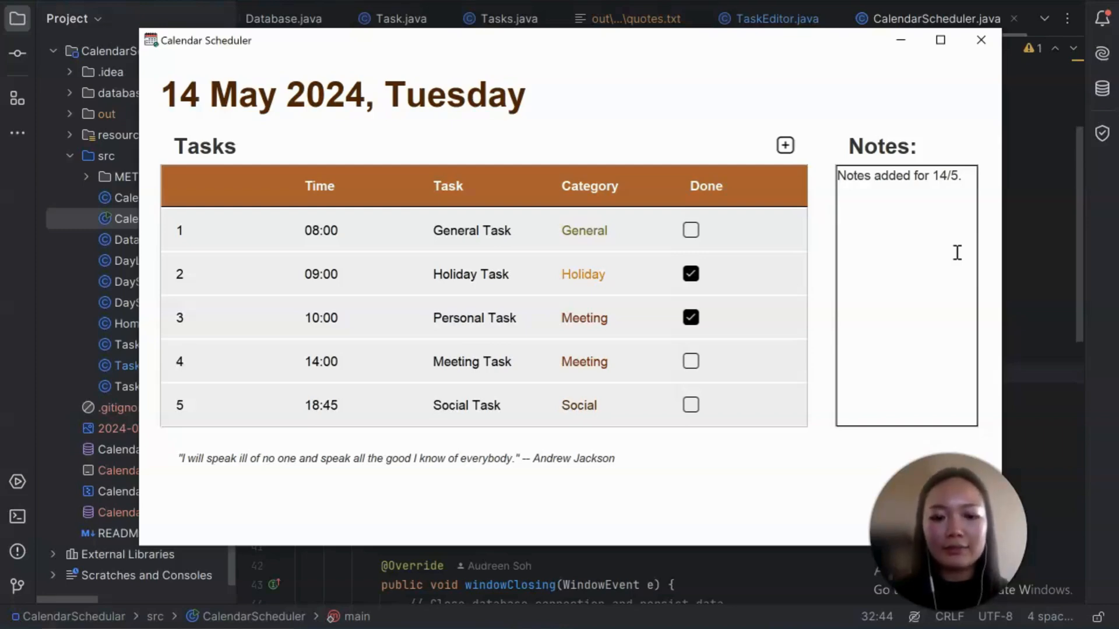
Write 'Dont forget to buy milk' on a new line in the 14 May notes.
text(Dont)
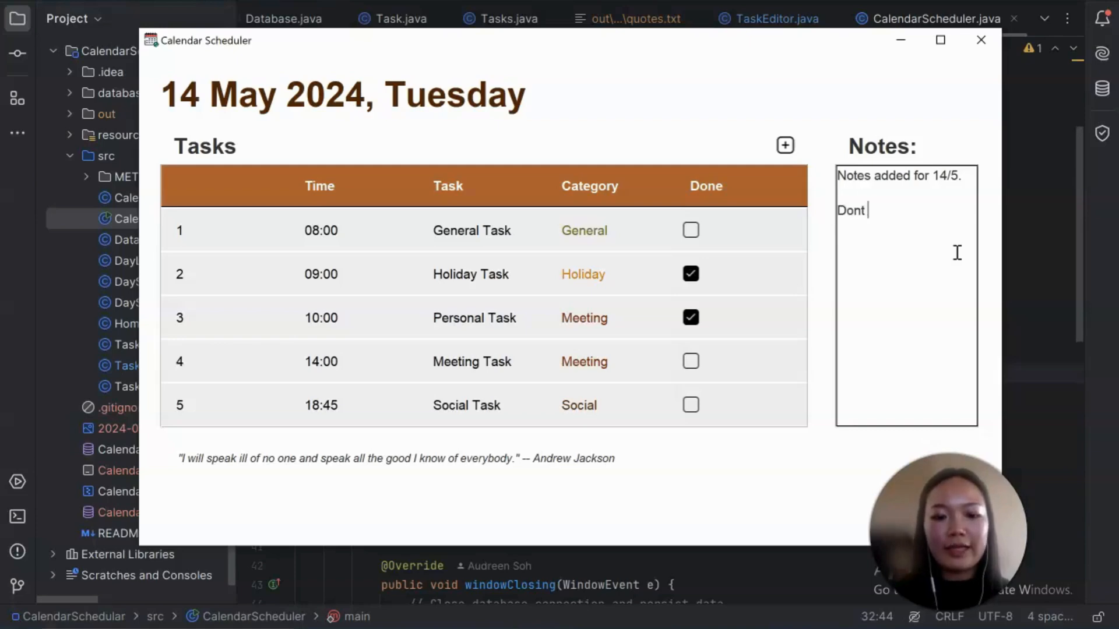
text(forget to)
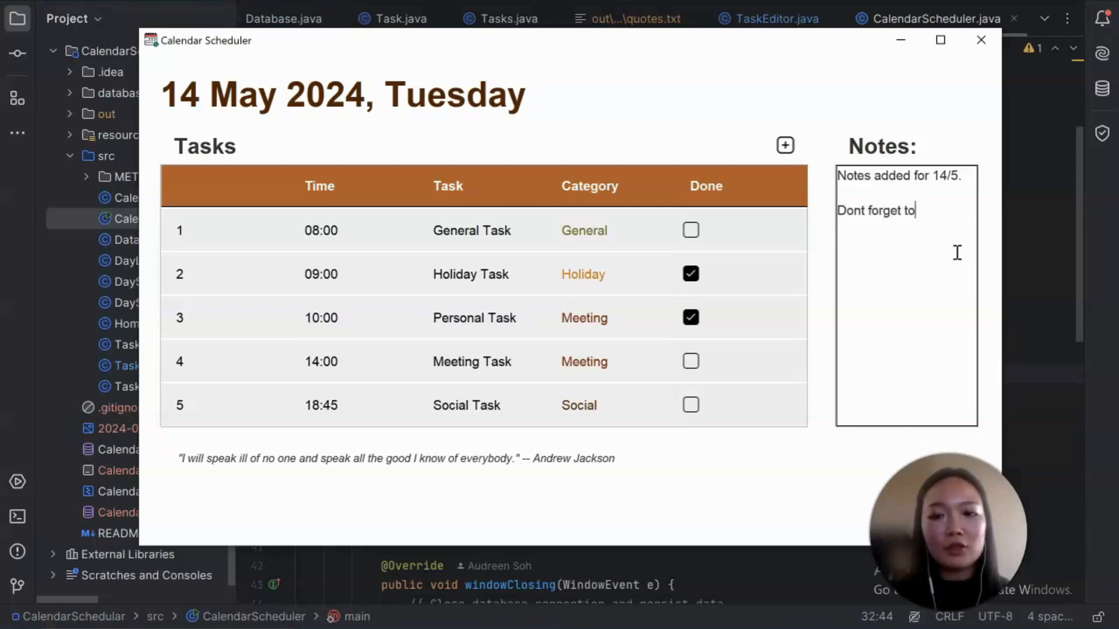
text(buy)
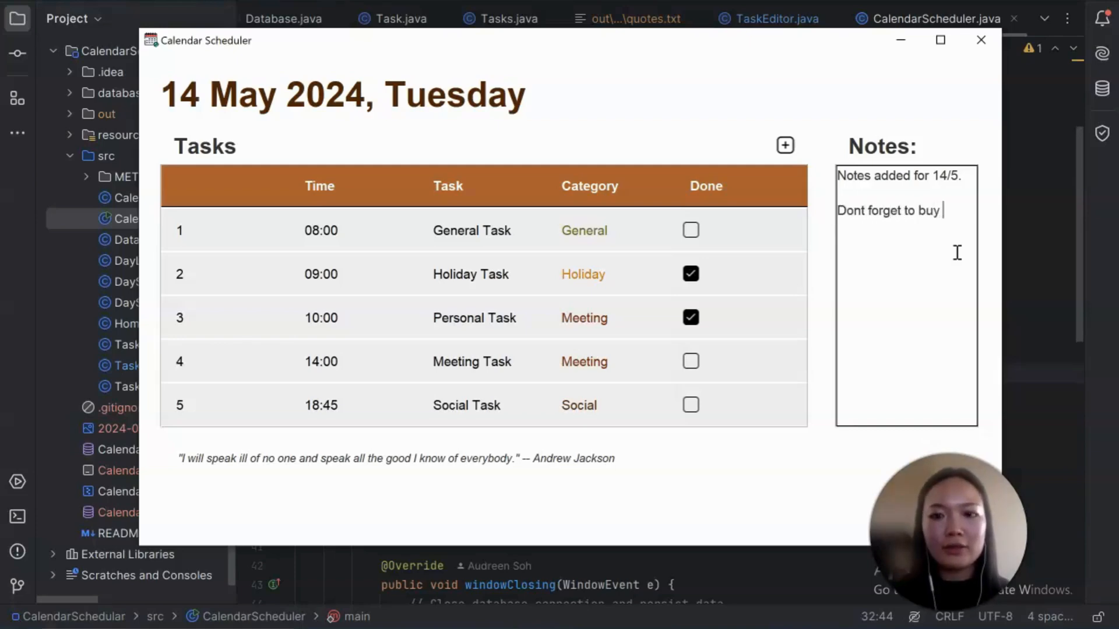
text(milk)
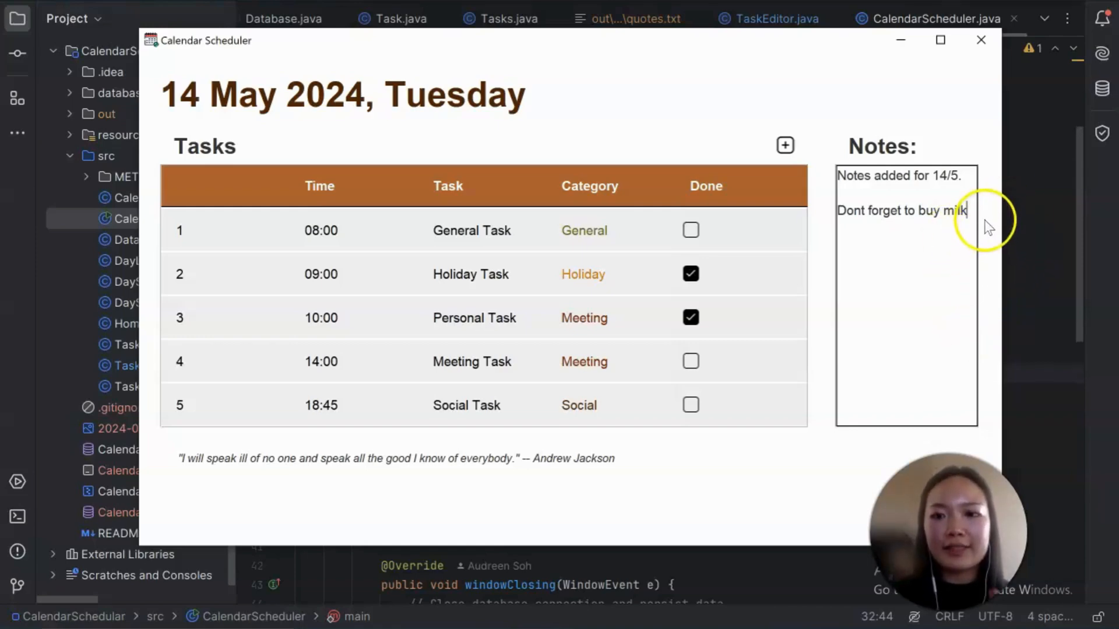
mouse_move(825, 277)
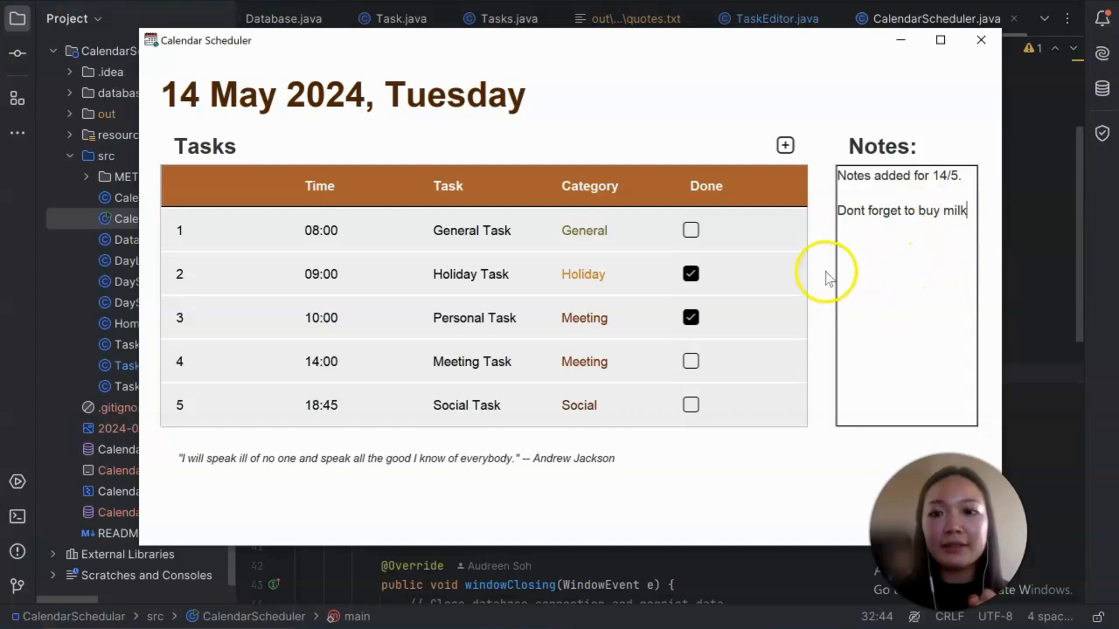
mouse_move(916, 268)
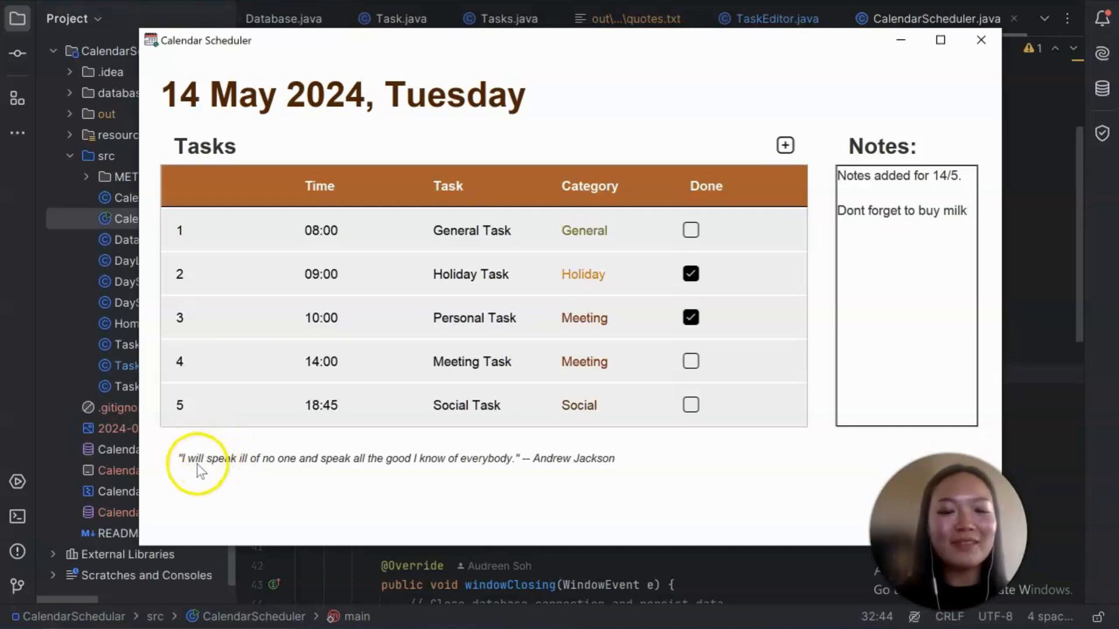
mouse_move(488, 104)
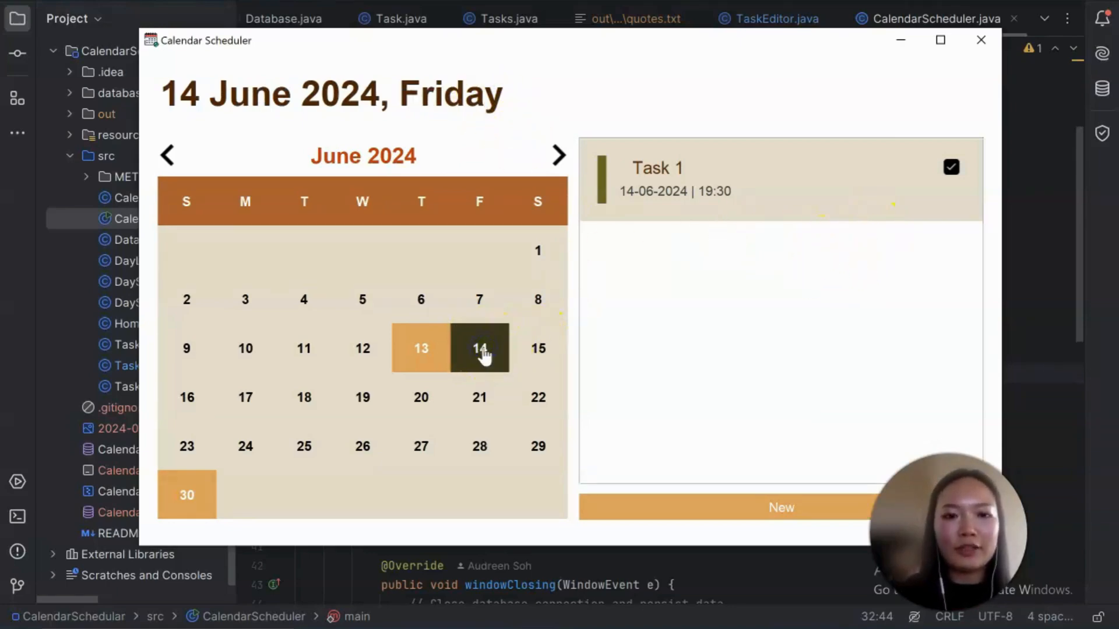
mouse_move(928, 207)
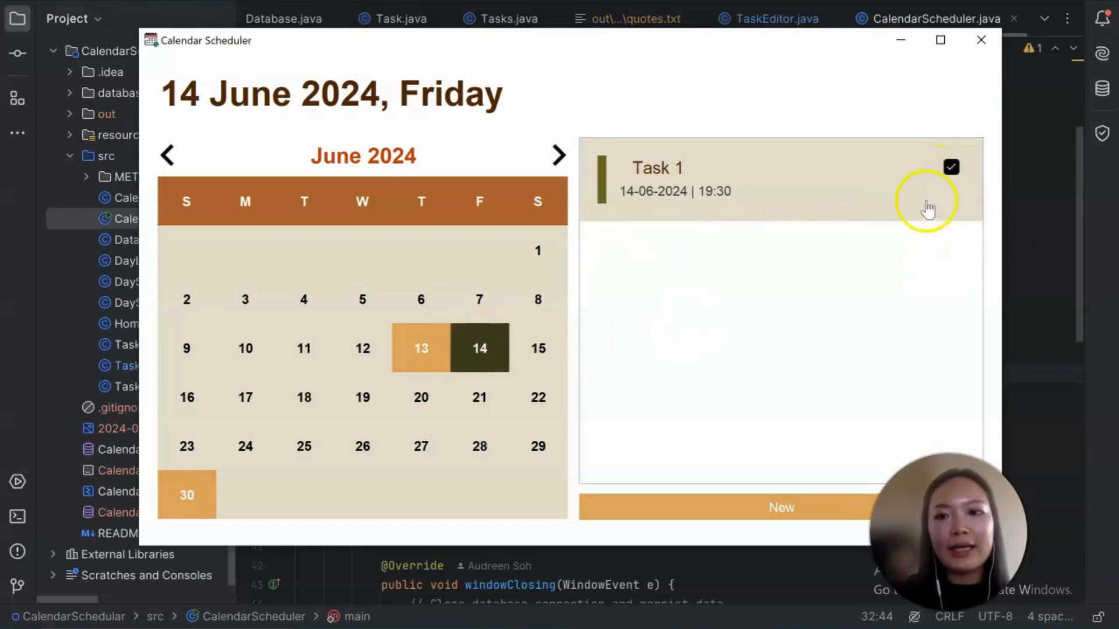
mouse_move(920, 198)
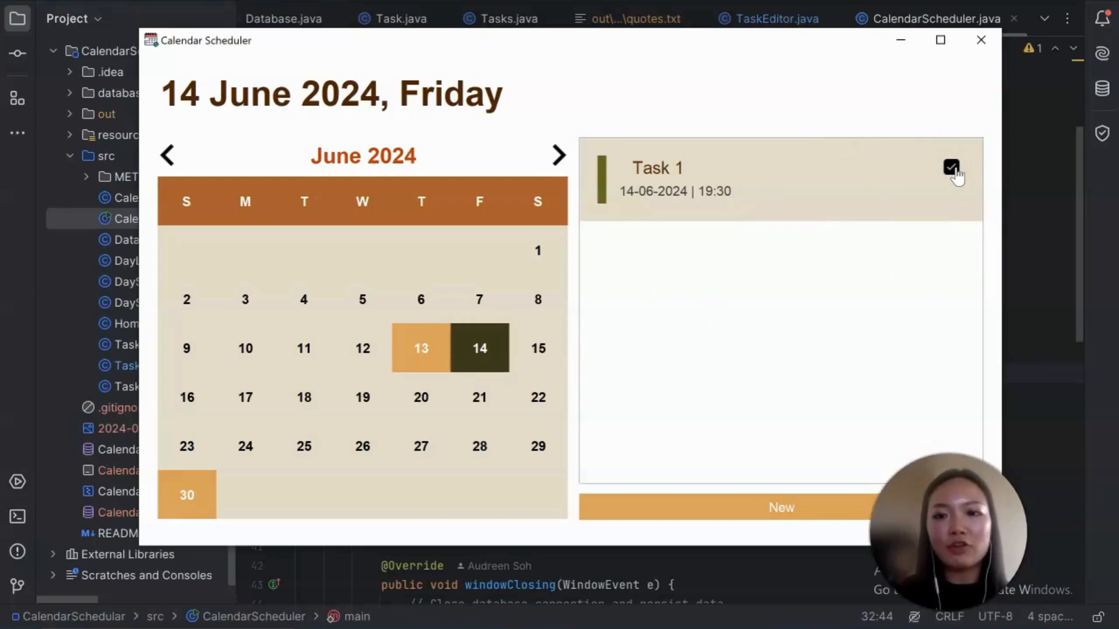
Tick Task 1 done on its card and in the 14 June day task table.
click(950, 167)
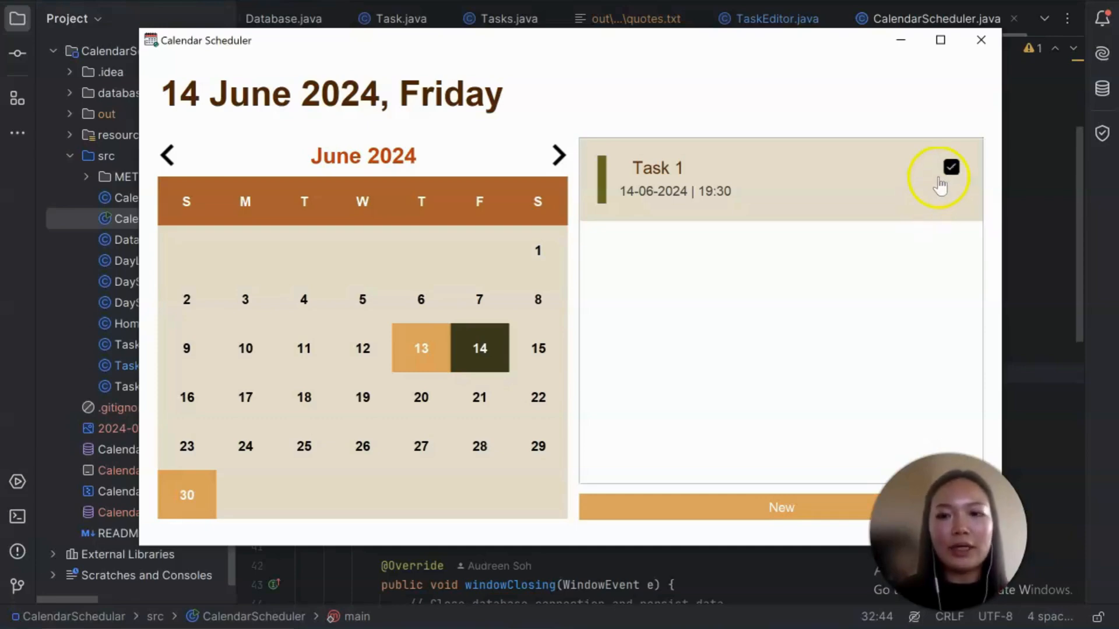
click(949, 166)
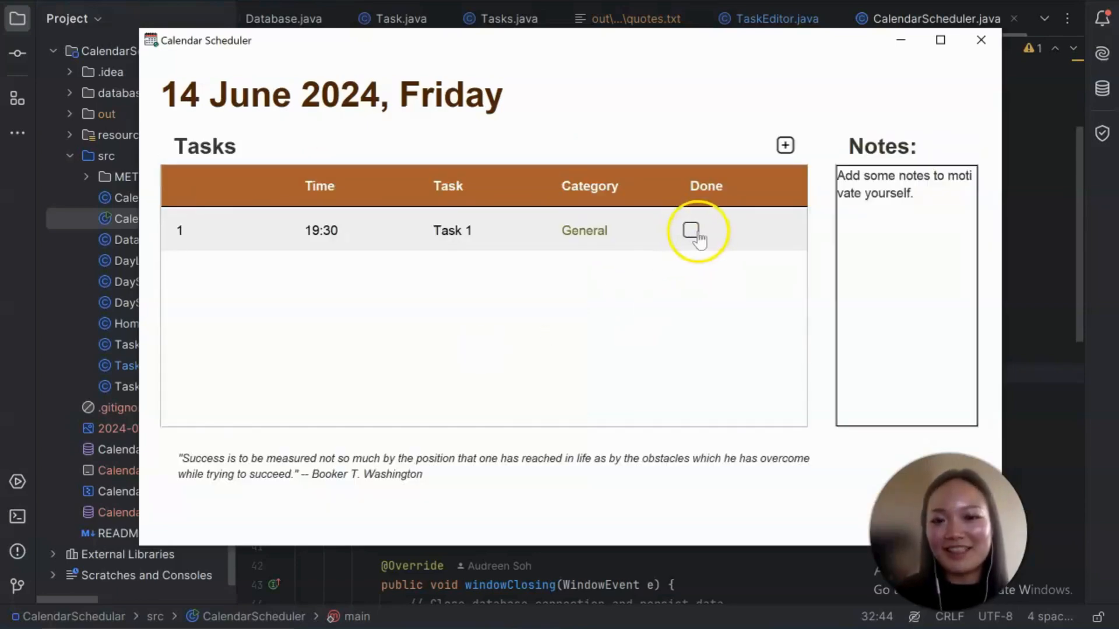
click(689, 230)
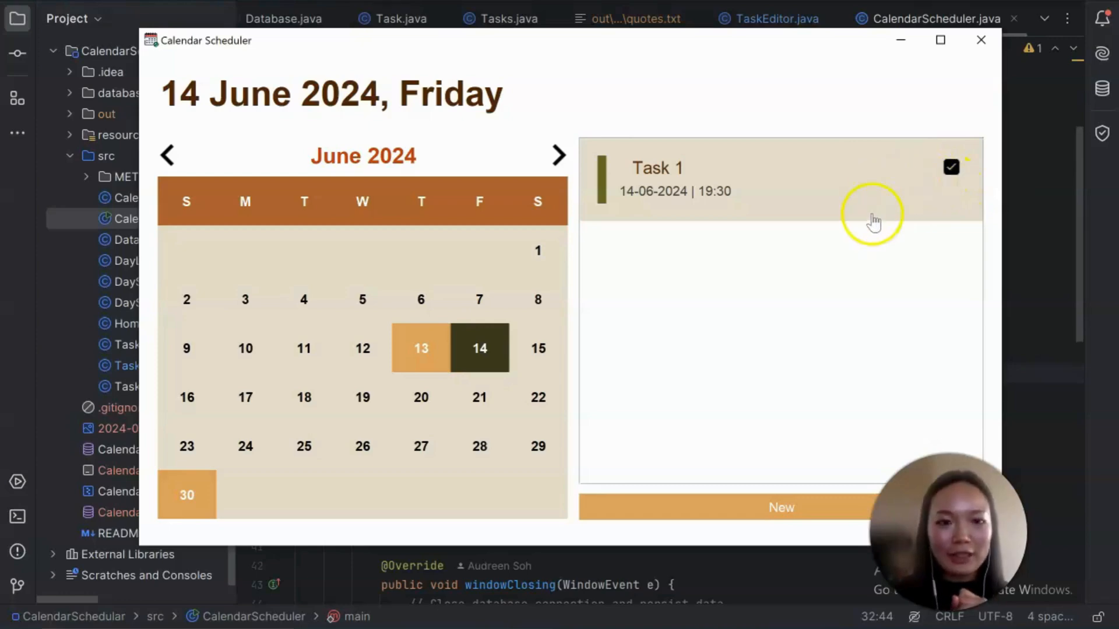
mouse_move(845, 199)
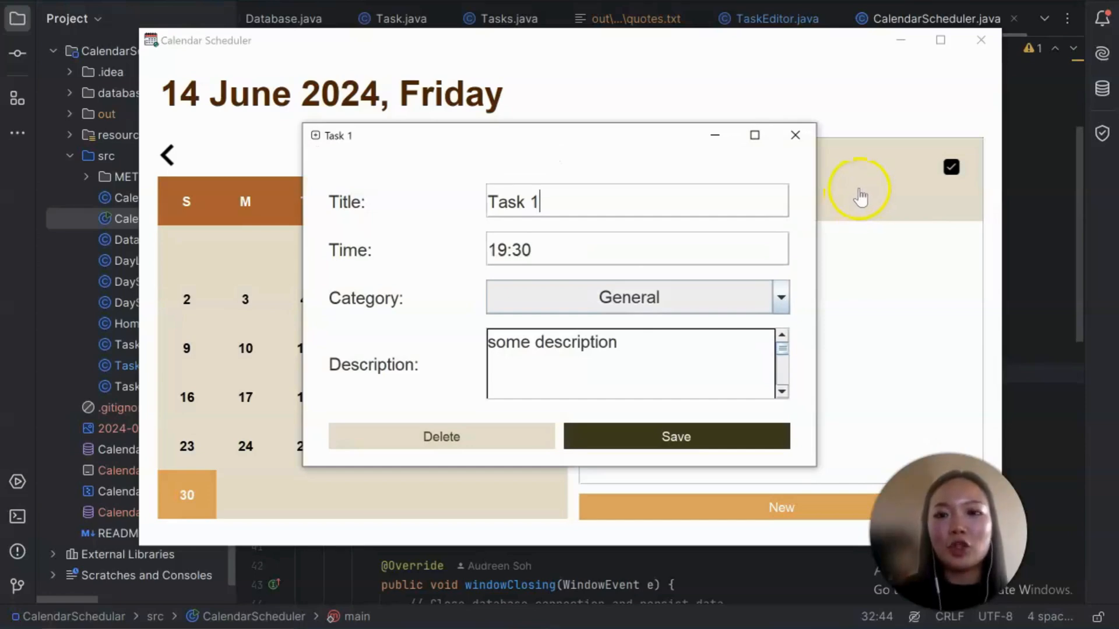
mouse_move(877, 192)
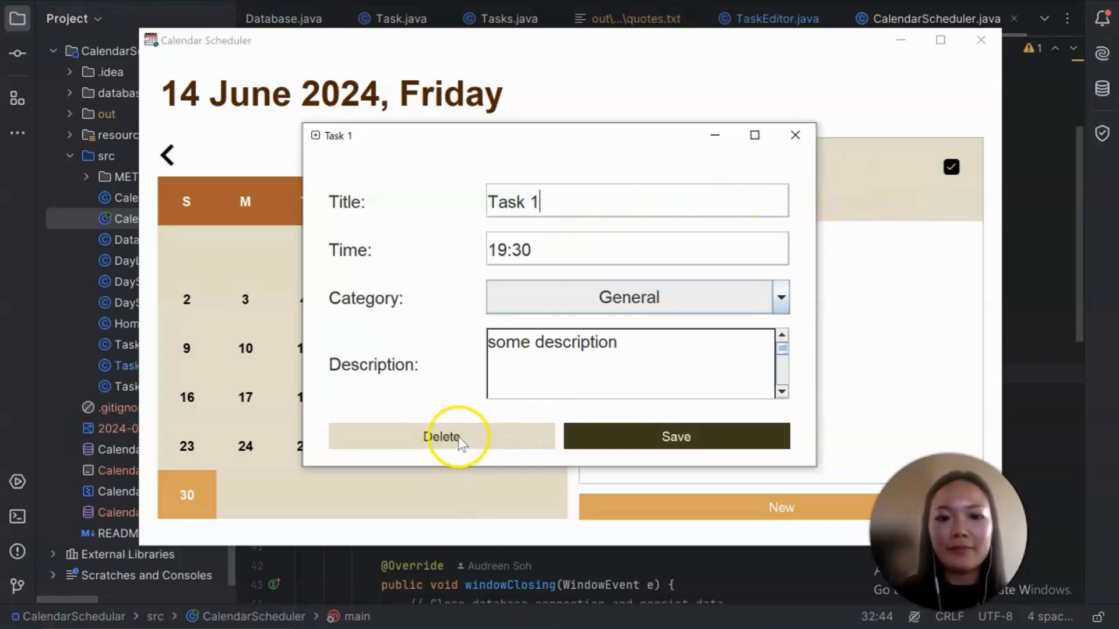
Delete Task 1 from 14 June and confirm, leaving the day empty.
click(441, 436)
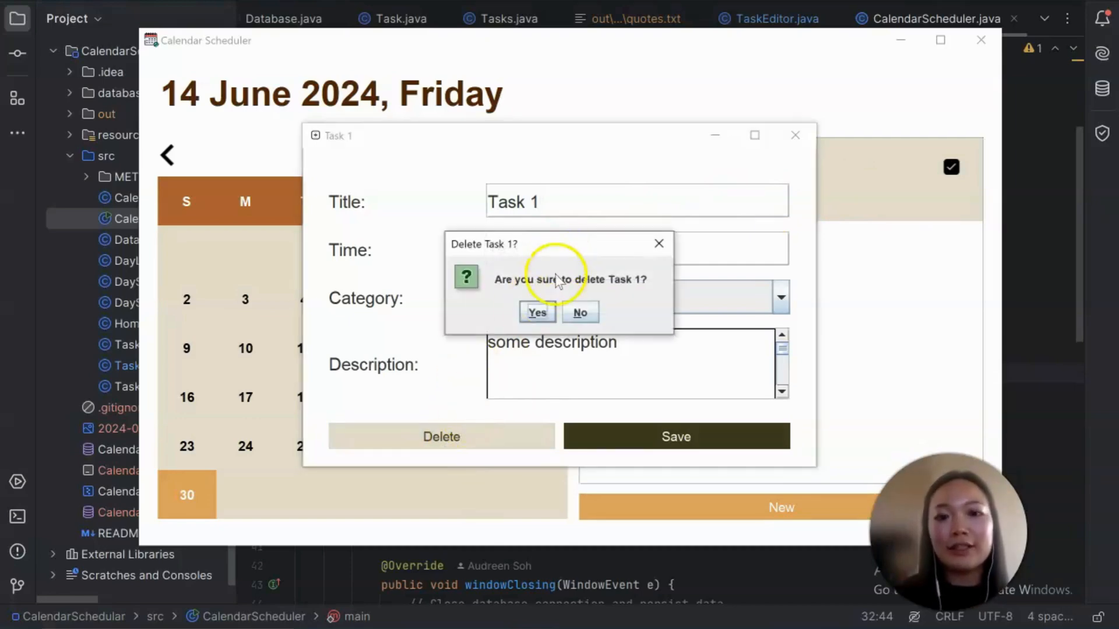
mouse_move(540, 296)
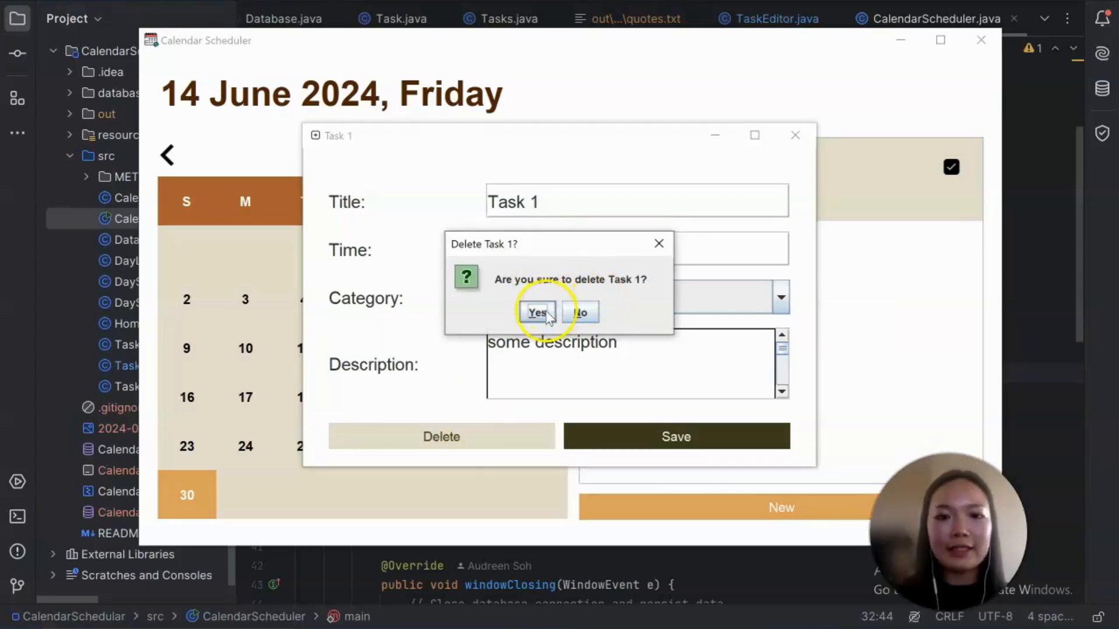
mouse_move(581, 312)
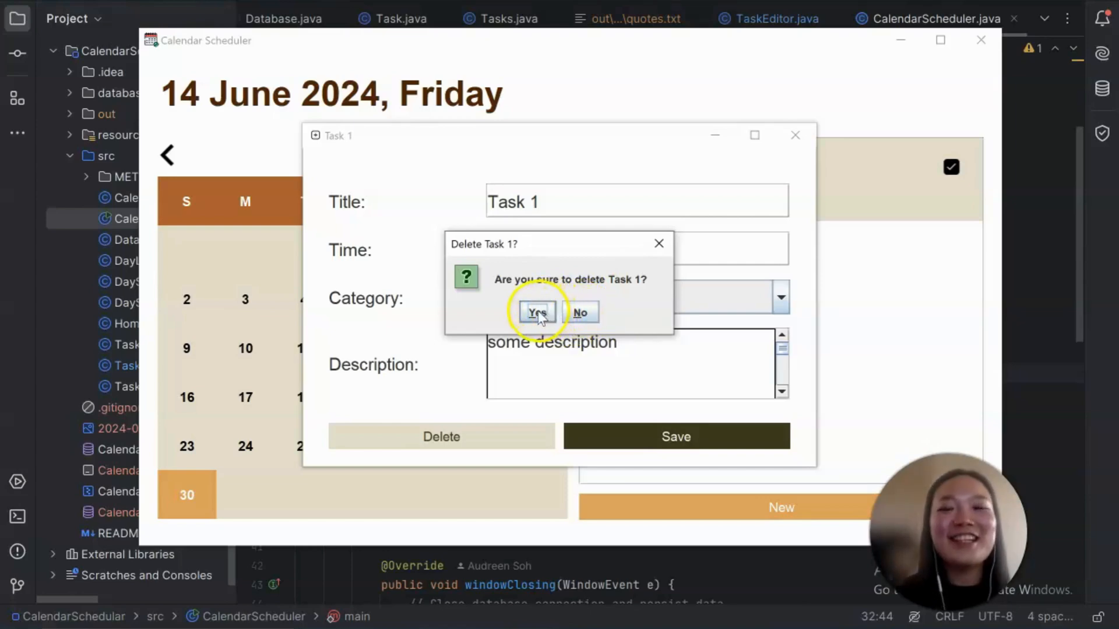
click(536, 312)
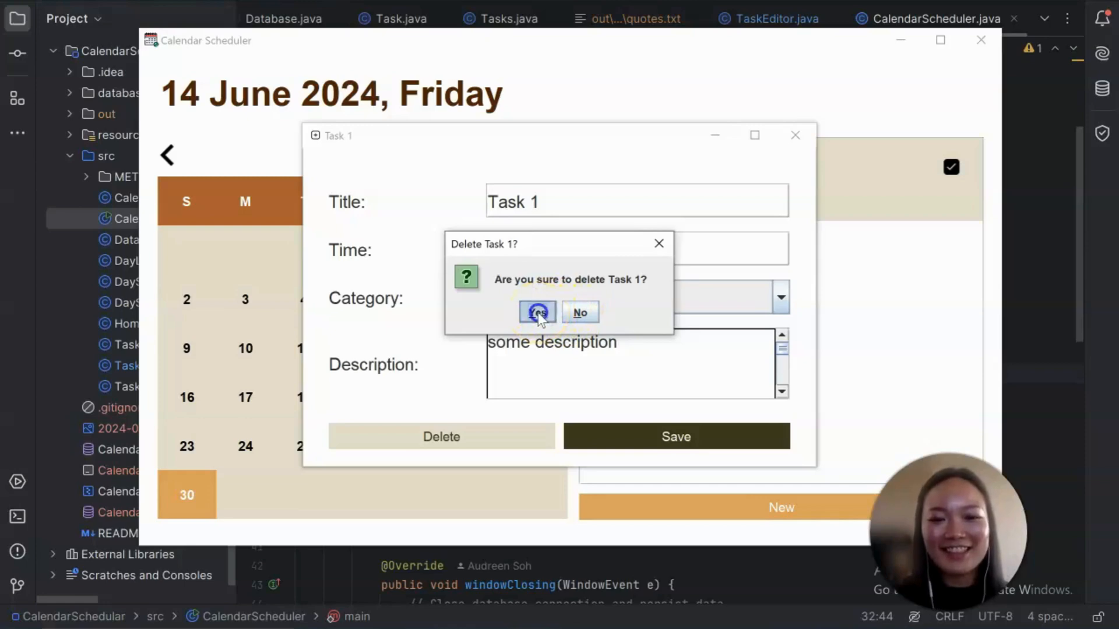
click(537, 313)
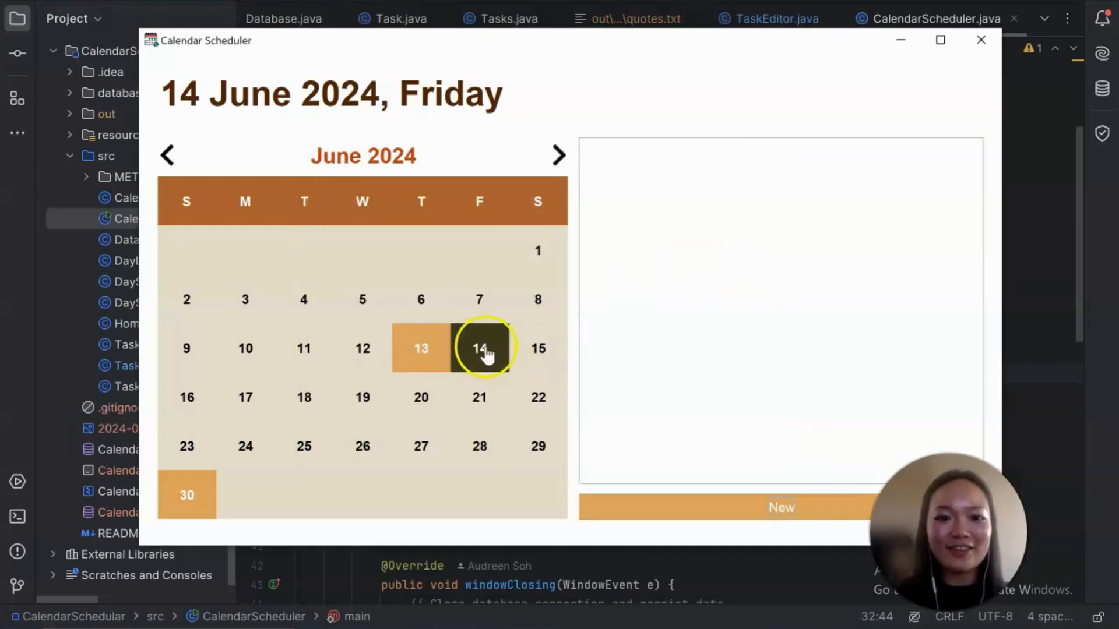
Select 14 June and open a blank Add Task form preset to 20:00, General.
click(479, 349)
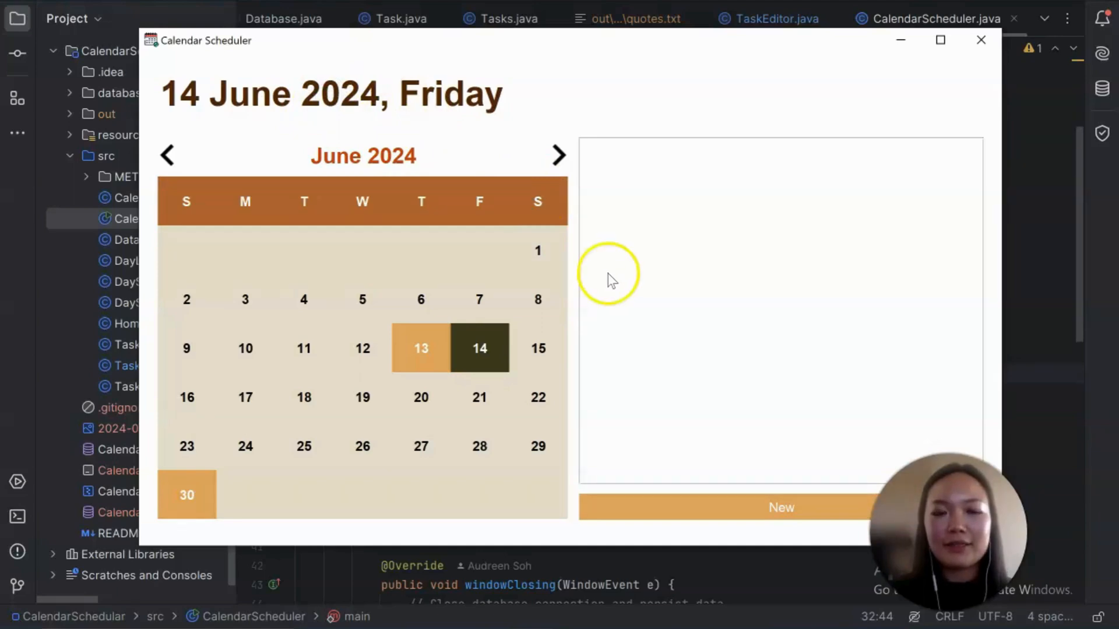
mouse_move(612, 269)
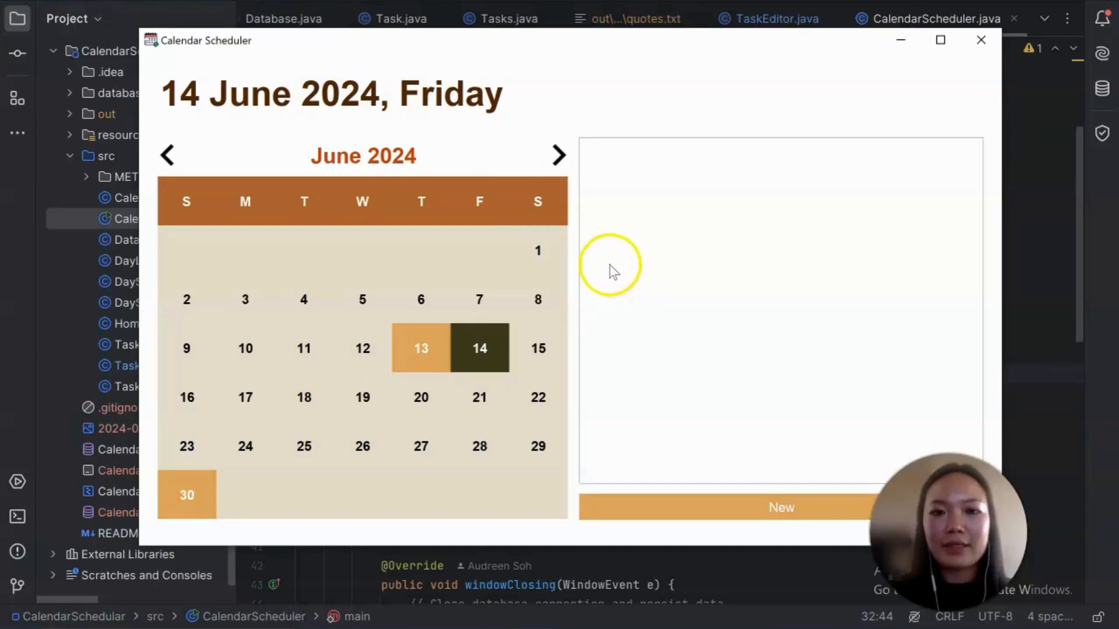
click(781, 507)
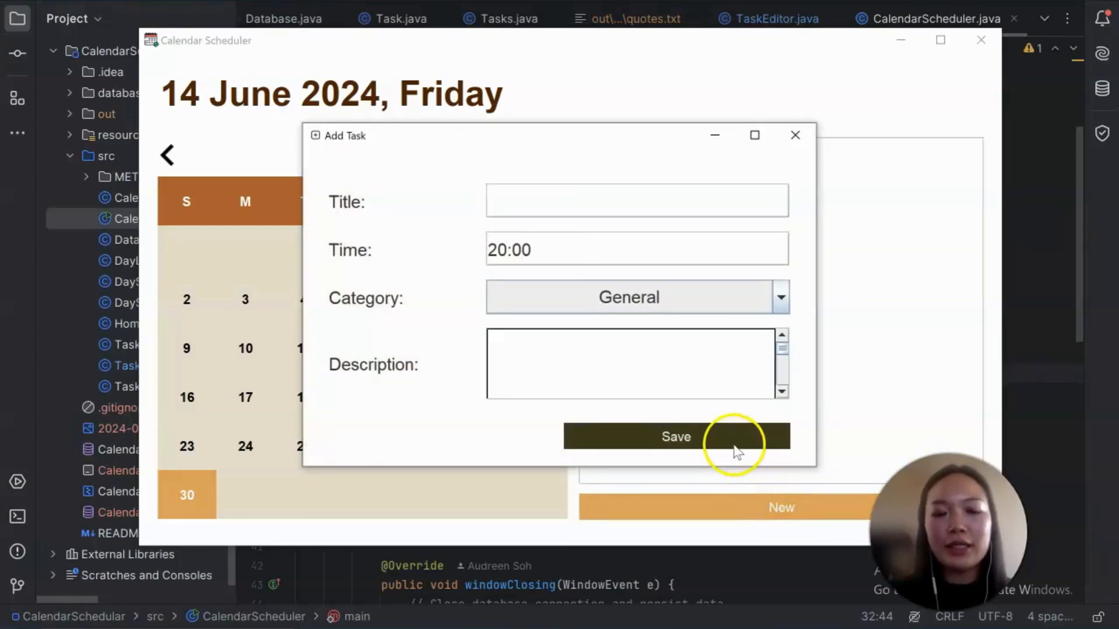
mouse_move(578, 202)
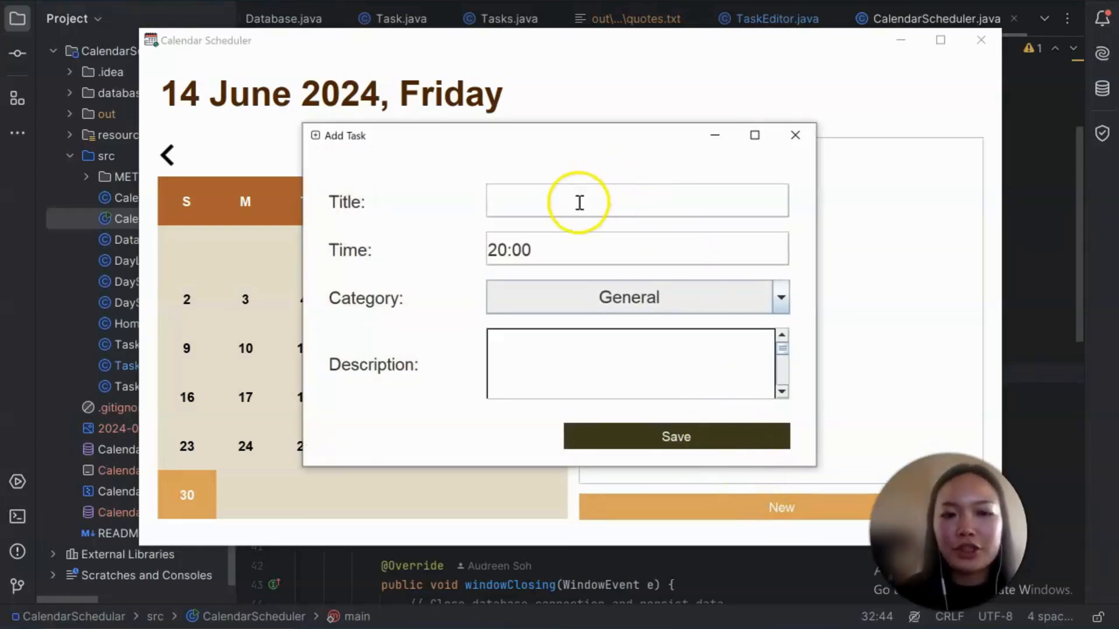
mouse_move(524, 198)
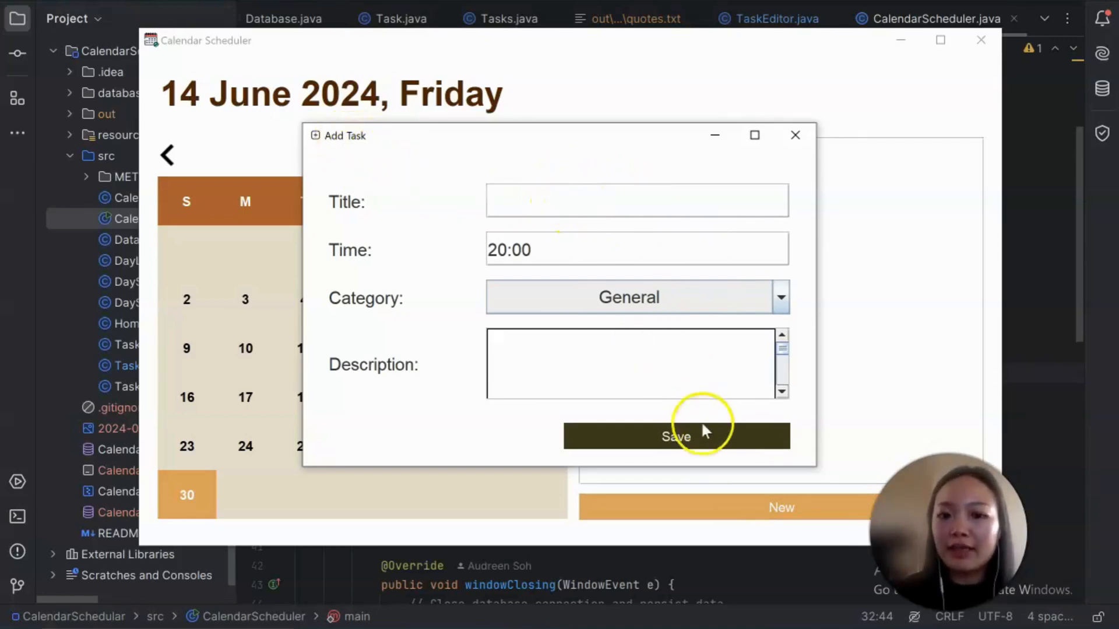
Save with a blank Title to trigger the 'Title cannot be empty.' warning.
click(675, 436)
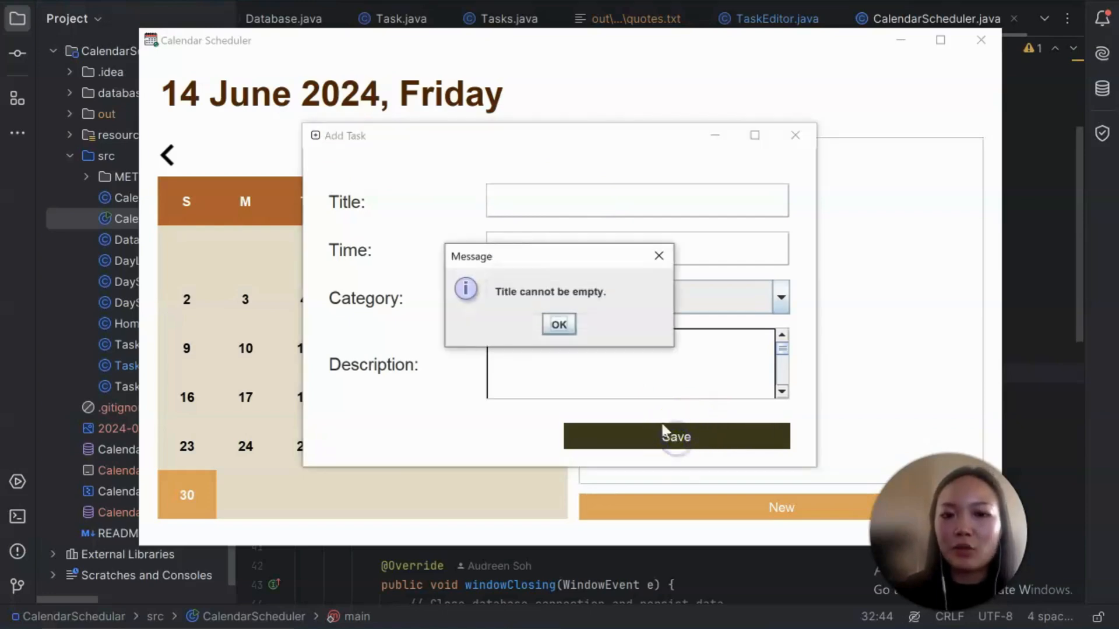
mouse_move(500, 303)
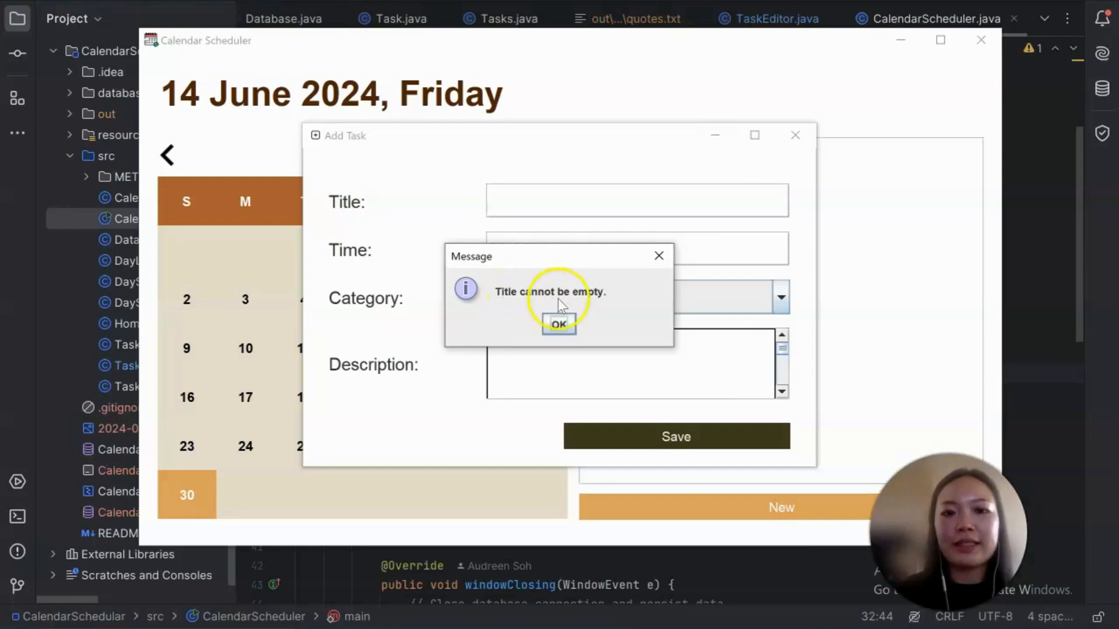
Dismiss the warning and save Task 1 at 20:00 on 14 June in the Social category.
click(558, 324)
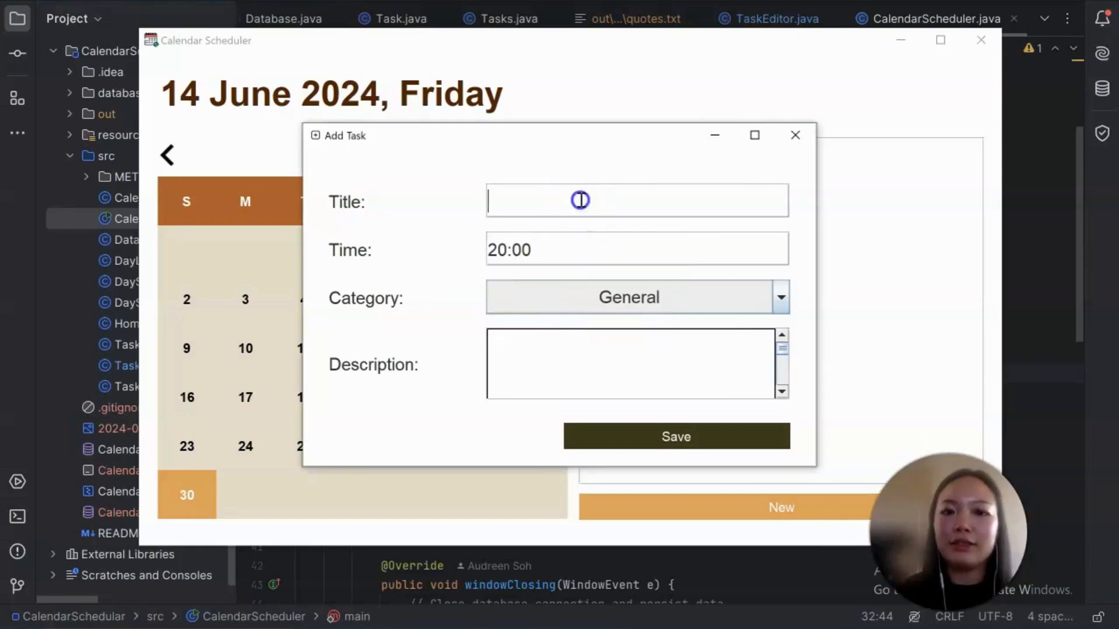
text(T)
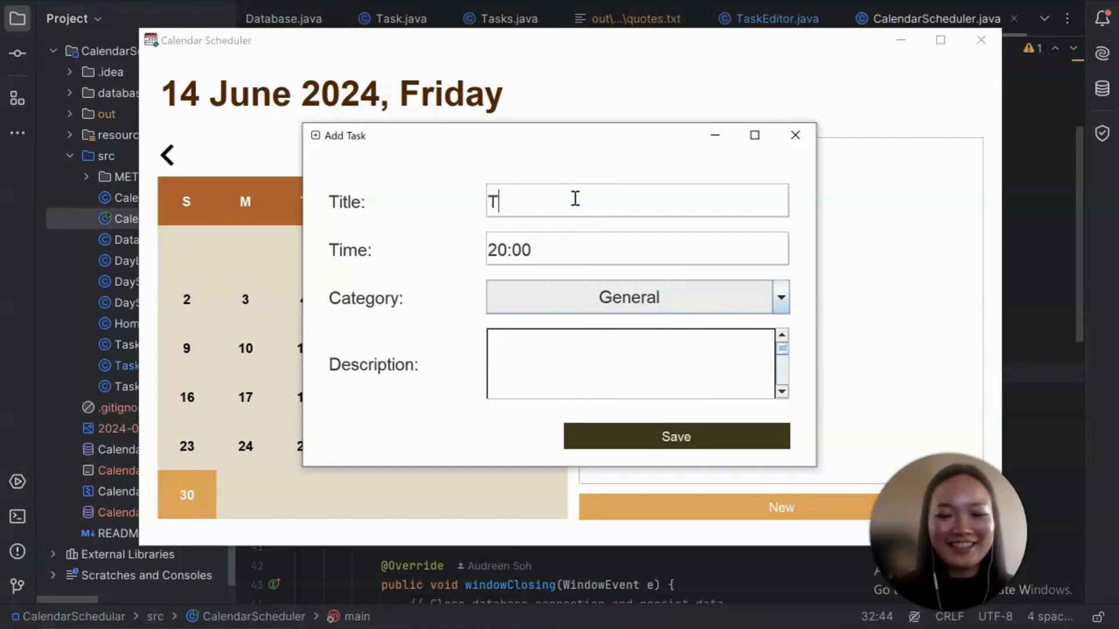
text(ask 1)
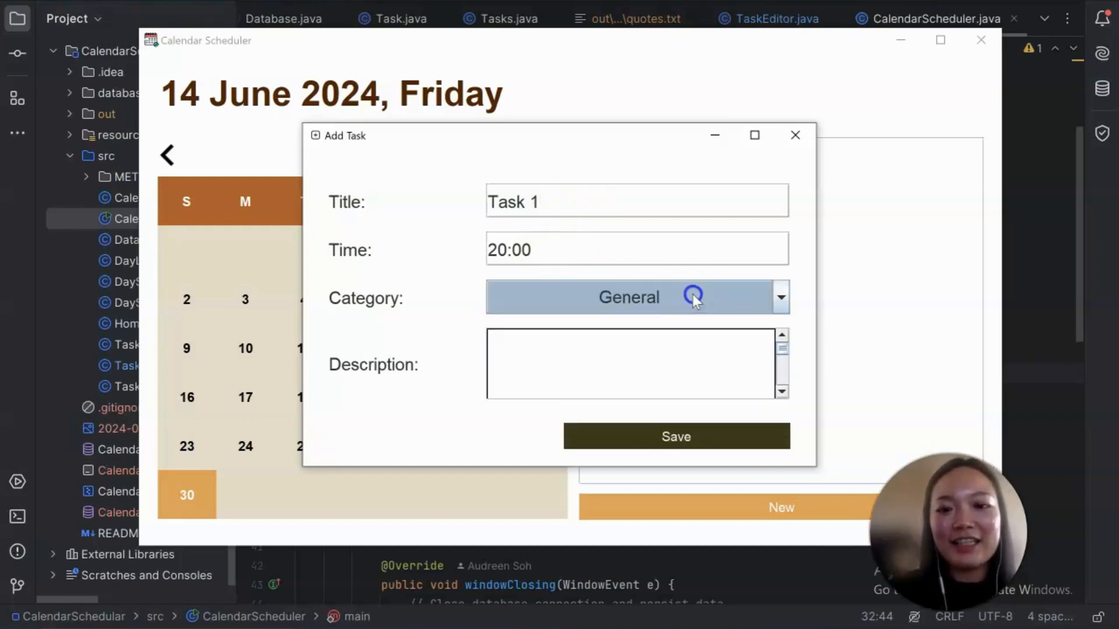
click(779, 297)
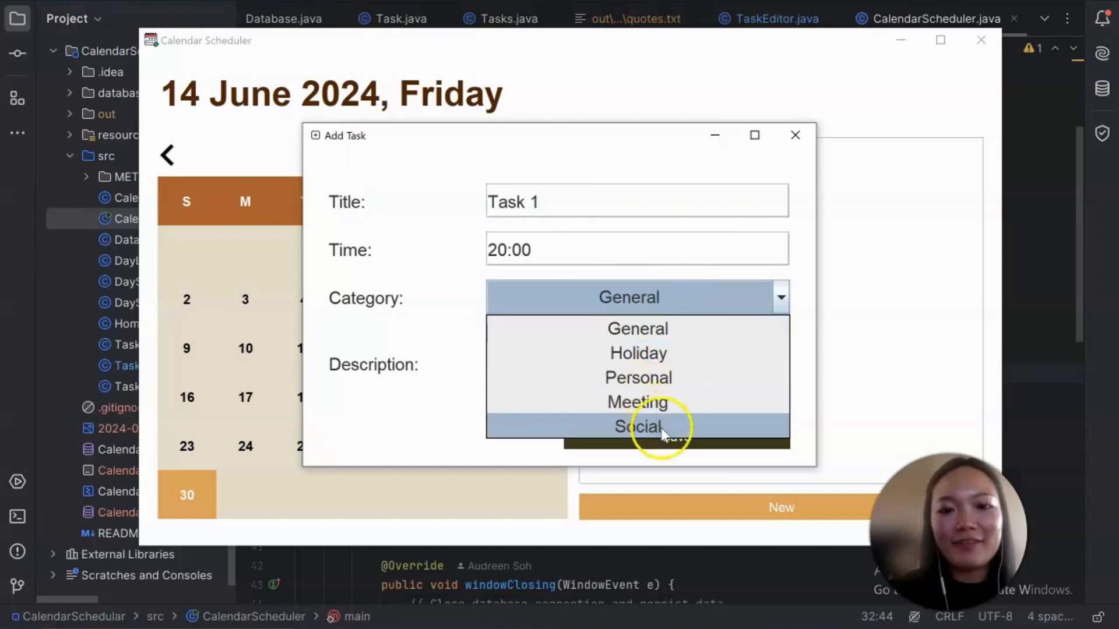
click(637, 427)
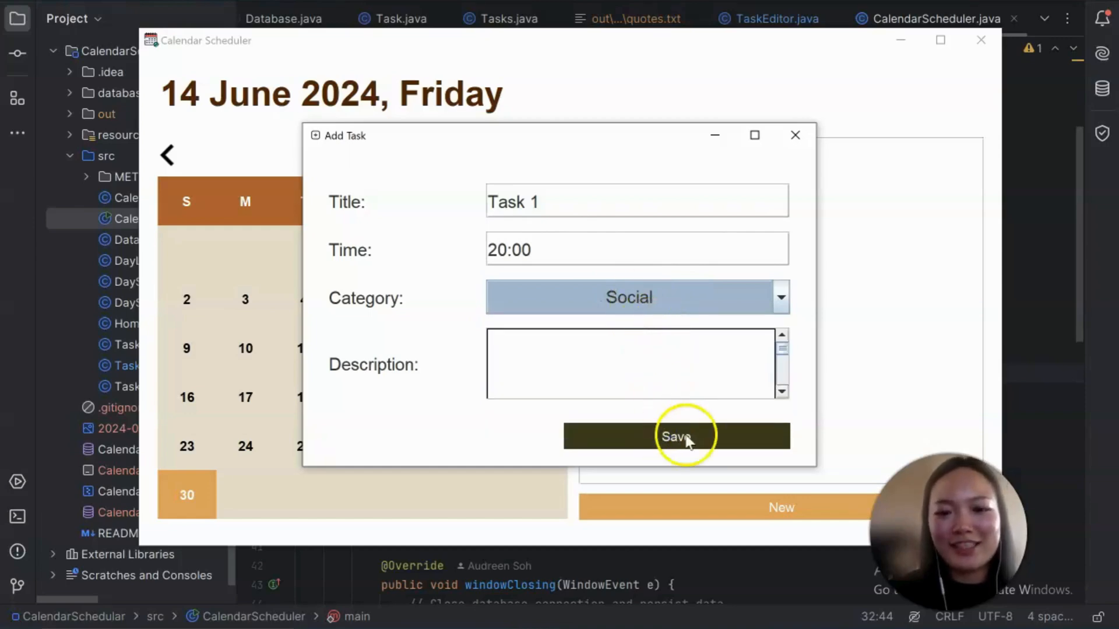
click(676, 436)
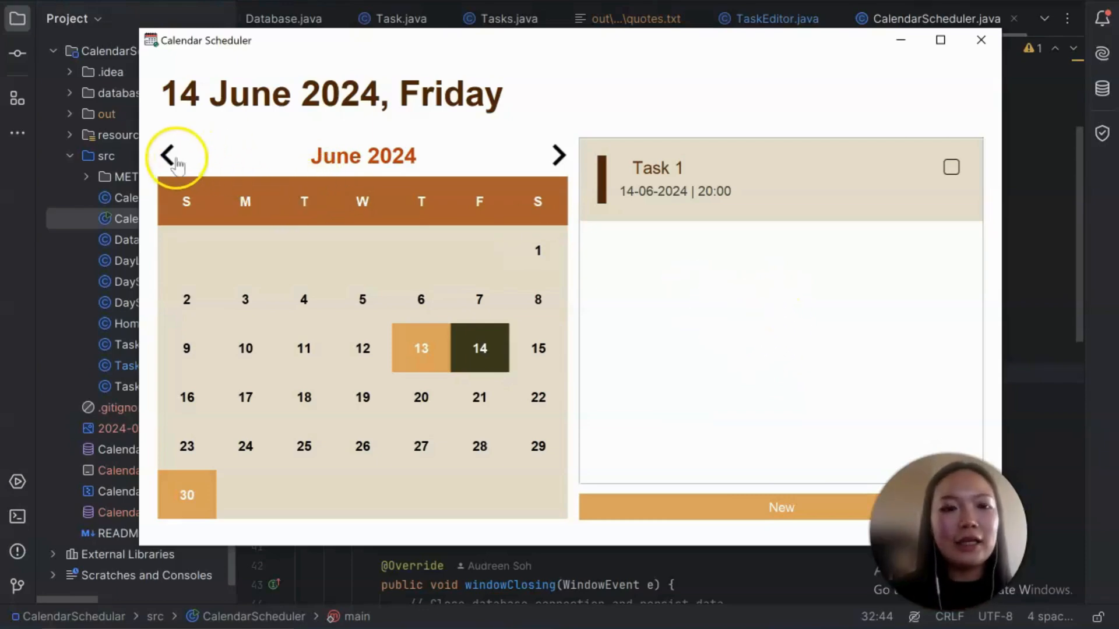
click(166, 155)
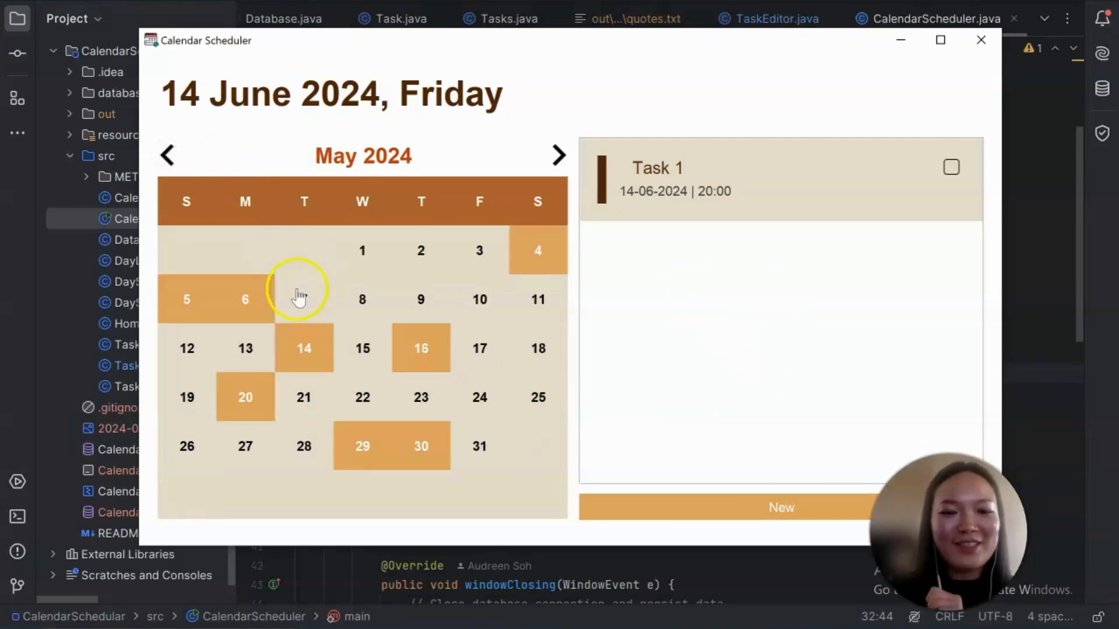
click(303, 348)
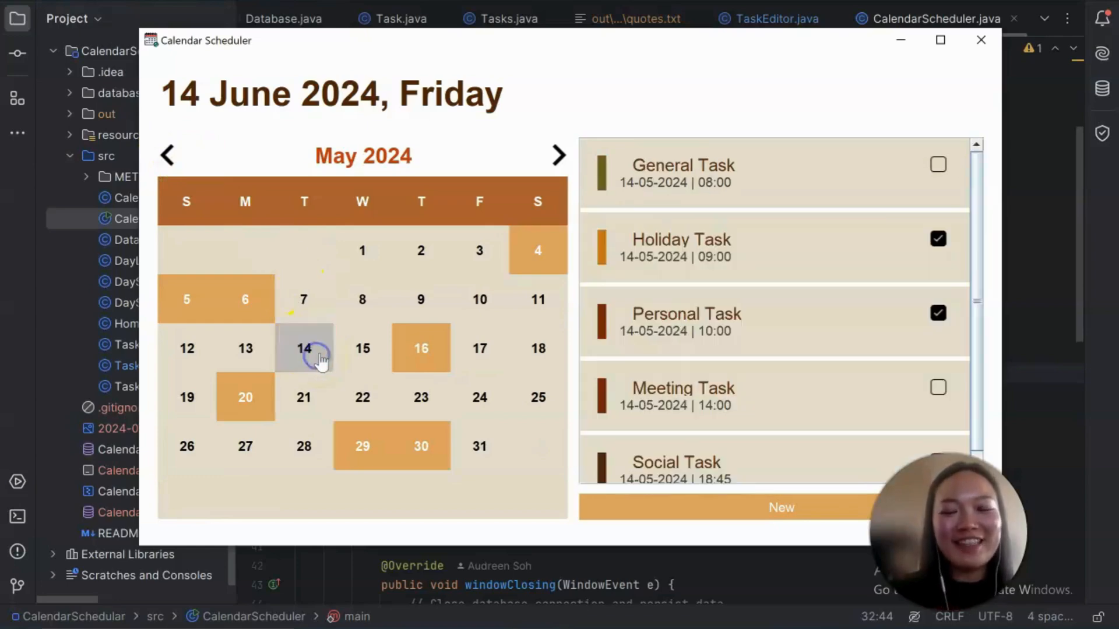
mouse_move(601, 272)
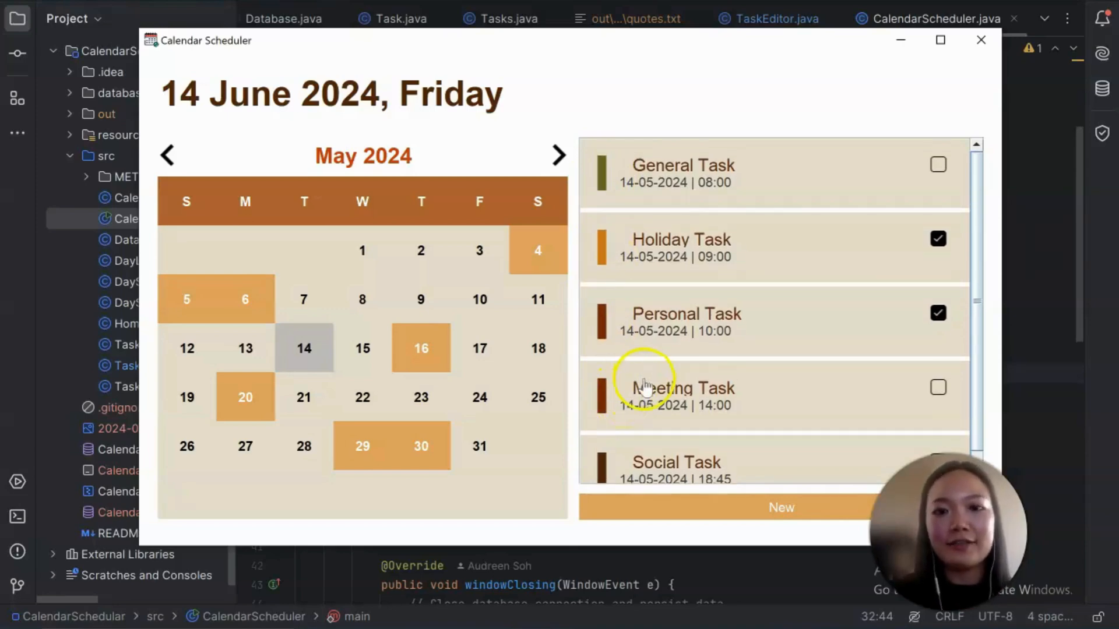
mouse_move(603, 181)
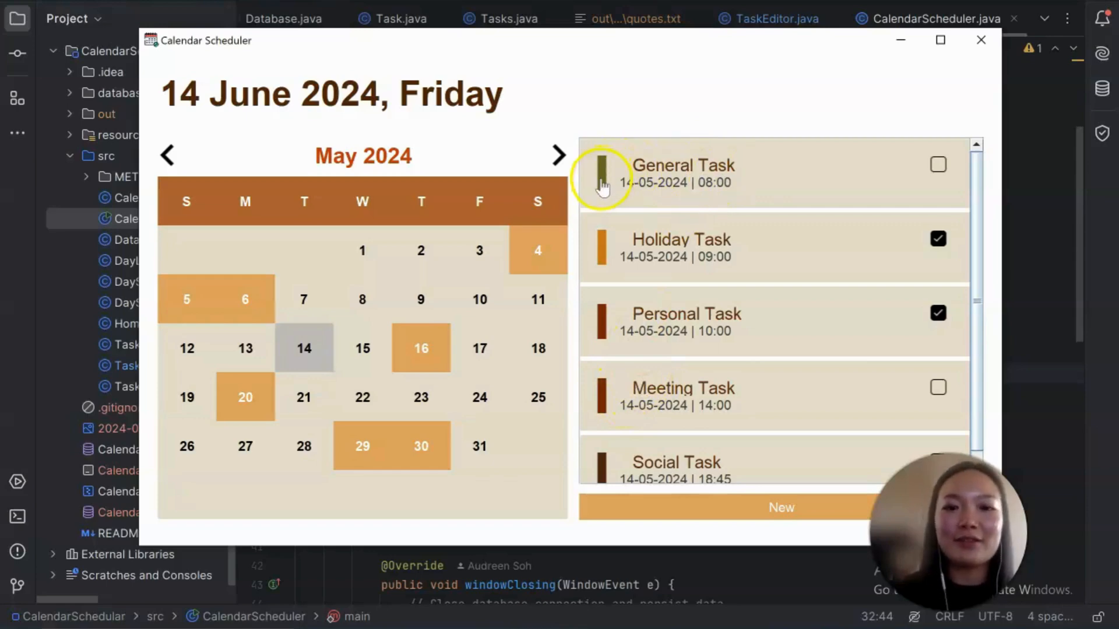
mouse_move(676, 247)
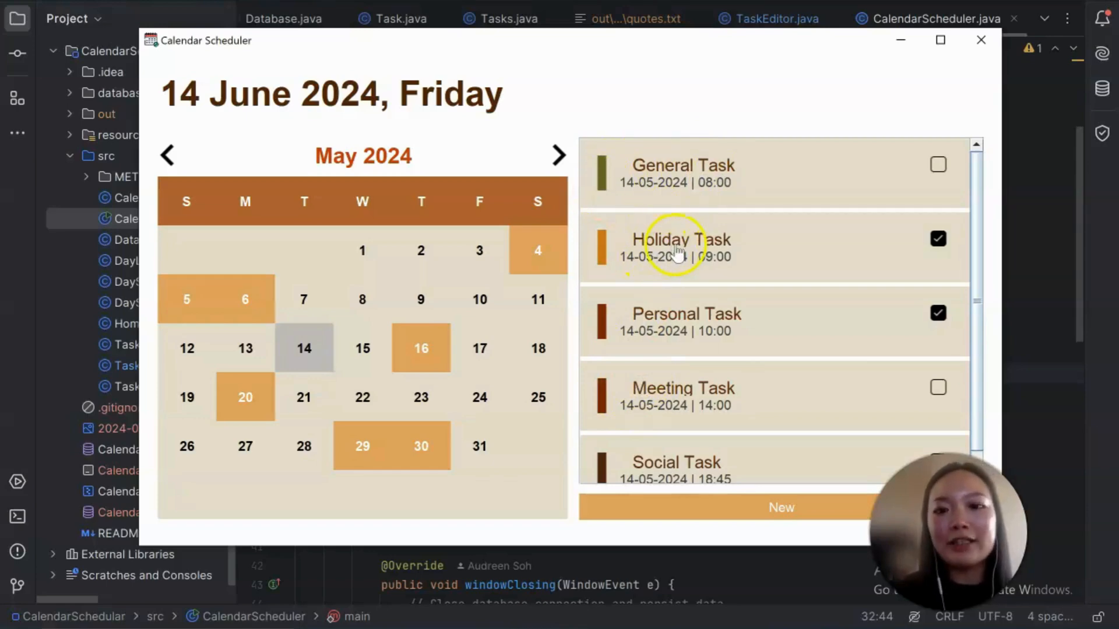
mouse_move(602, 252)
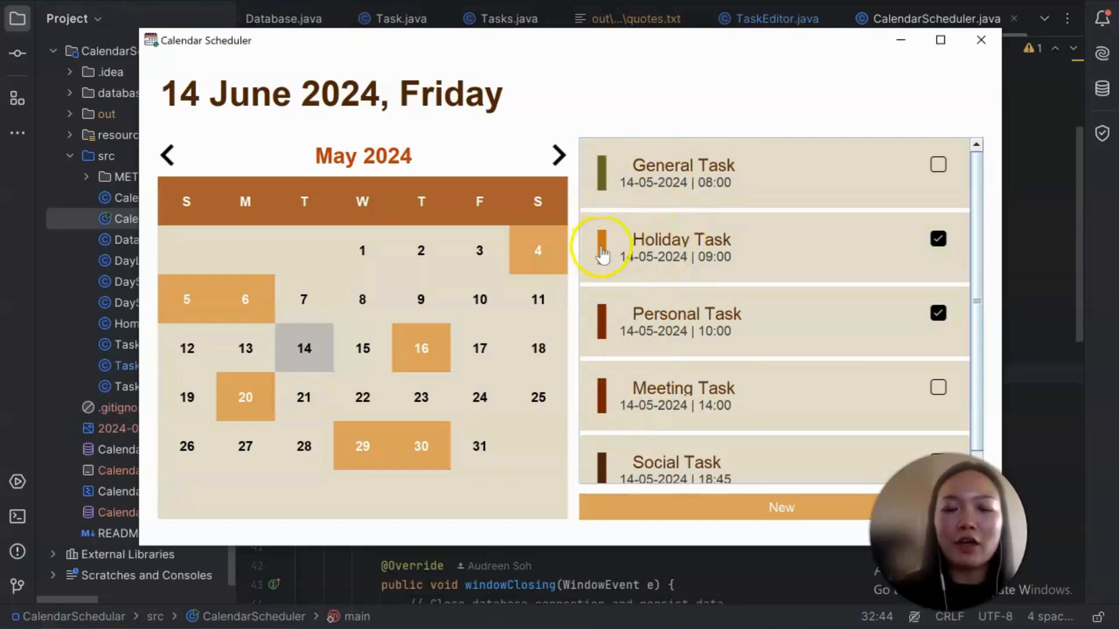
mouse_move(602, 333)
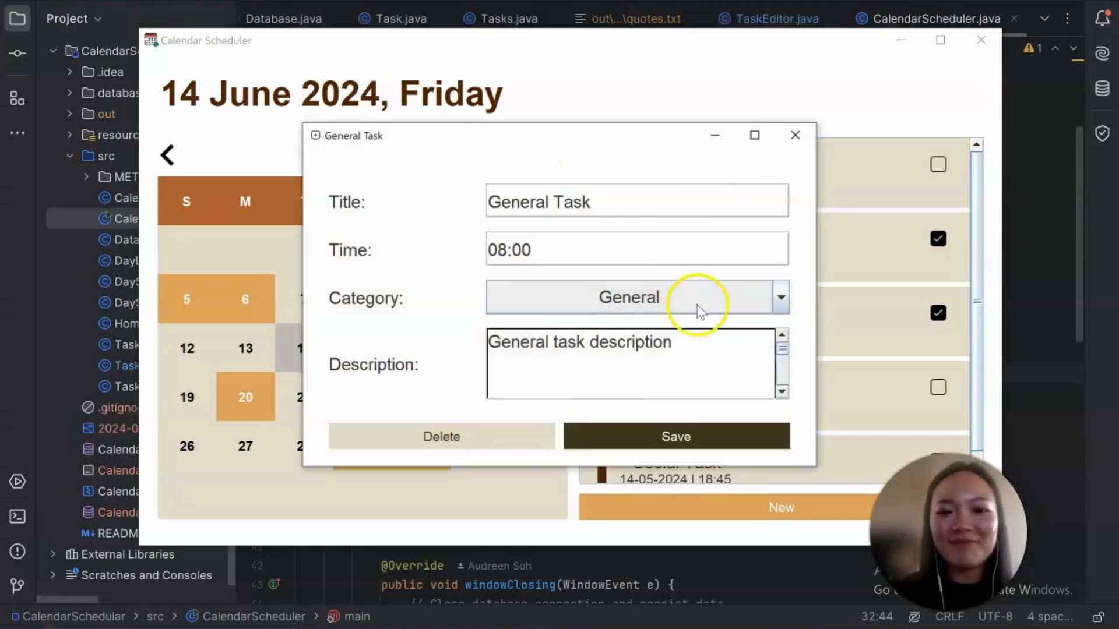
Set General Task's category to Holiday and save it.
click(779, 297)
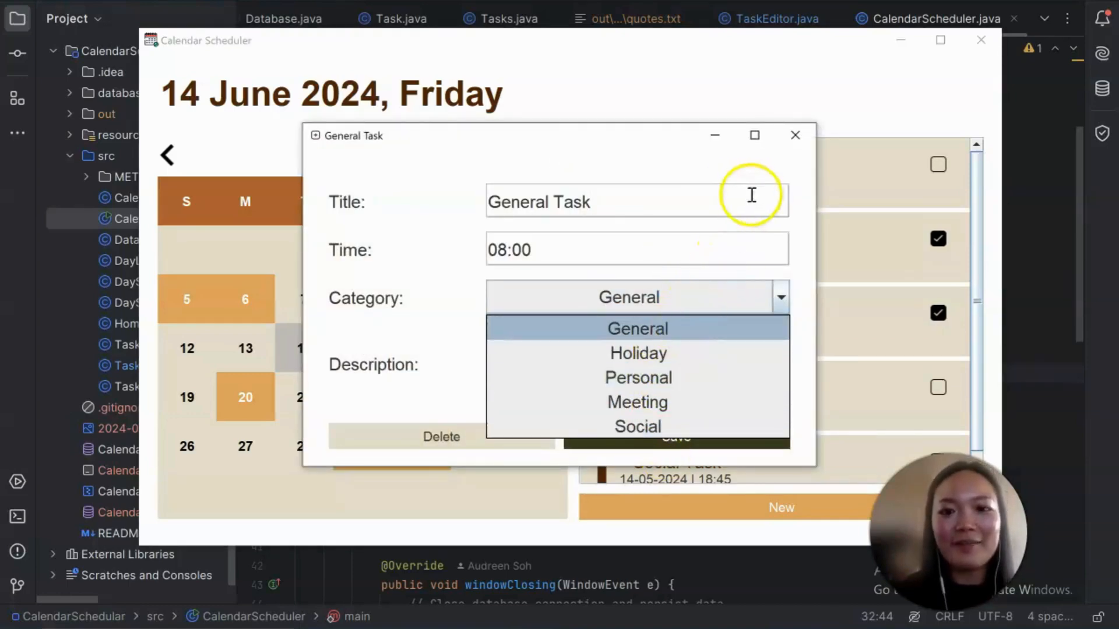
click(637, 353)
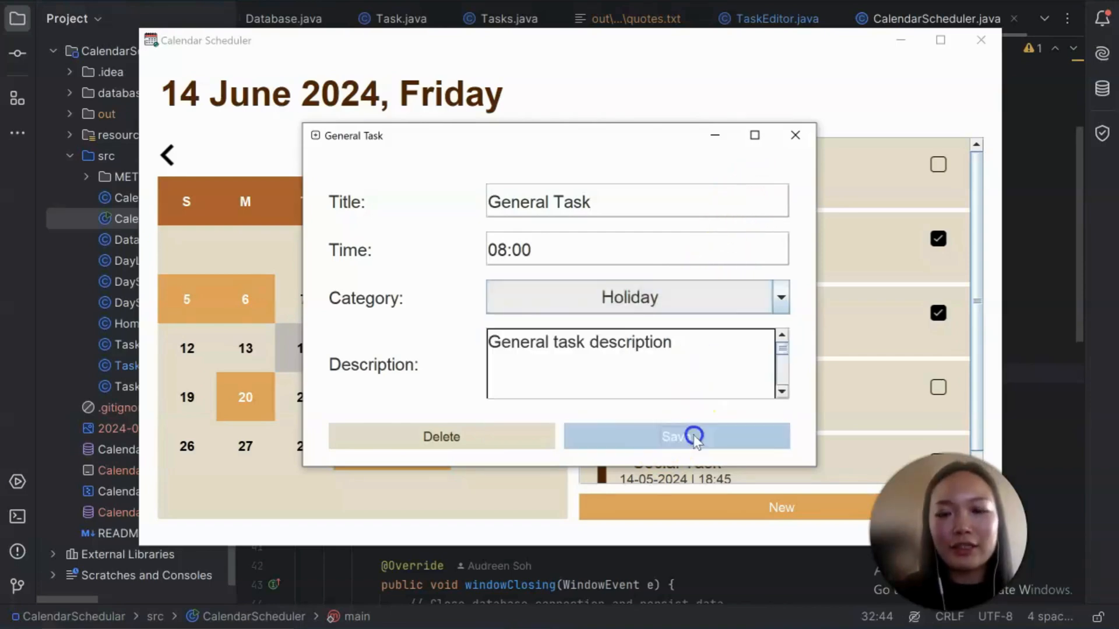
click(676, 436)
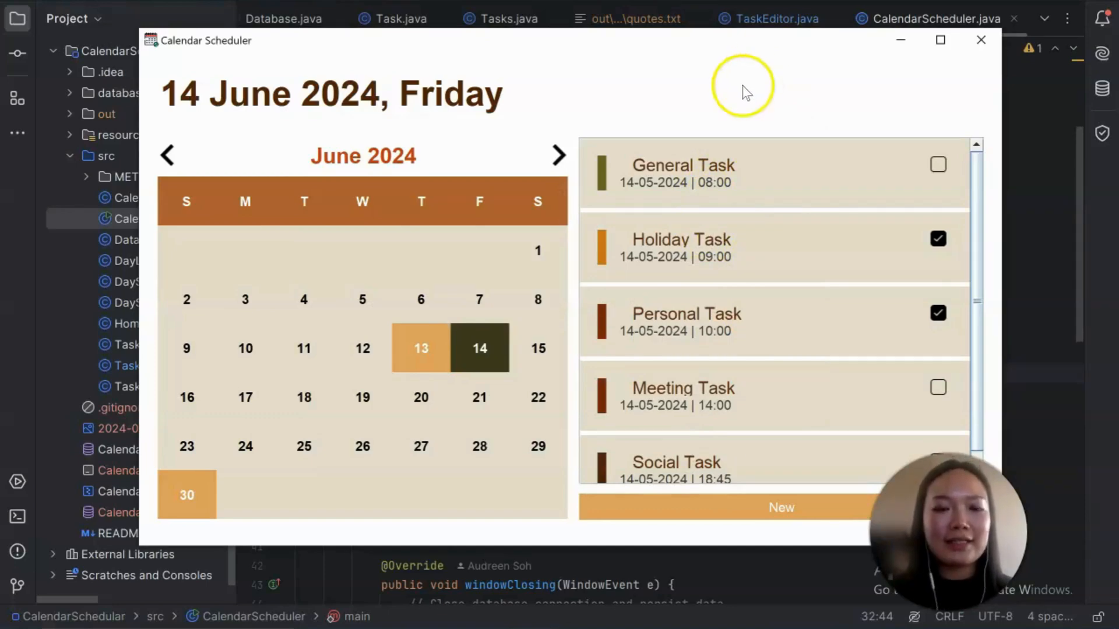
mouse_move(584, 88)
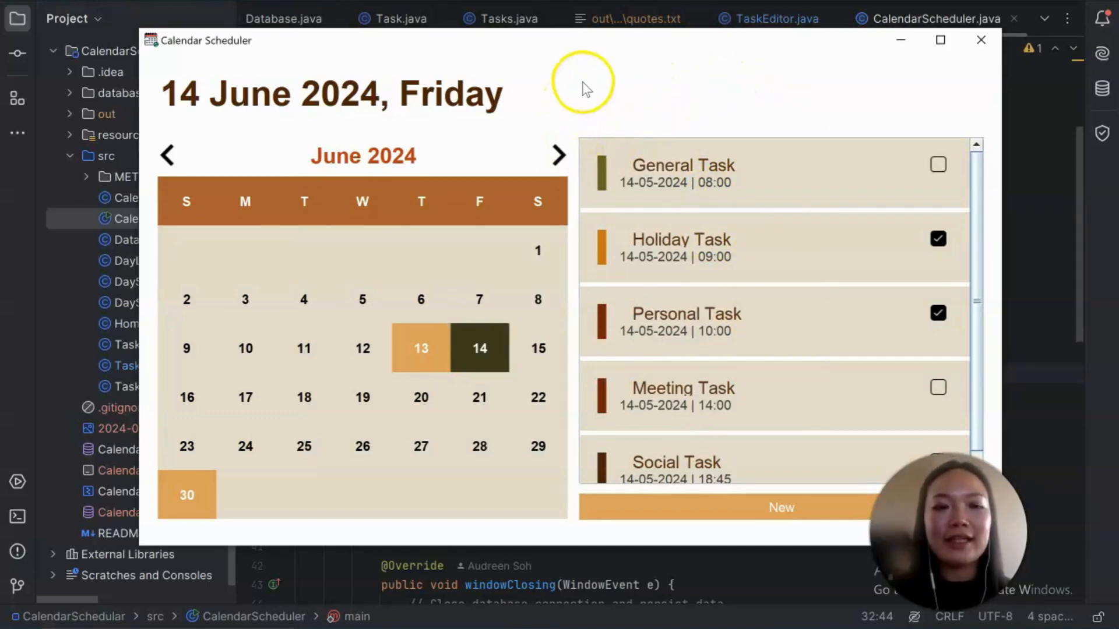
mouse_move(579, 107)
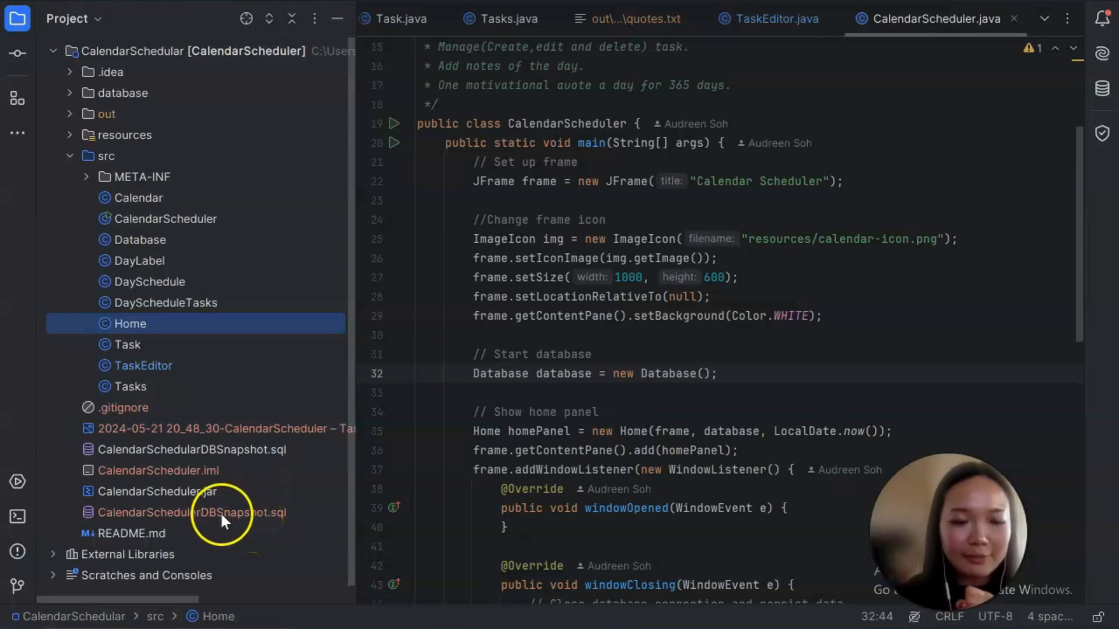
mouse_move(226, 526)
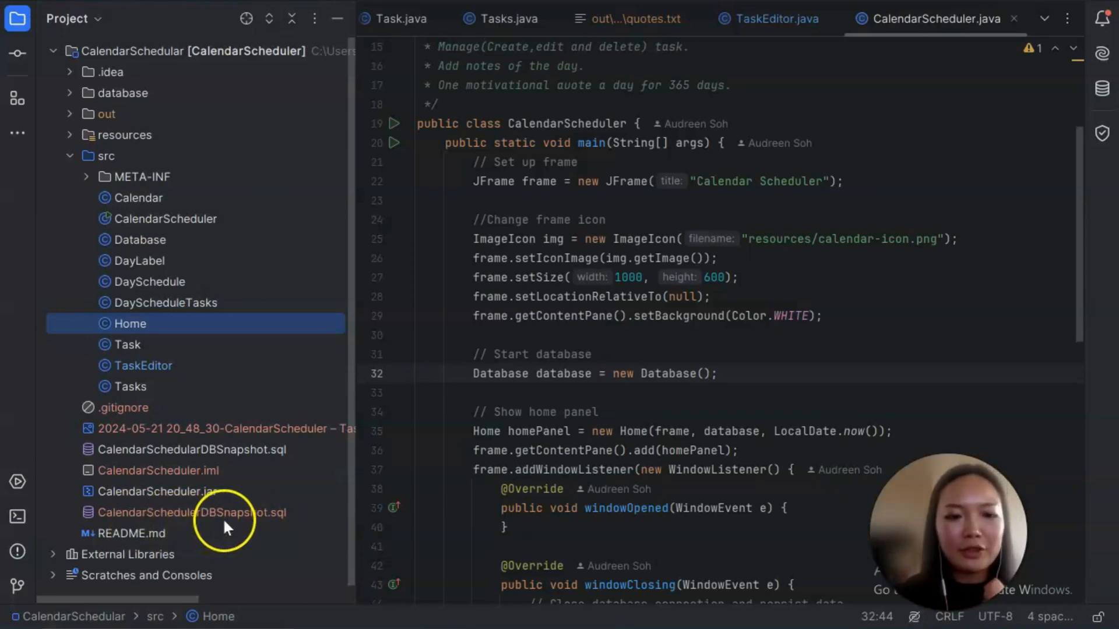
mouse_move(239, 532)
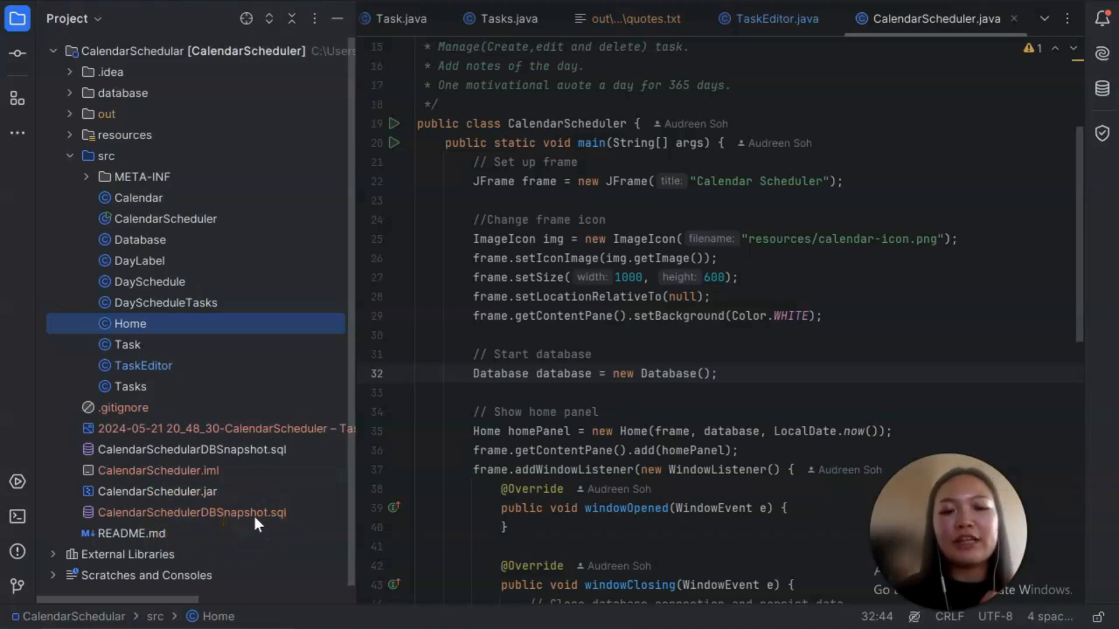
Select the database snapshot .sql file in the Project tree.
click(190, 512)
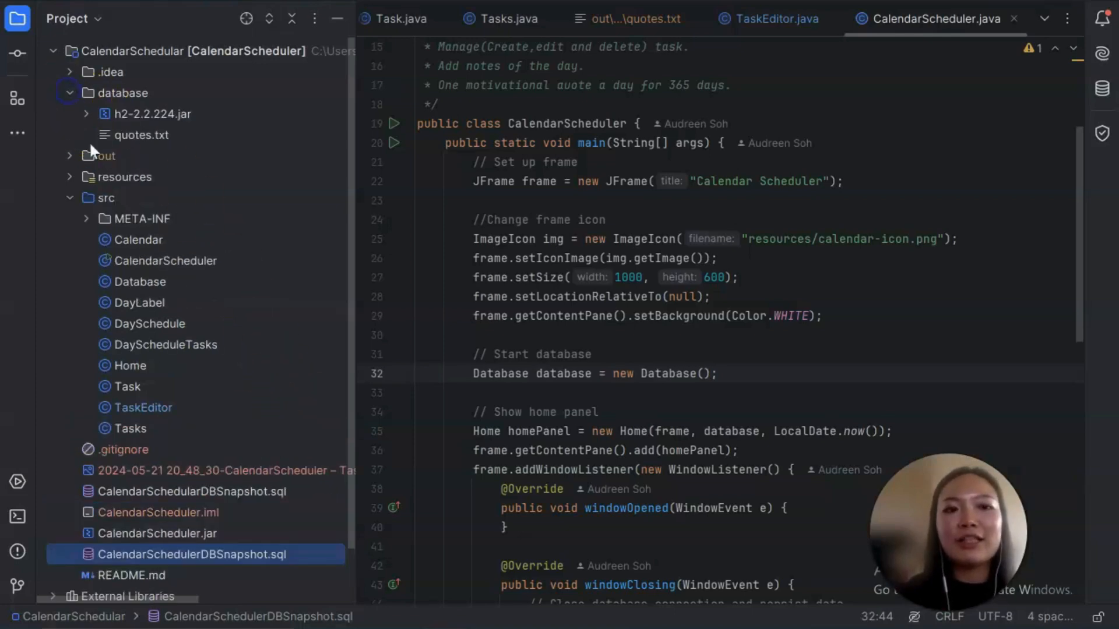
Open quotes.txt from the database folder in an editor tab.
double_click(142, 135)
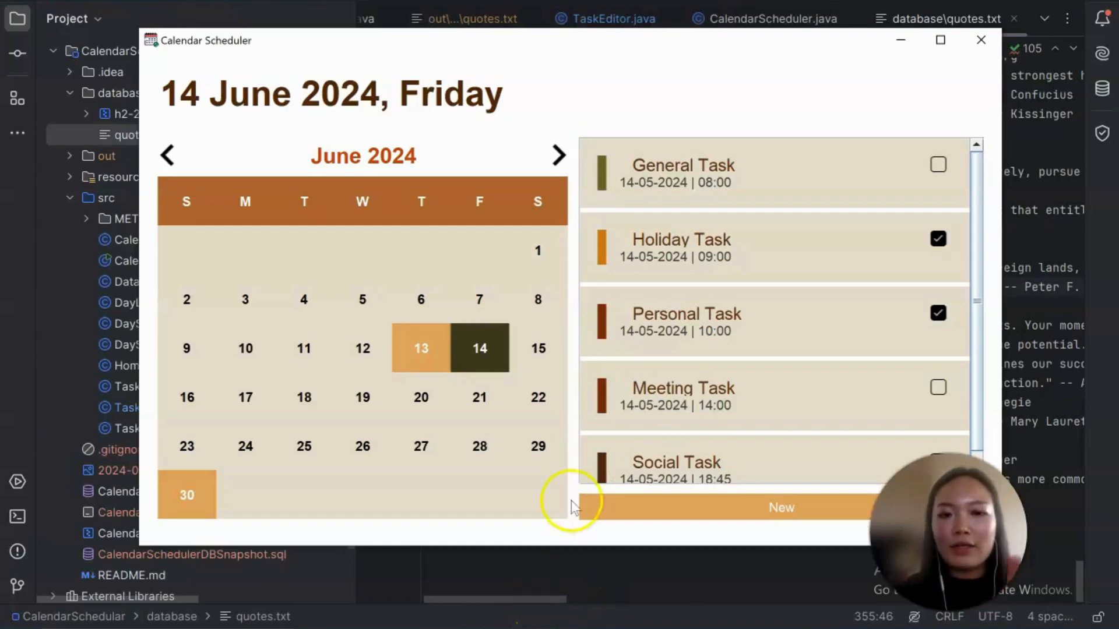
mouse_move(810, 203)
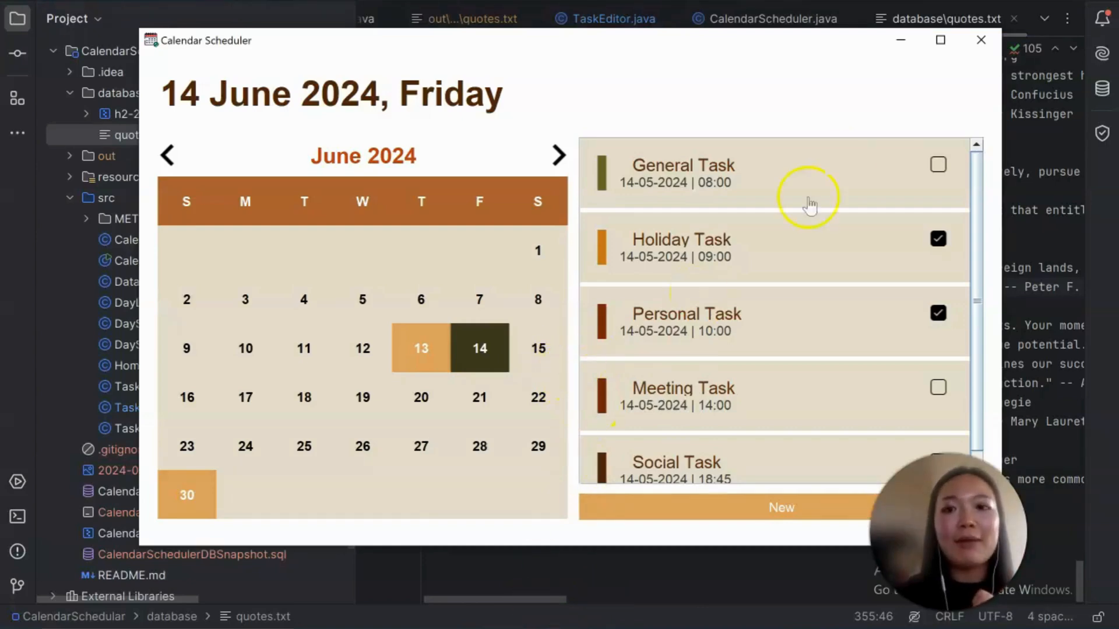
mouse_move(807, 150)
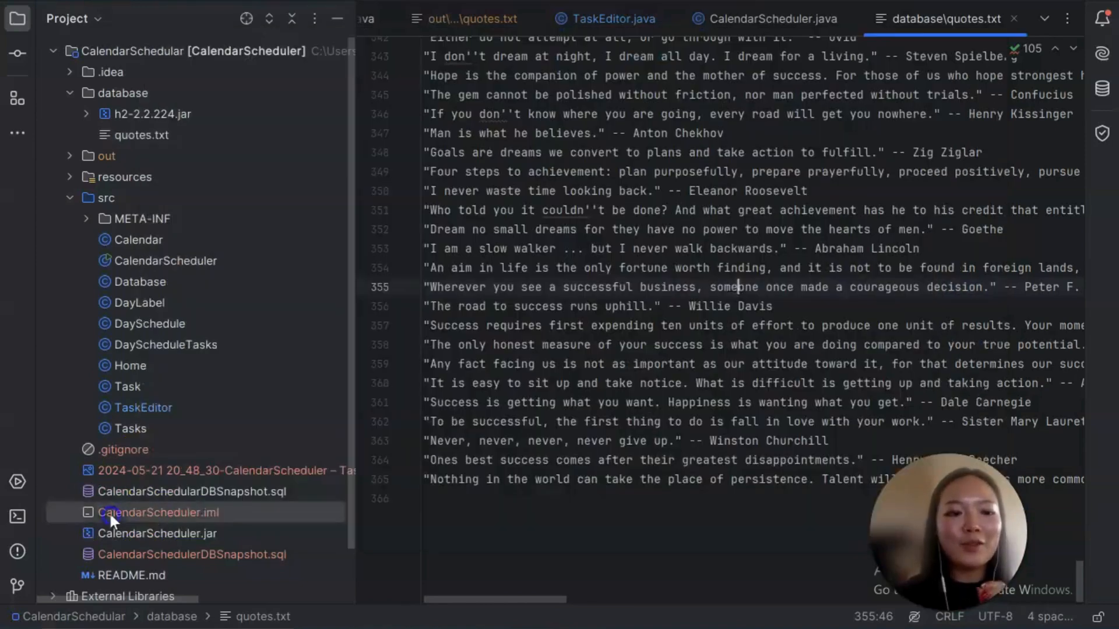
Select CalendarSchedularDBSnapshot.sql to view it in Notepad.
click(190, 555)
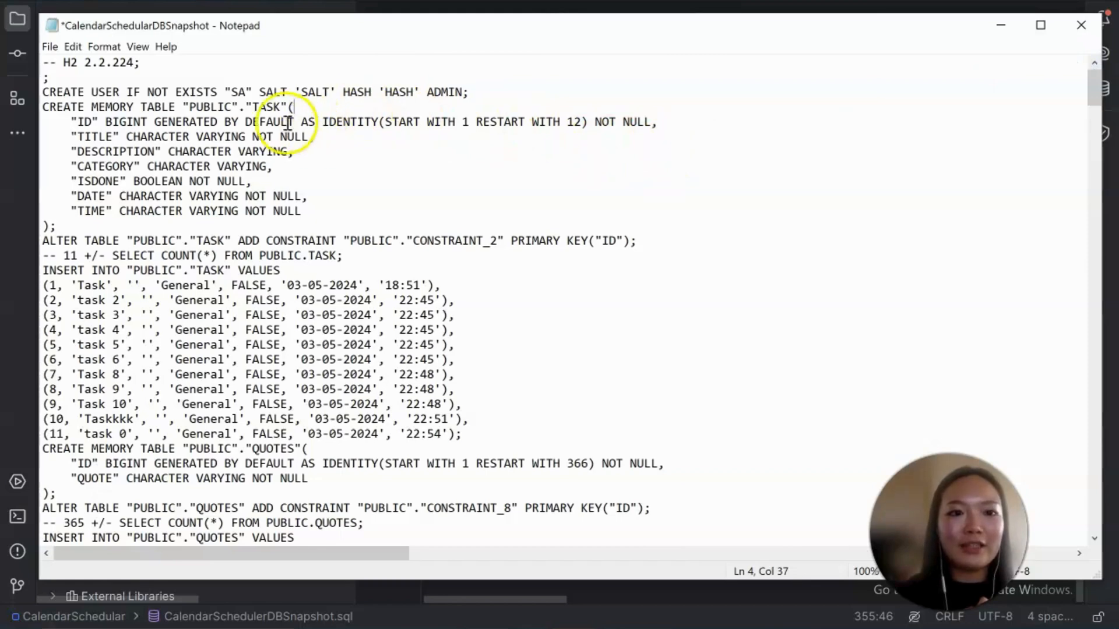
Scroll through the TASK, QUOTES and NOTES tables, then minimize Notepad back to quotes.txt.
double_click(317, 91)
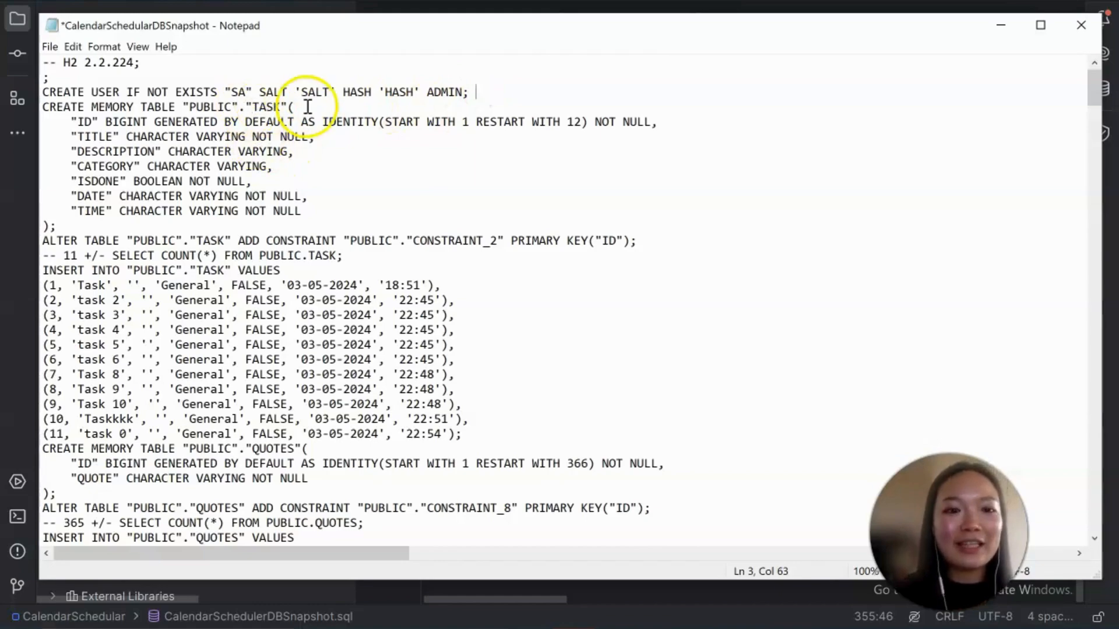
scroll(down, 3)
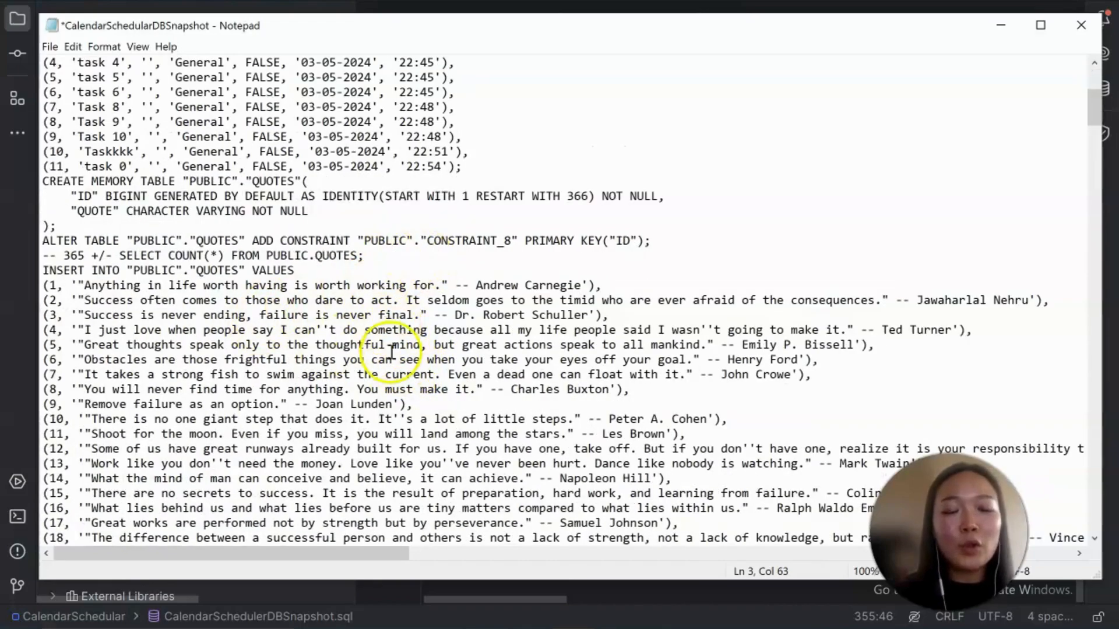
scroll(down, 3)
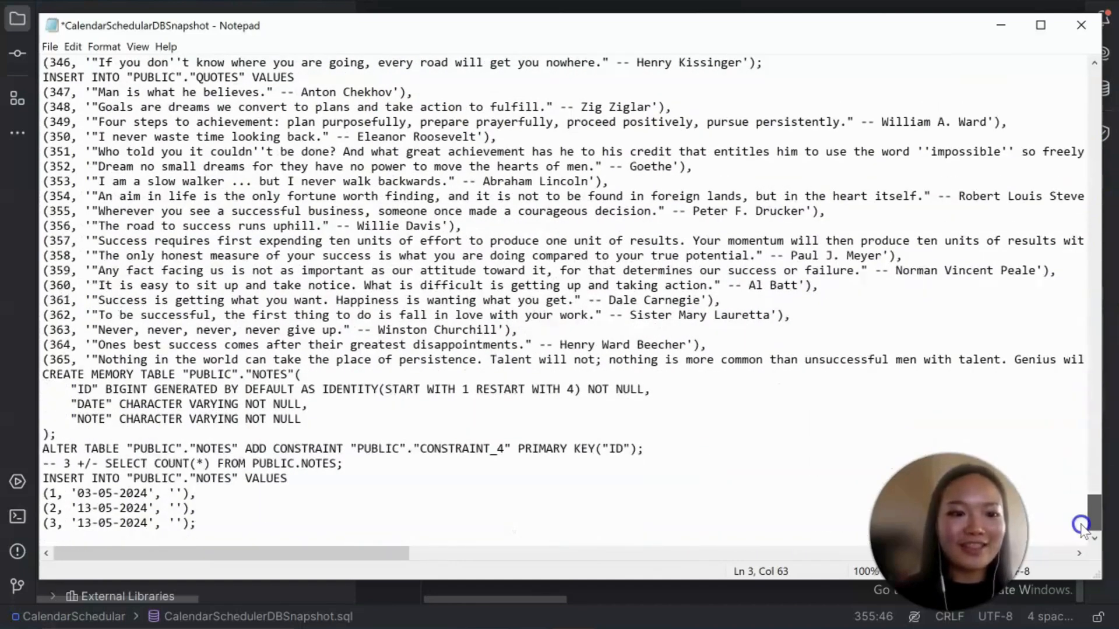
mouse_move(1073, 538)
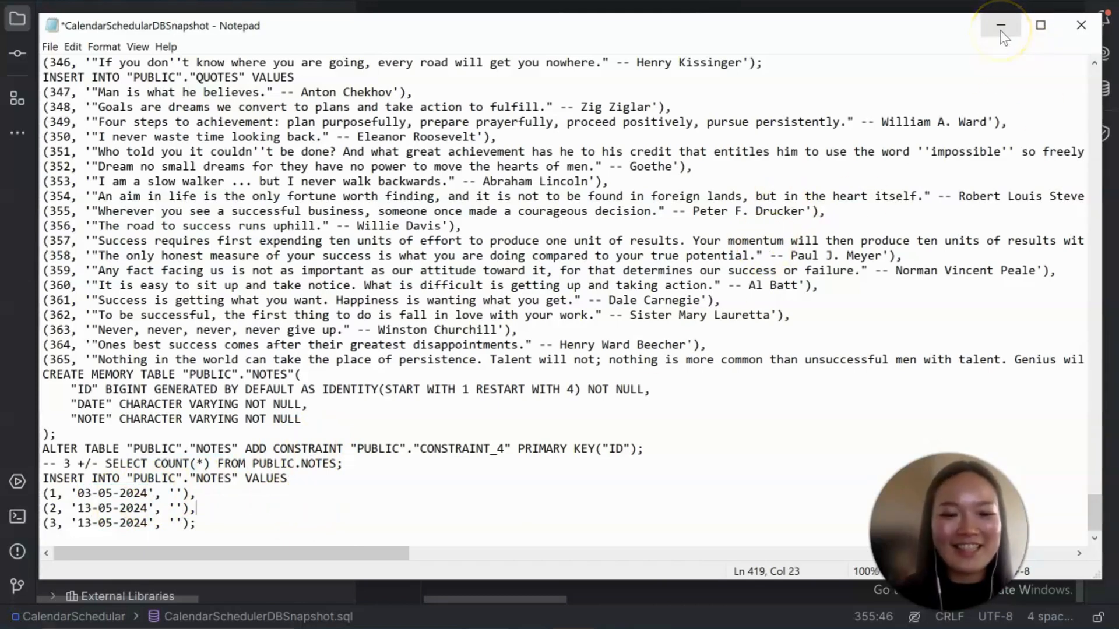
mouse_move(1000, 396)
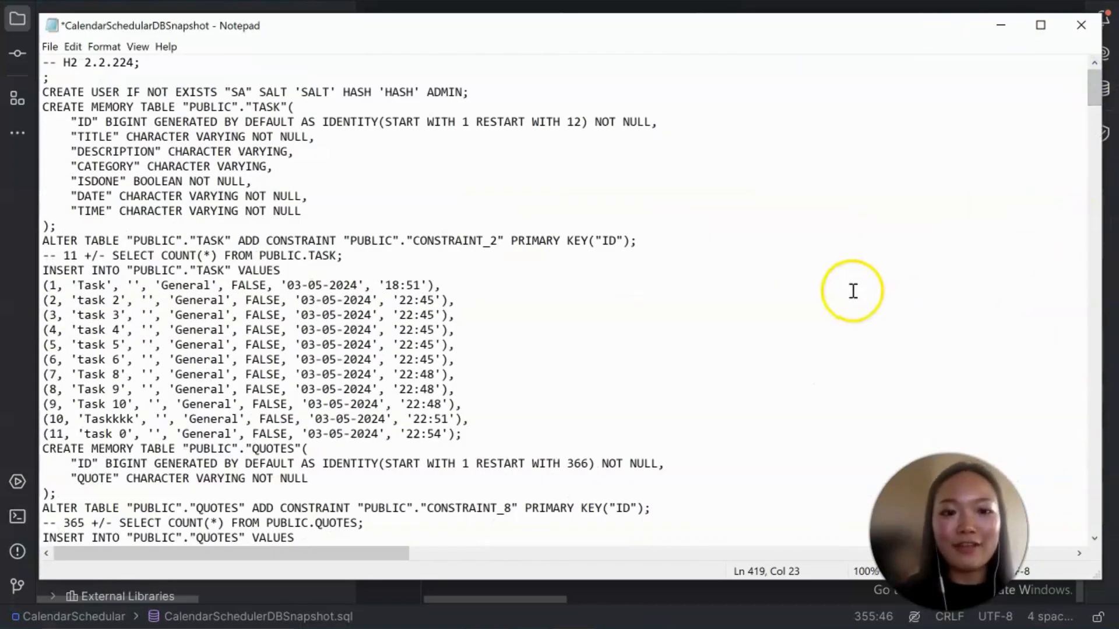
mouse_move(830, 290)
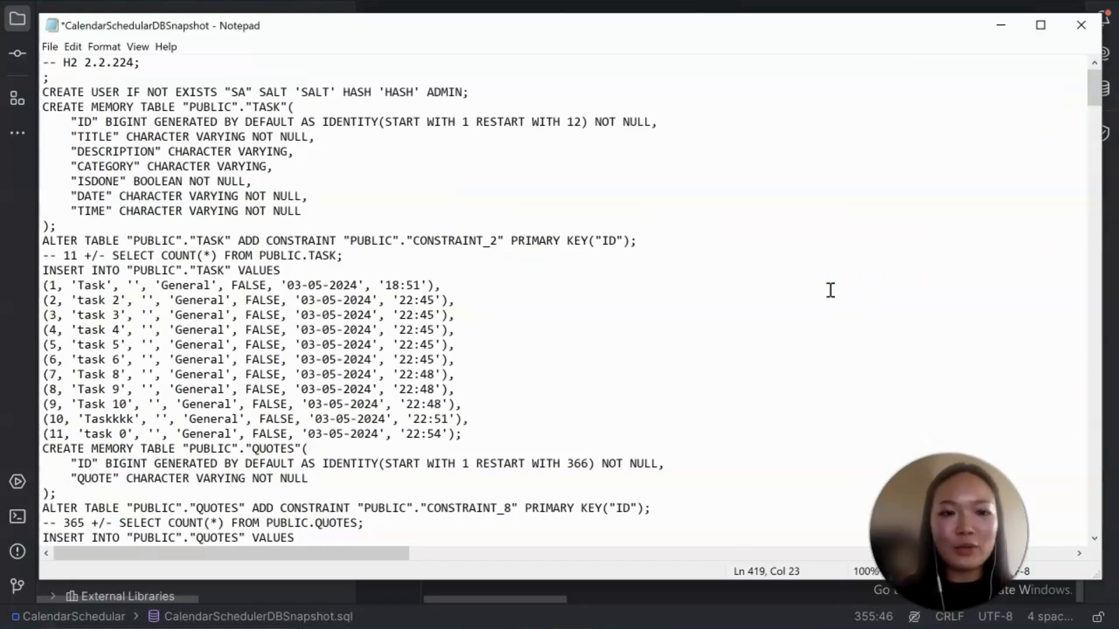
mouse_move(699, 284)
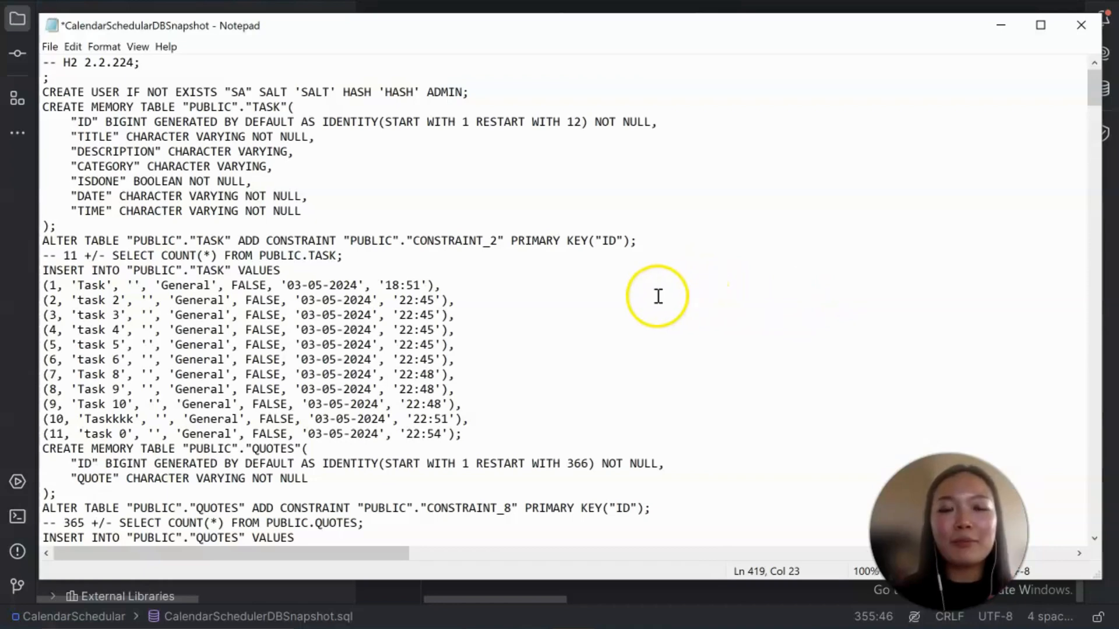
mouse_move(642, 292)
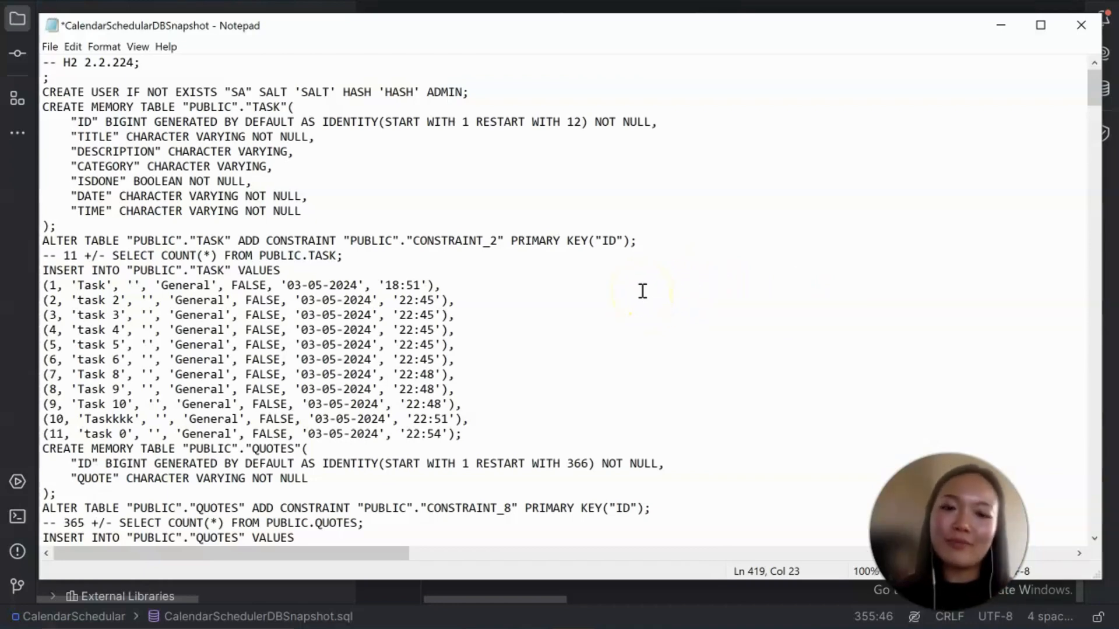
mouse_move(636, 294)
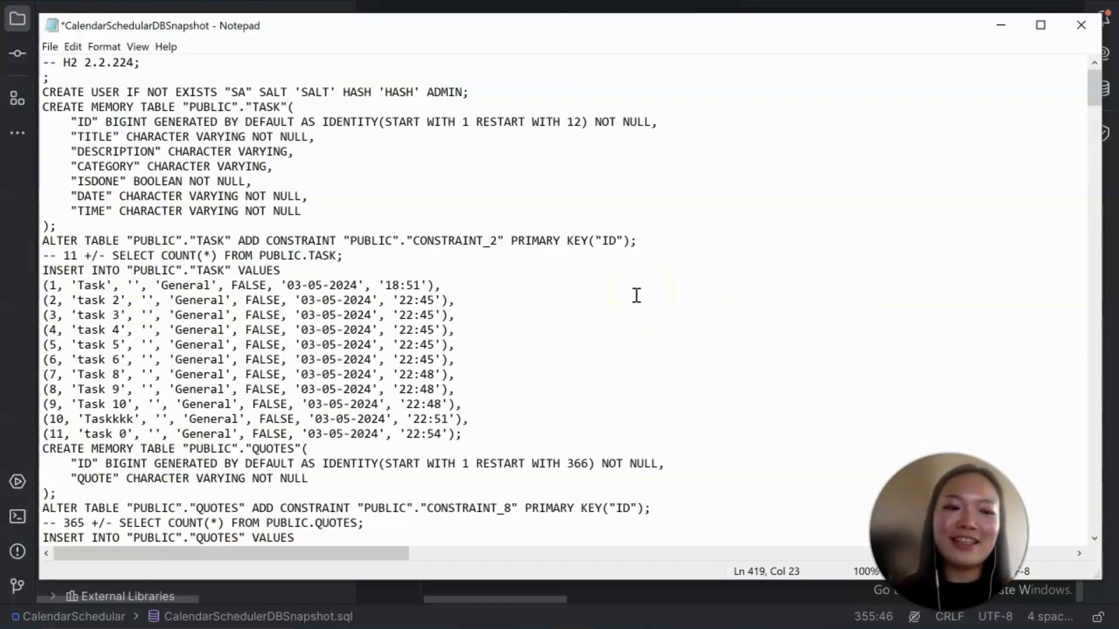
mouse_move(696, 258)
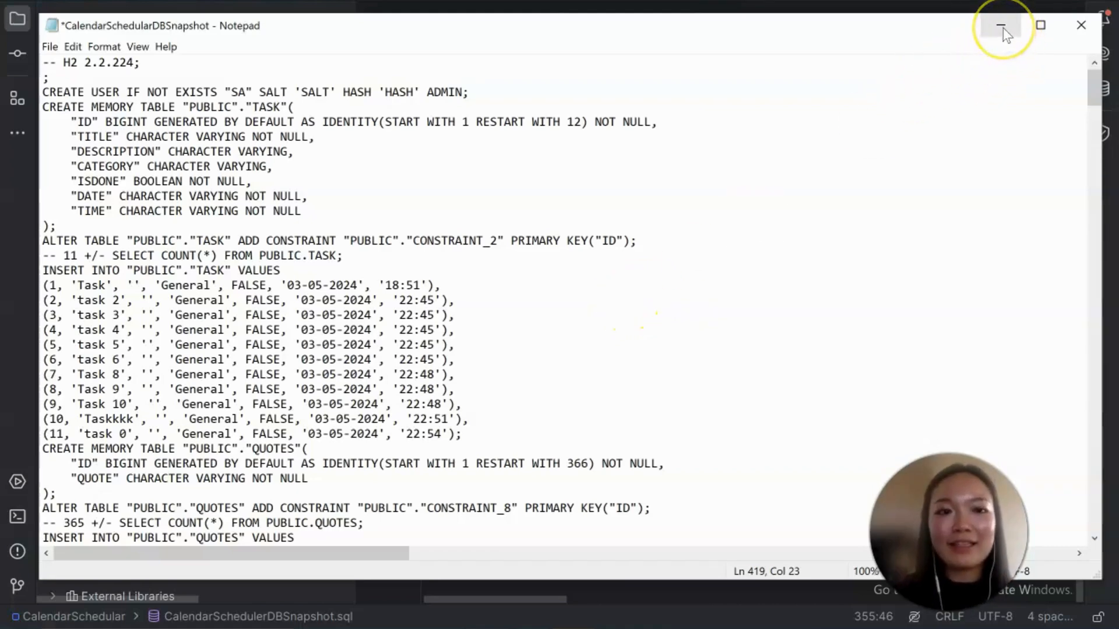
click(1002, 25)
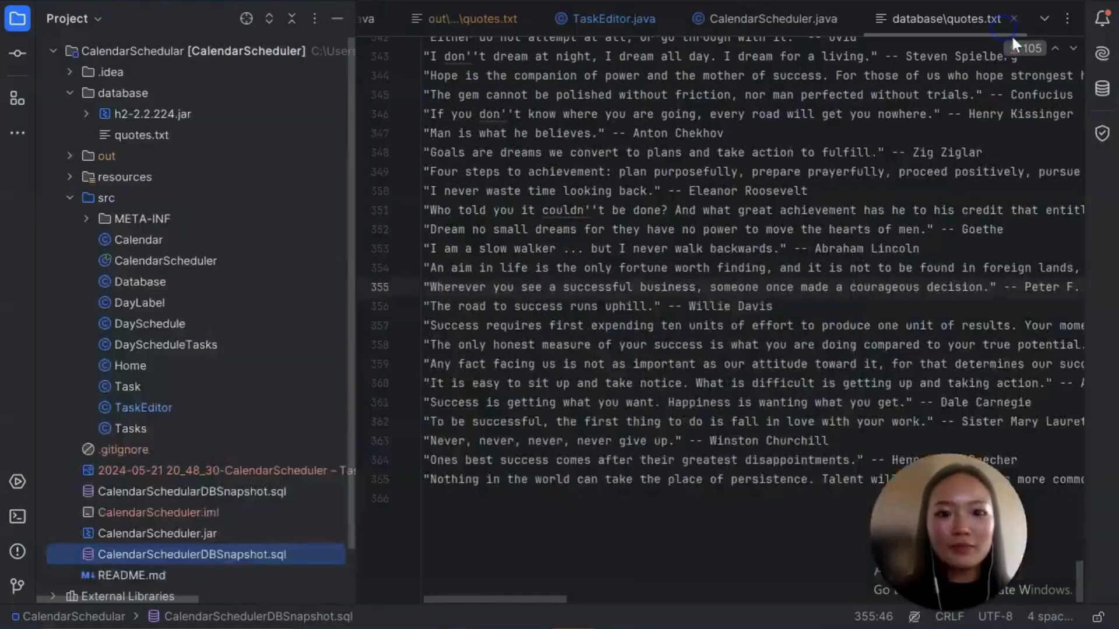